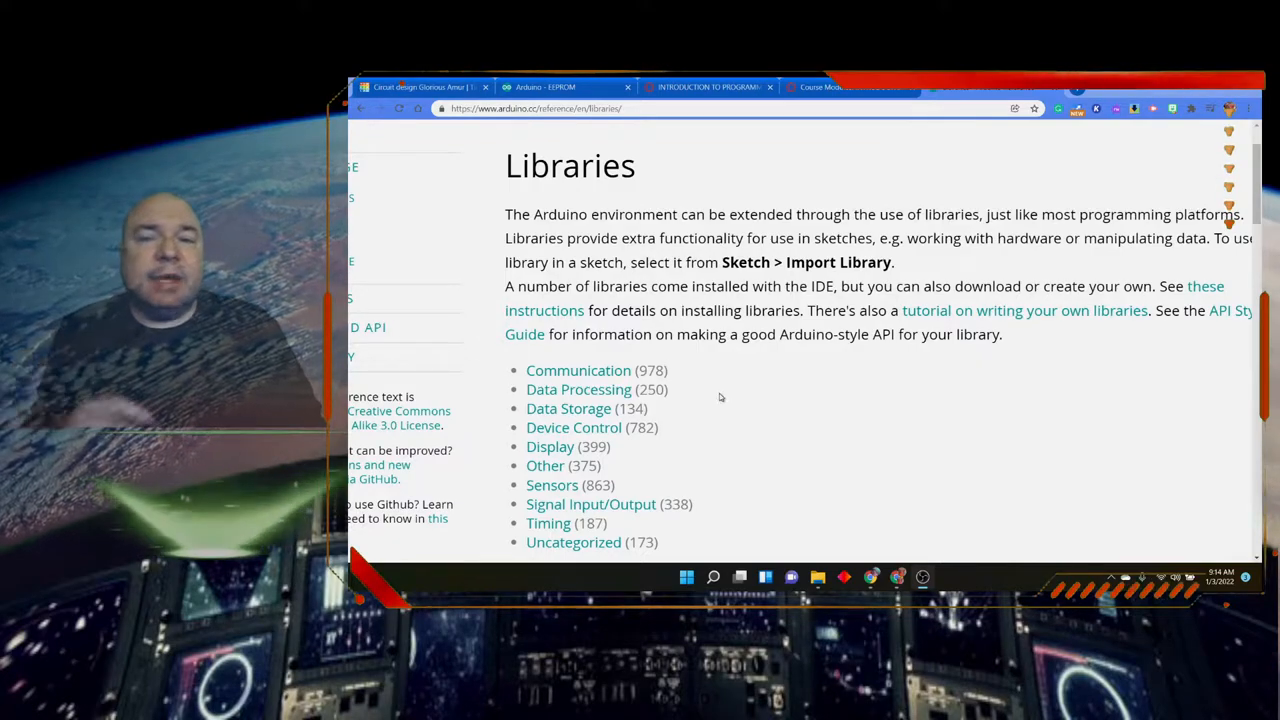
Scroll the arduino.cc Libraries page past the categories to the Standard Libraries list
{"action": "scroll", "scroll_direction": "down", "scroll_amount": 3}
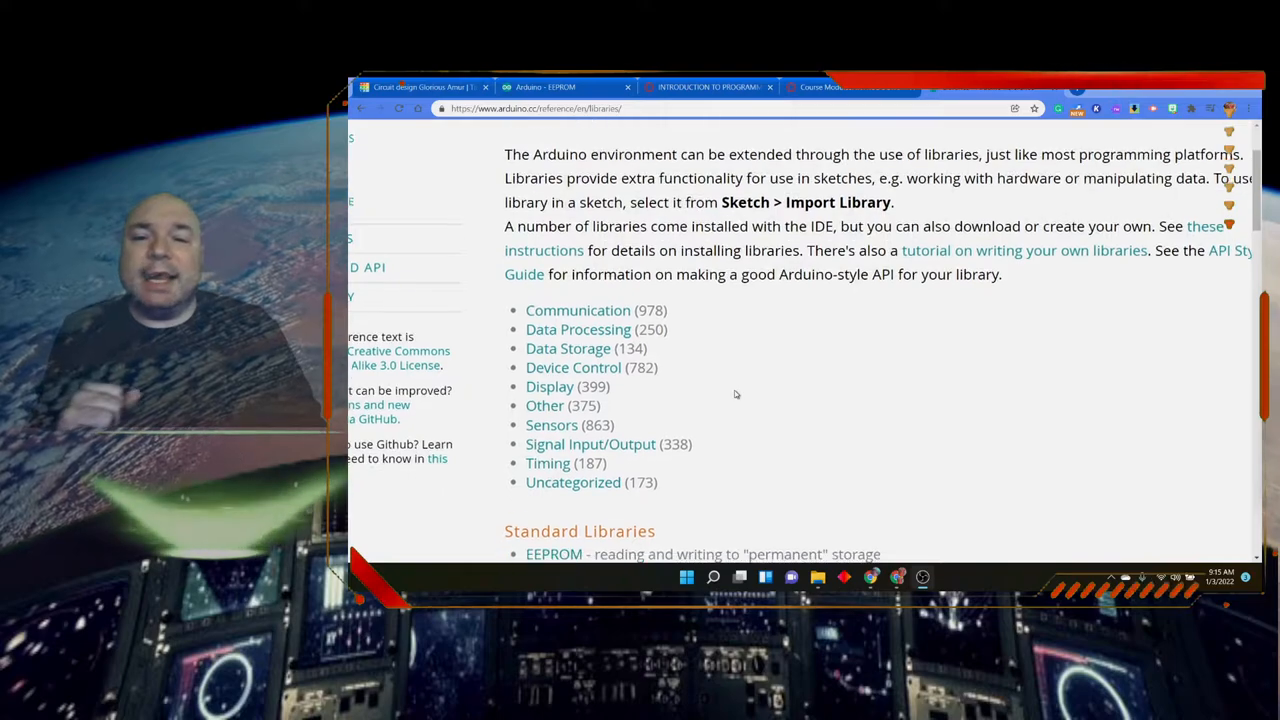
{"action": "scroll", "scroll_direction": "down", "scroll_amount": 3}
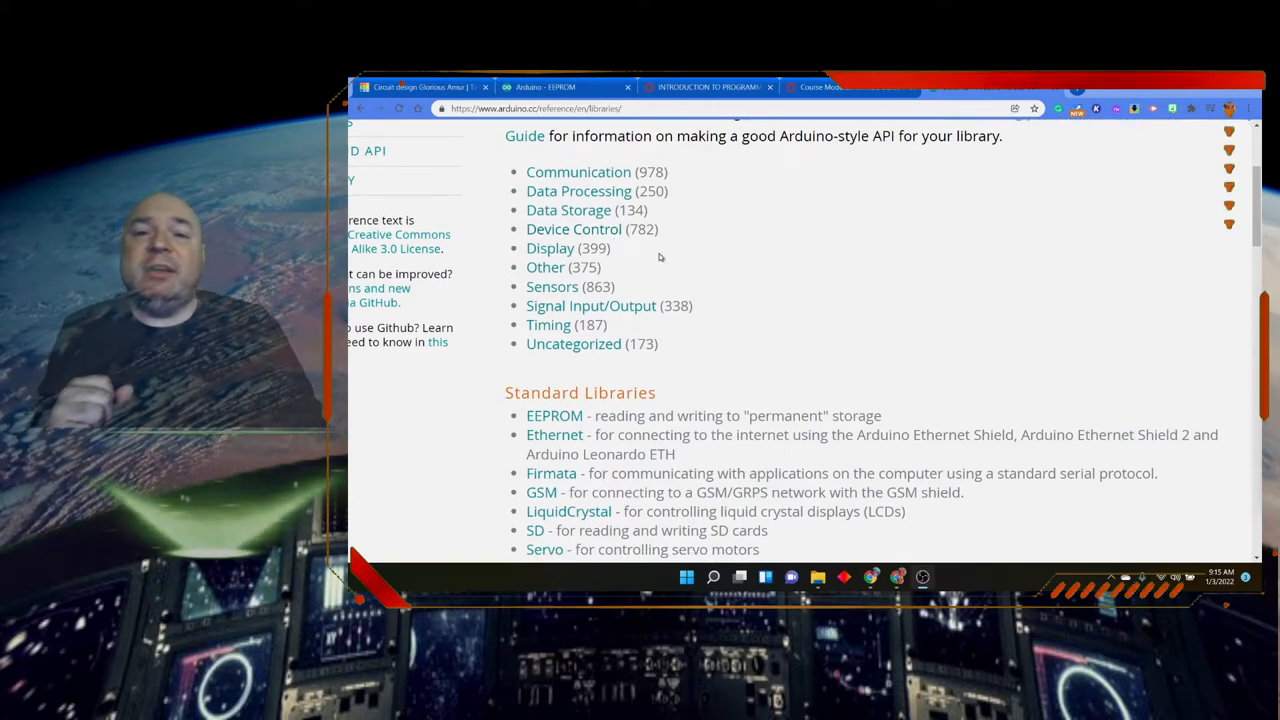
{"action": "mouse_move", "coordinate": [631, 260]}
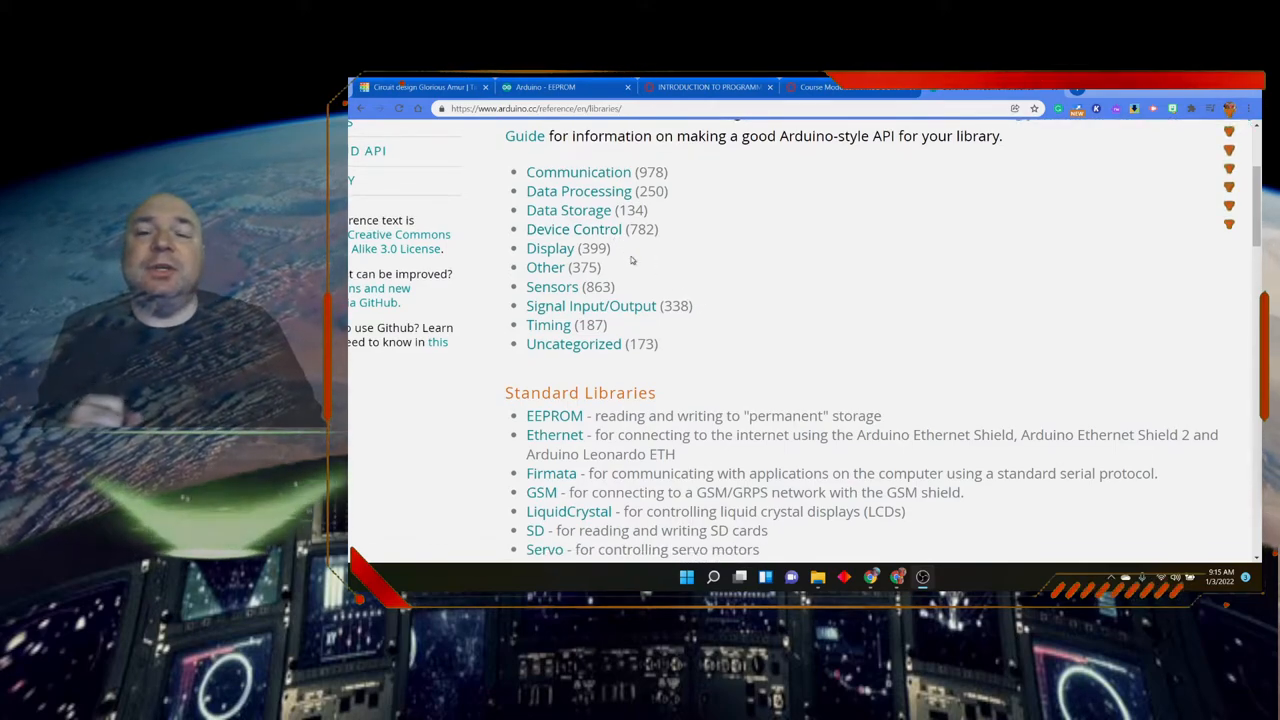
{"action": "scroll", "scroll_direction": "down", "scroll_amount": 3}
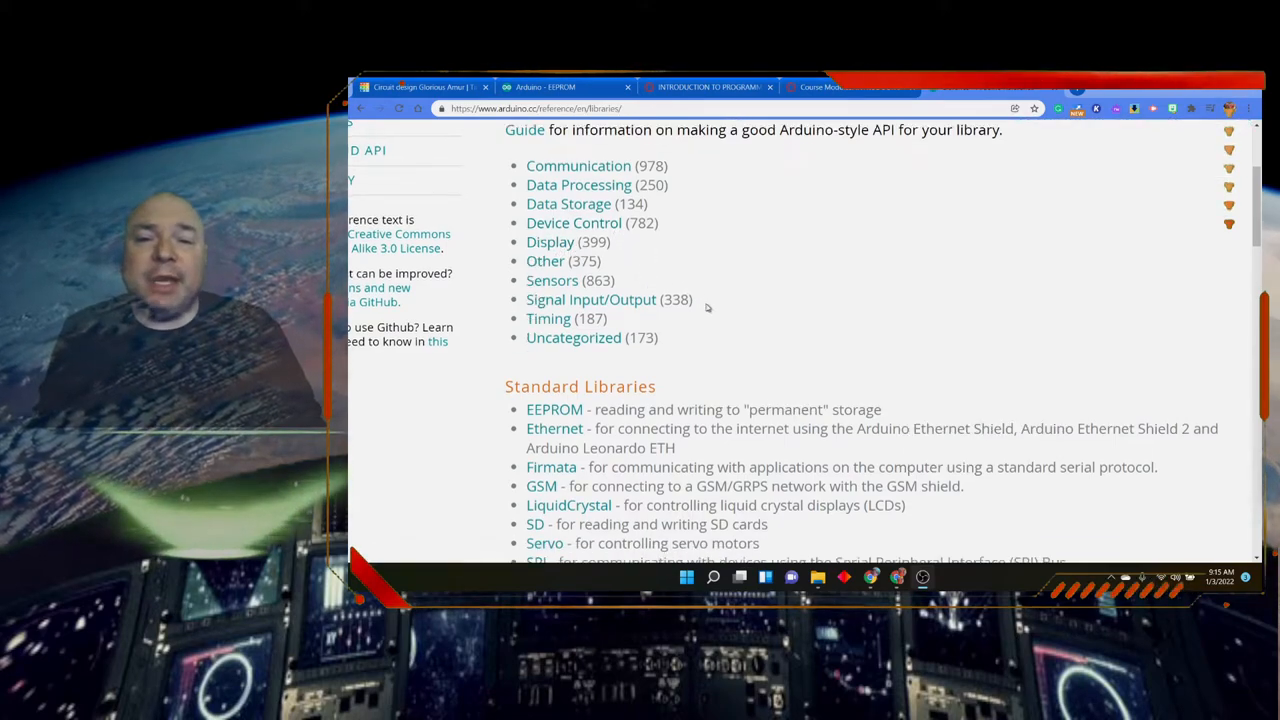
{"action": "scroll", "scroll_direction": "down", "scroll_amount": 3}
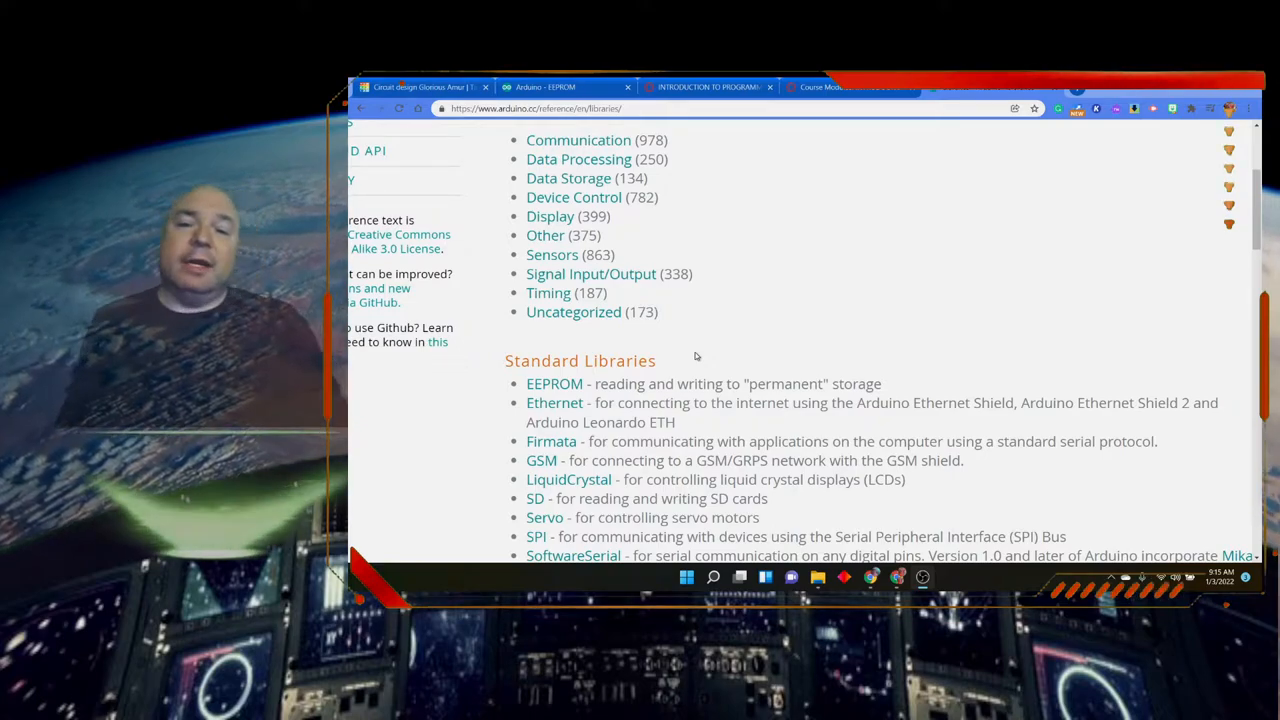
{"action": "scroll", "scroll_direction": "down", "scroll_amount": 3}
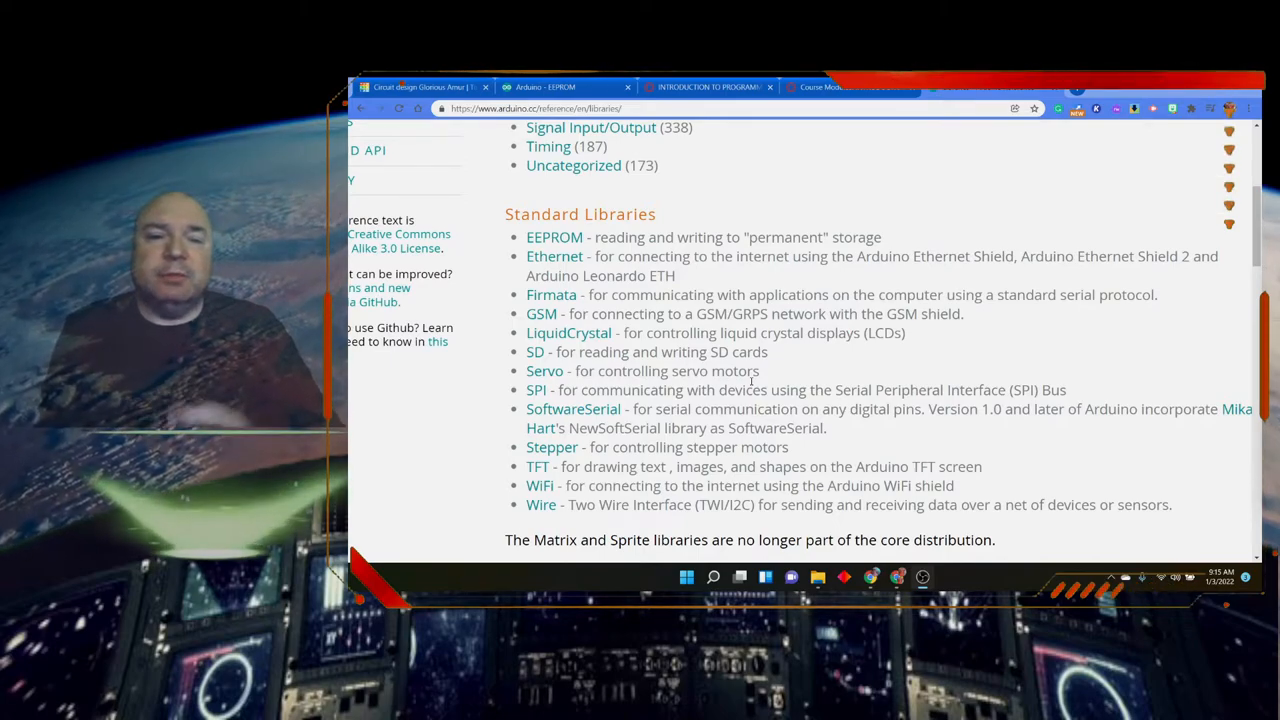
{"action": "mouse_move", "coordinate": [551, 294]}
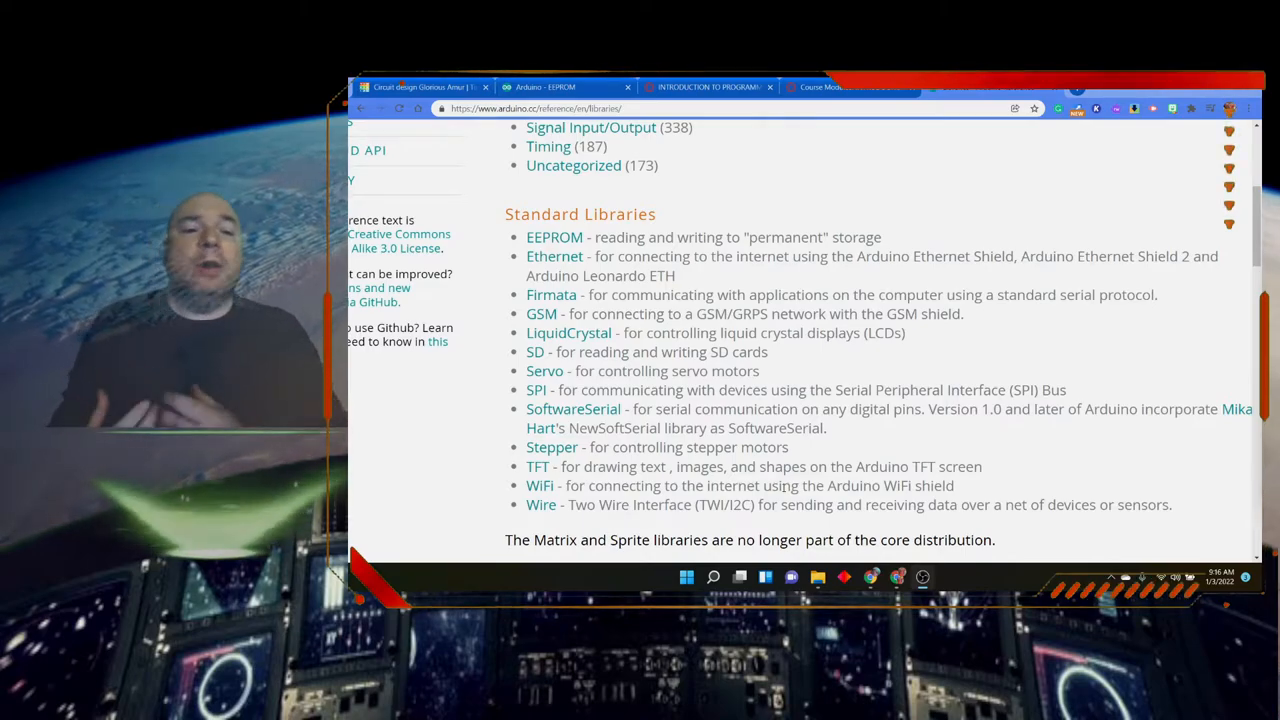
{"action": "mouse_move", "coordinate": [922, 577]}
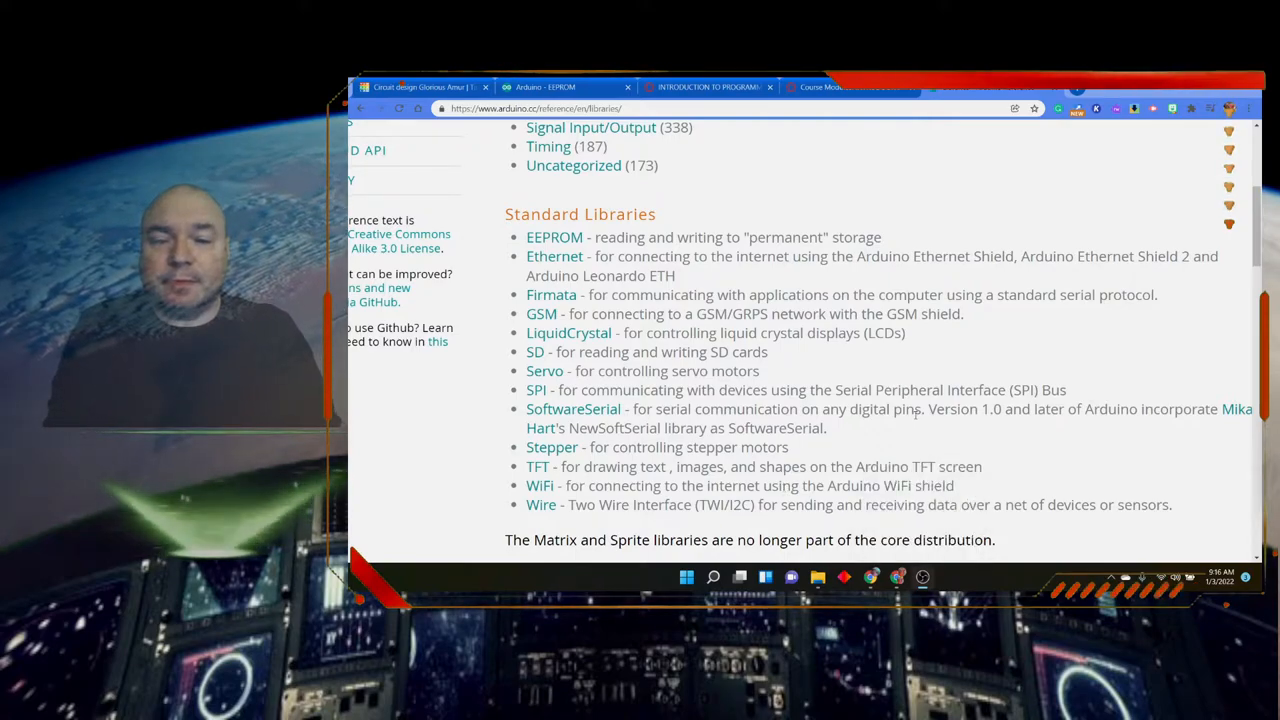
{"action": "scroll", "scroll_direction": "down", "scroll_amount": 3}
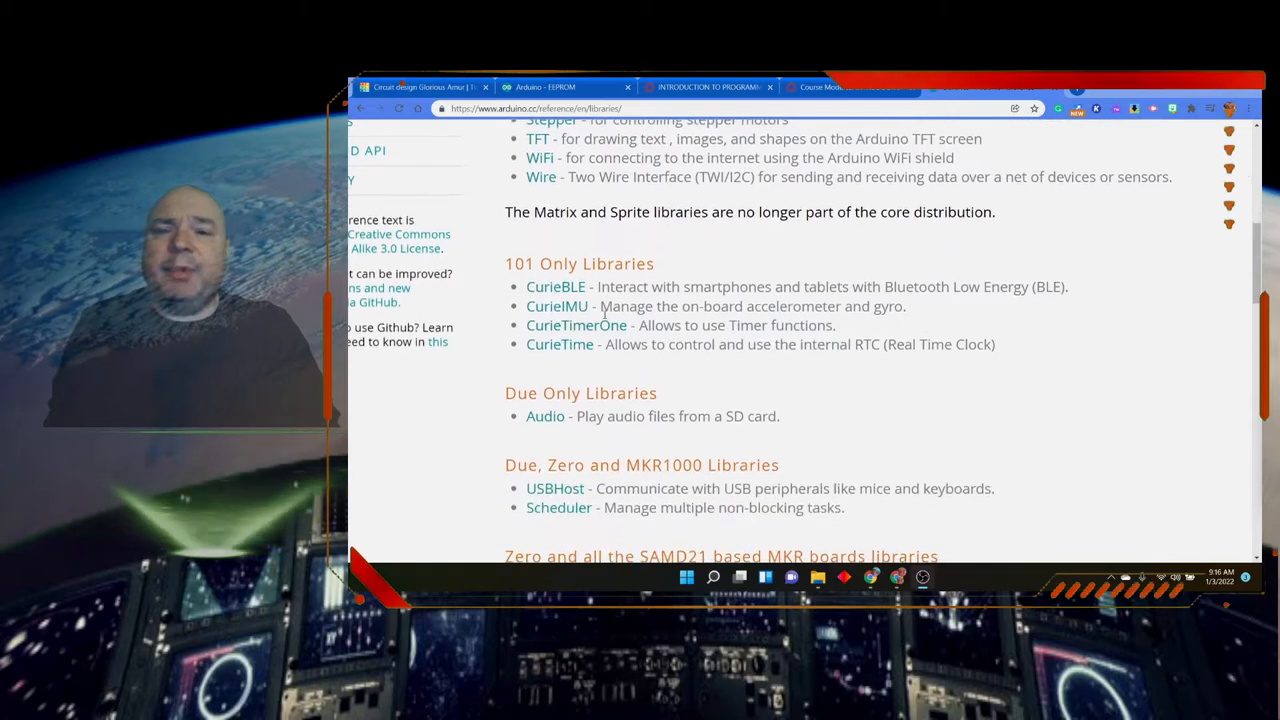
{"action": "scroll", "scroll_direction": "down", "scroll_amount": 3}
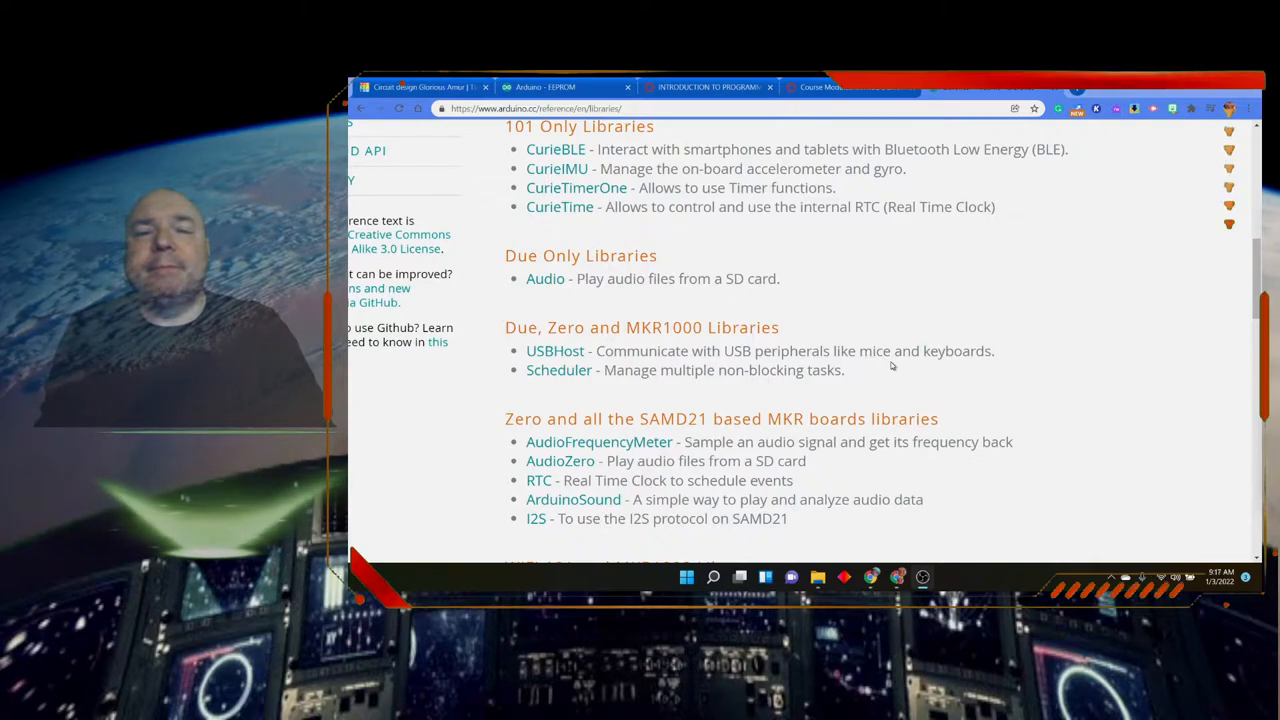
{"action": "scroll", "scroll_direction": "down", "scroll_amount": 3}
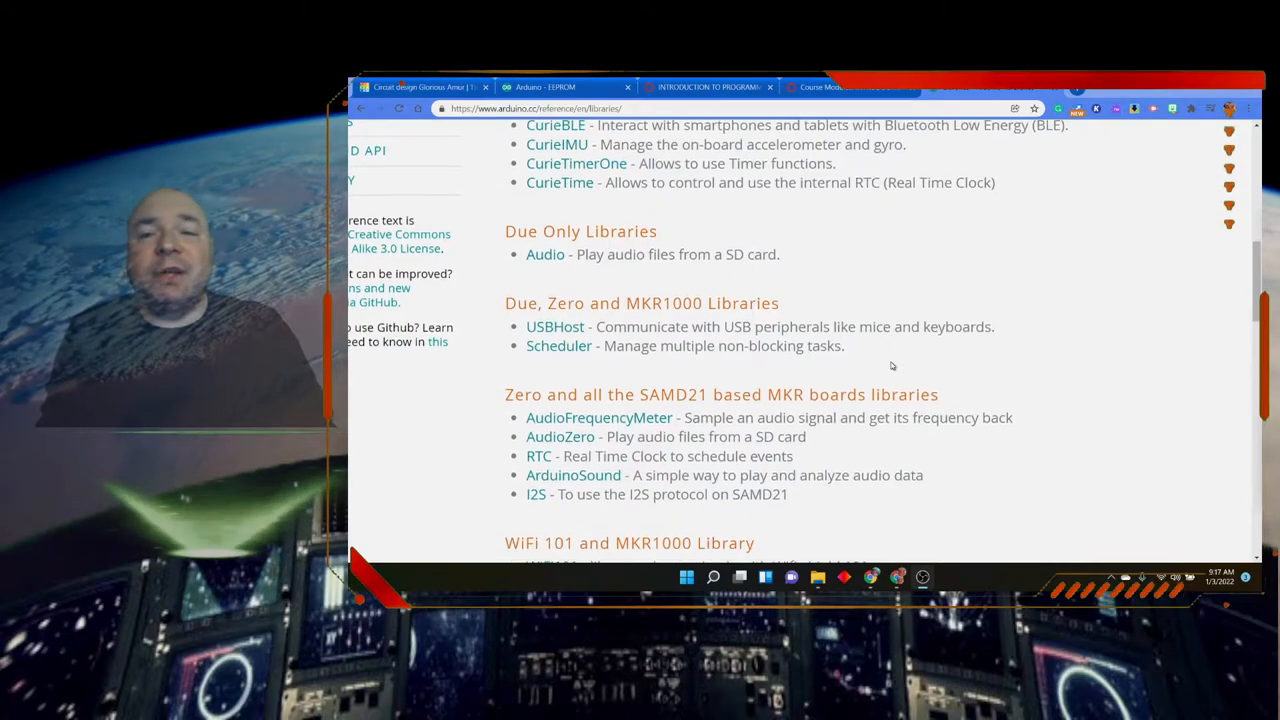
{"action": "scroll", "scroll_direction": "down", "scroll_amount": 3}
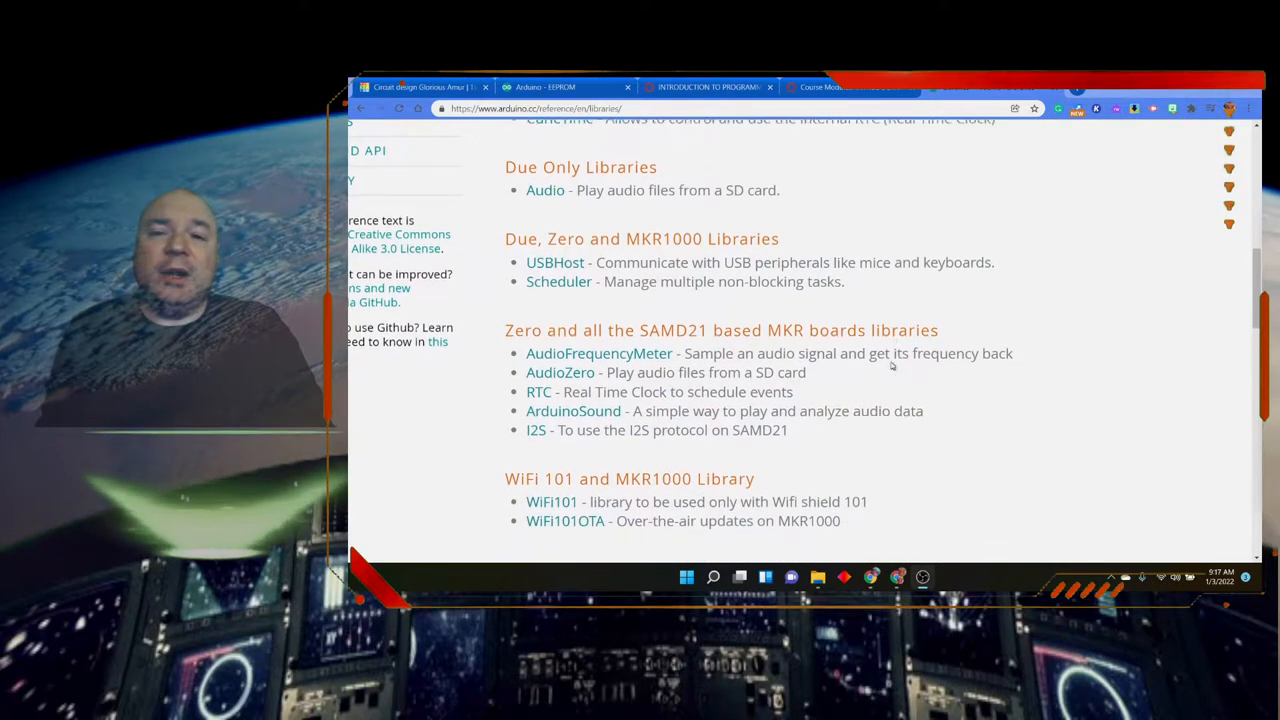
{"action": "scroll", "scroll_direction": "down", "scroll_amount": 3}
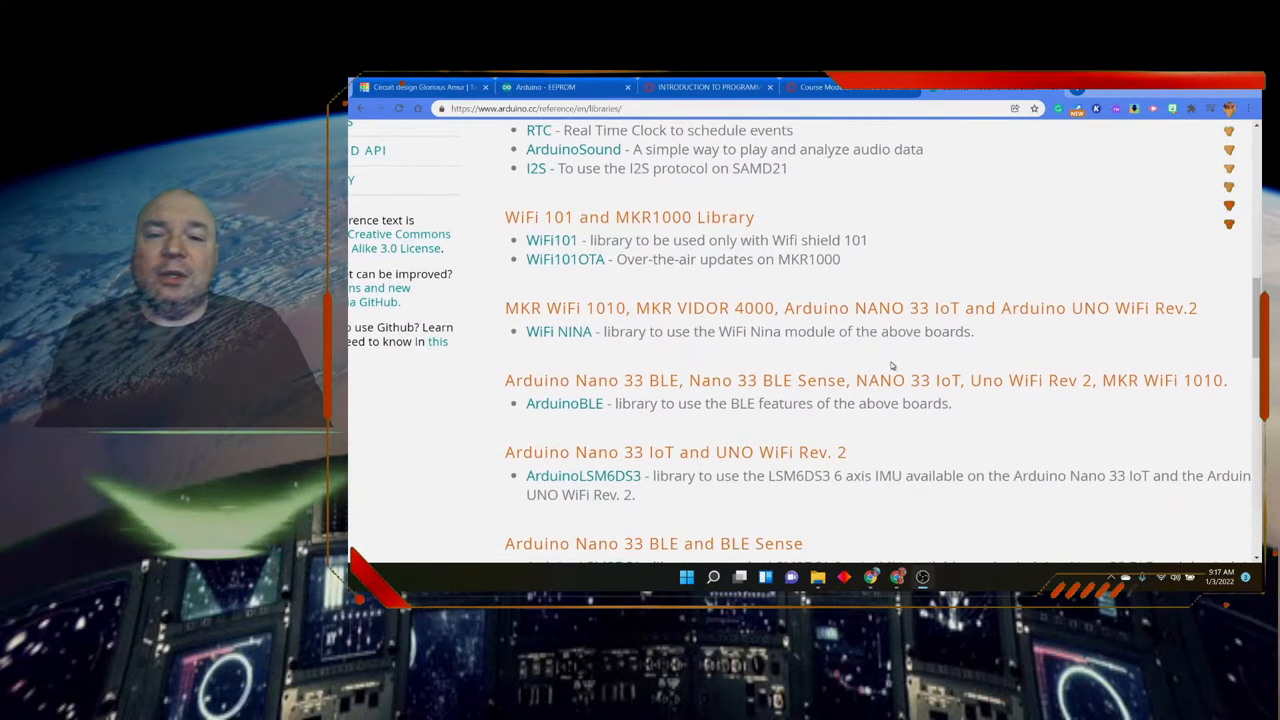
{"action": "scroll", "scroll_direction": "down", "scroll_amount": 3}
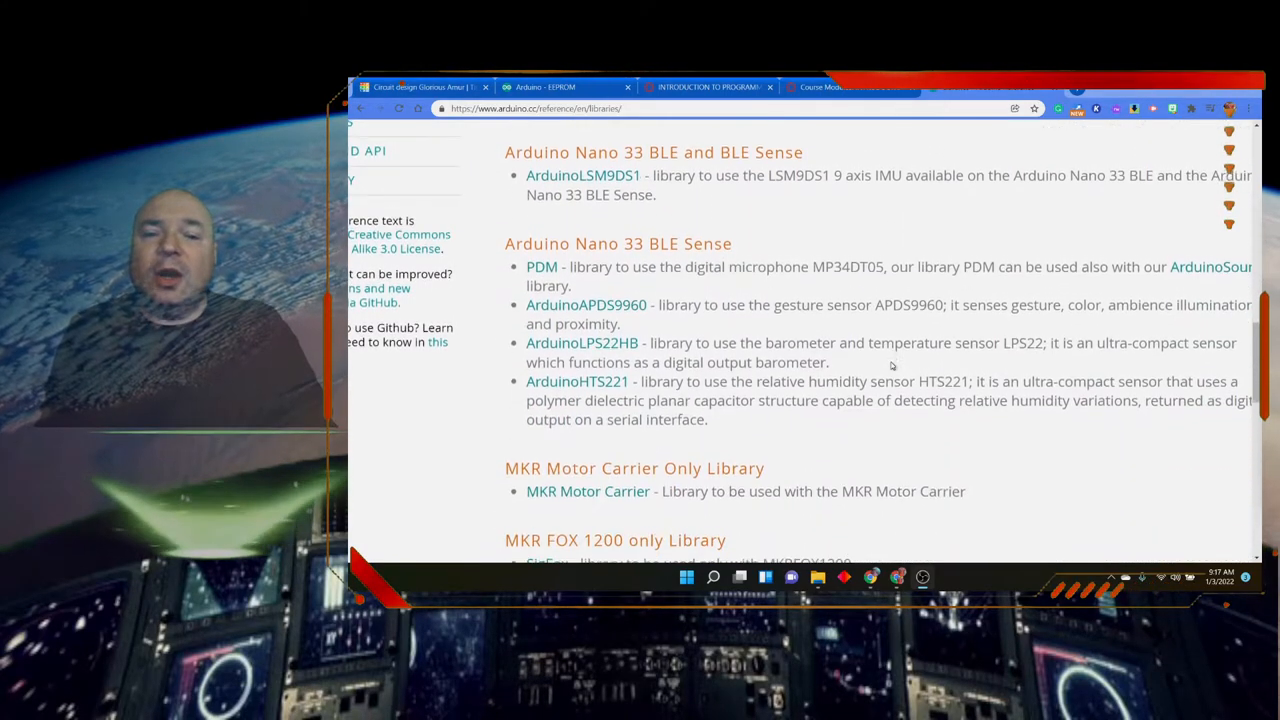
{"action": "scroll", "scroll_direction": "down", "scroll_amount": 3}
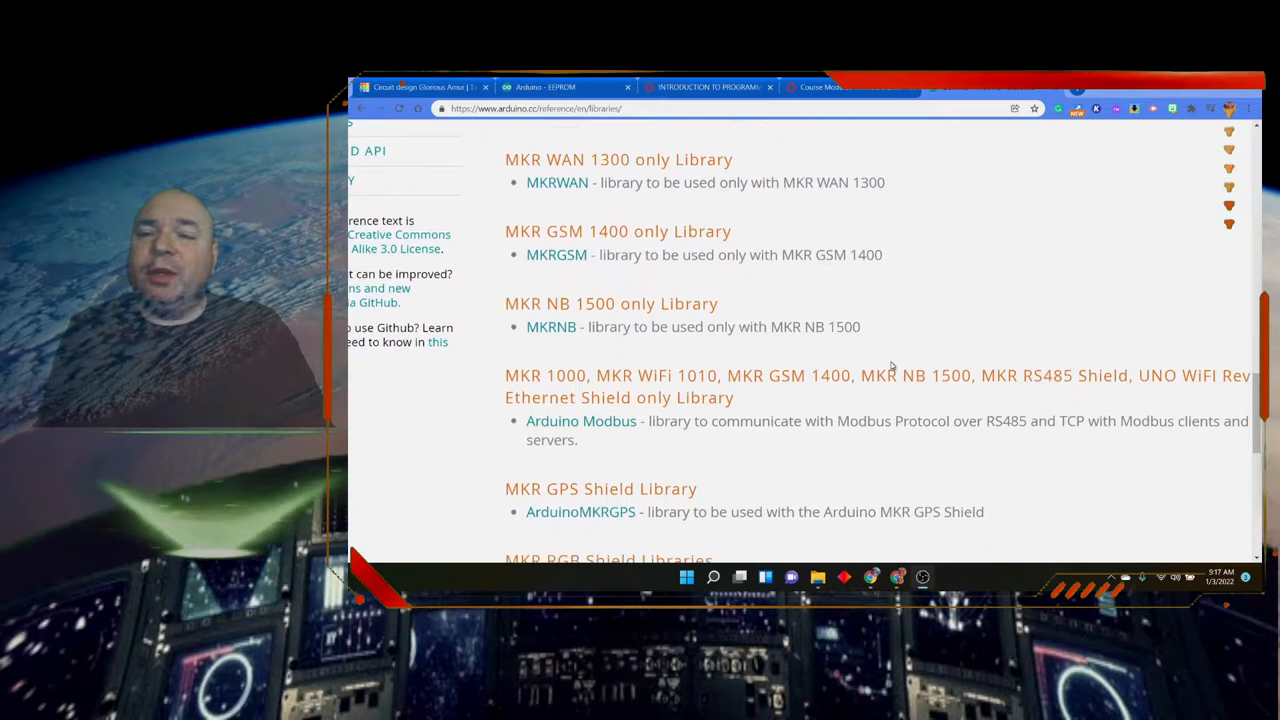
{"action": "scroll", "scroll_direction": "down", "scroll_amount": 3}
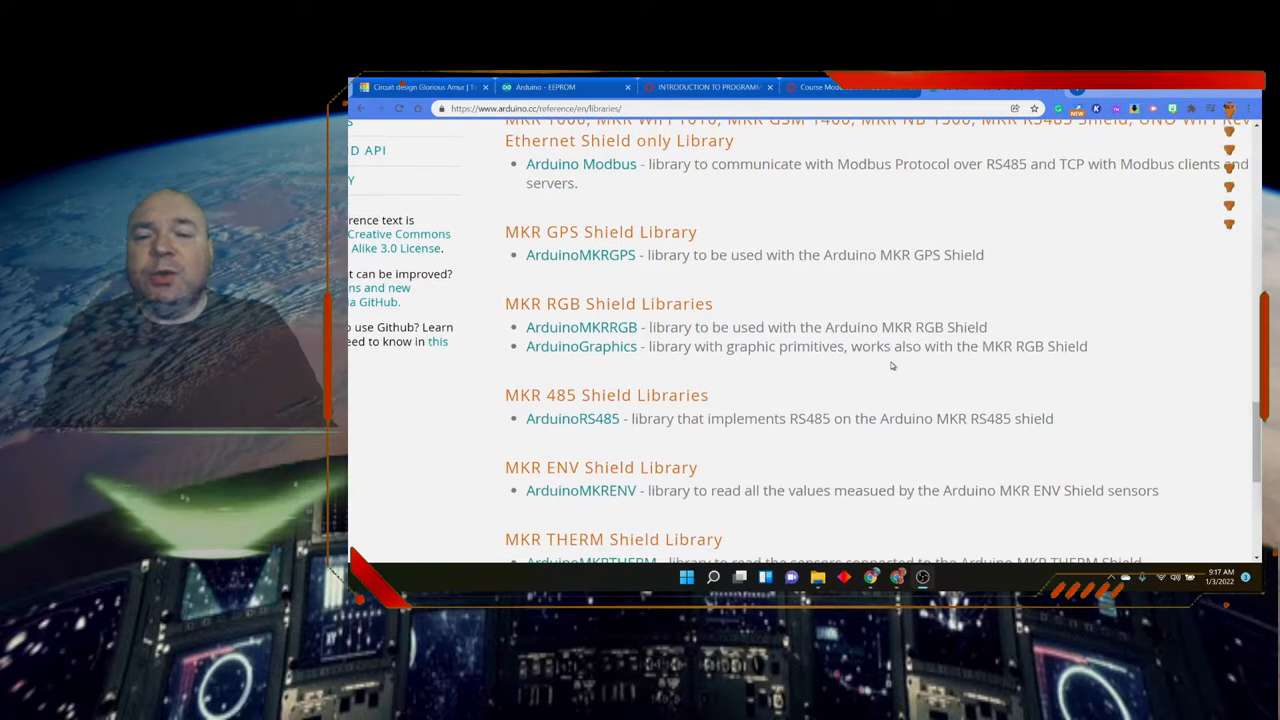
{"action": "scroll", "scroll_direction": "down", "scroll_amount": 3}
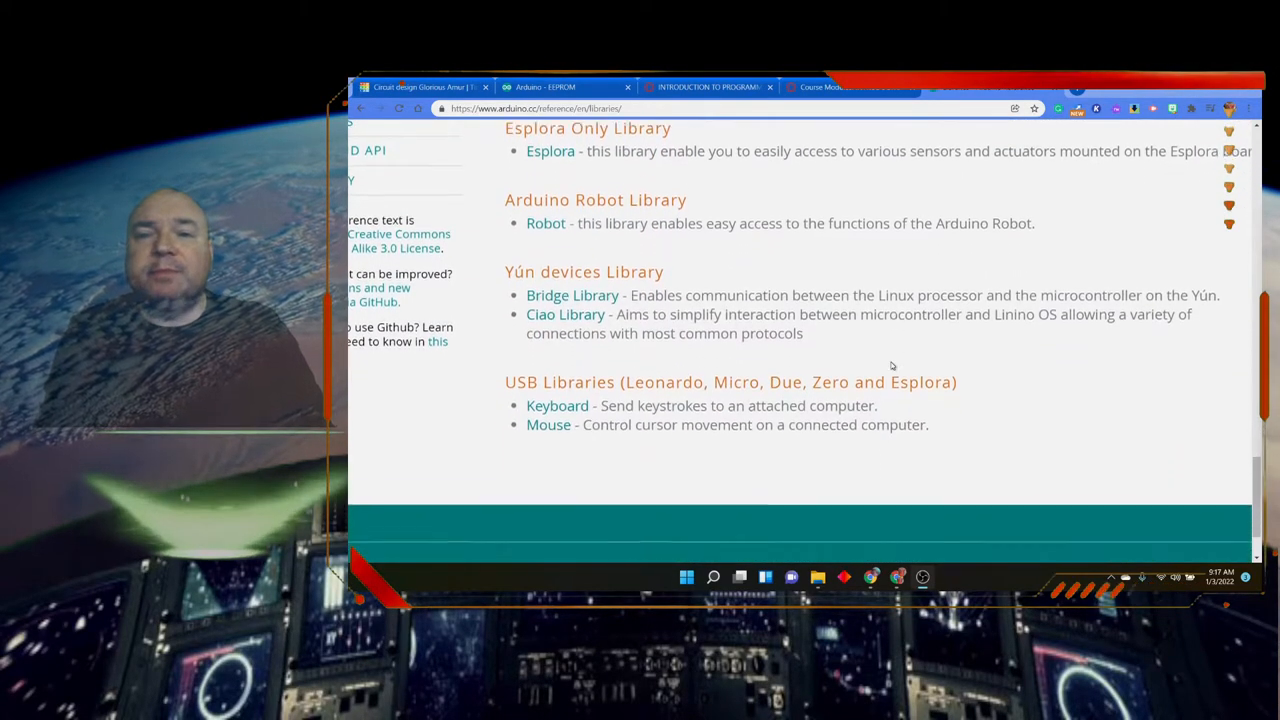
{"action": "scroll", "scroll_direction": "down", "scroll_amount": 3}
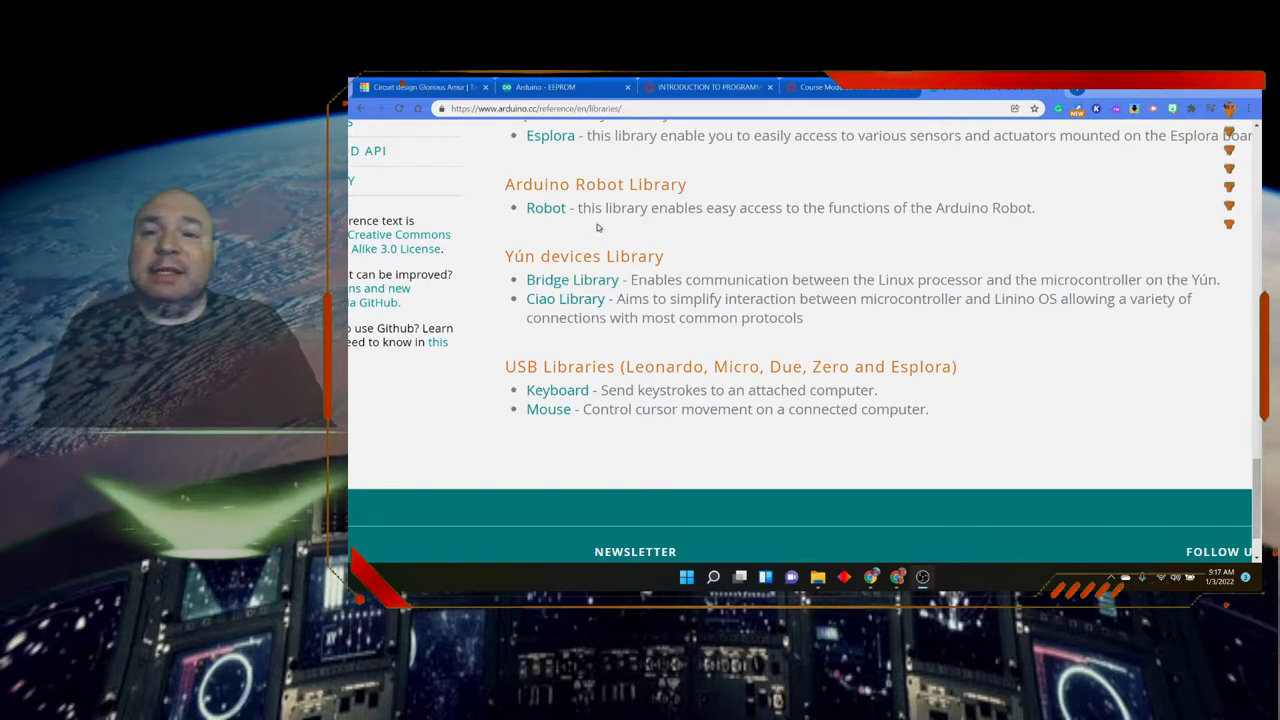
{"action": "mouse_move", "coordinate": [546, 207]}
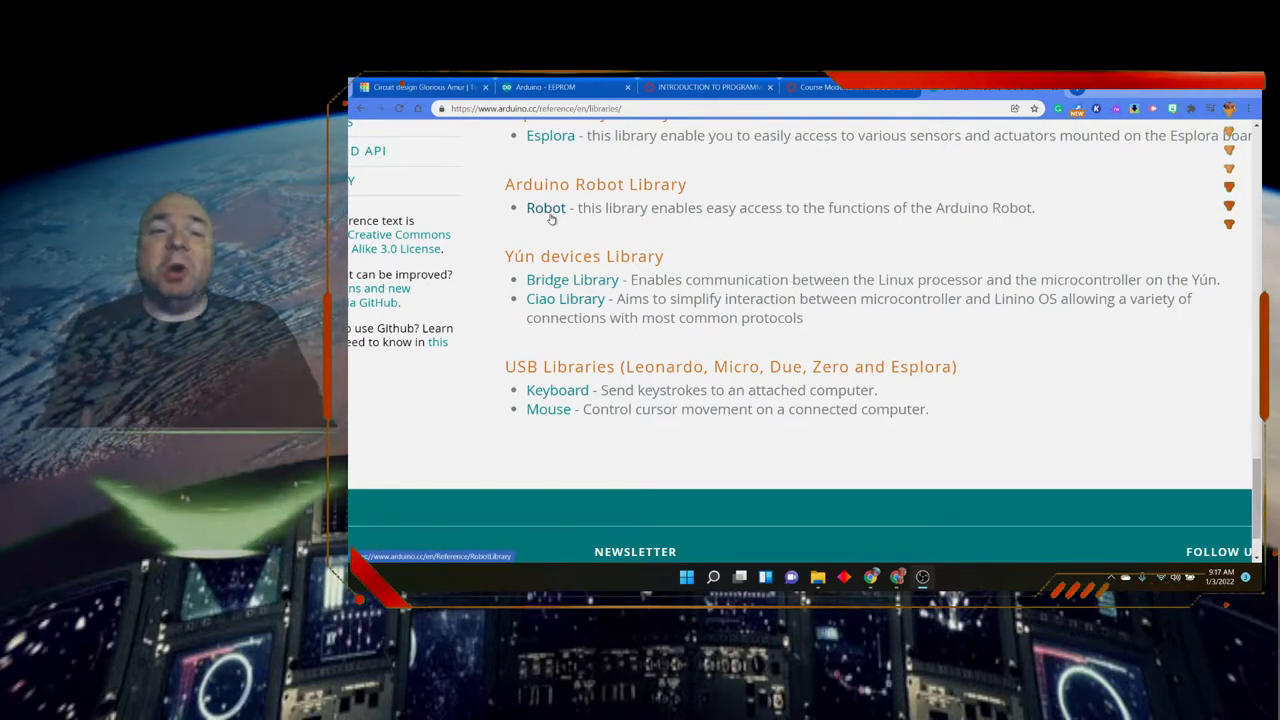
{"action": "mouse_move", "coordinate": [746, 238]}
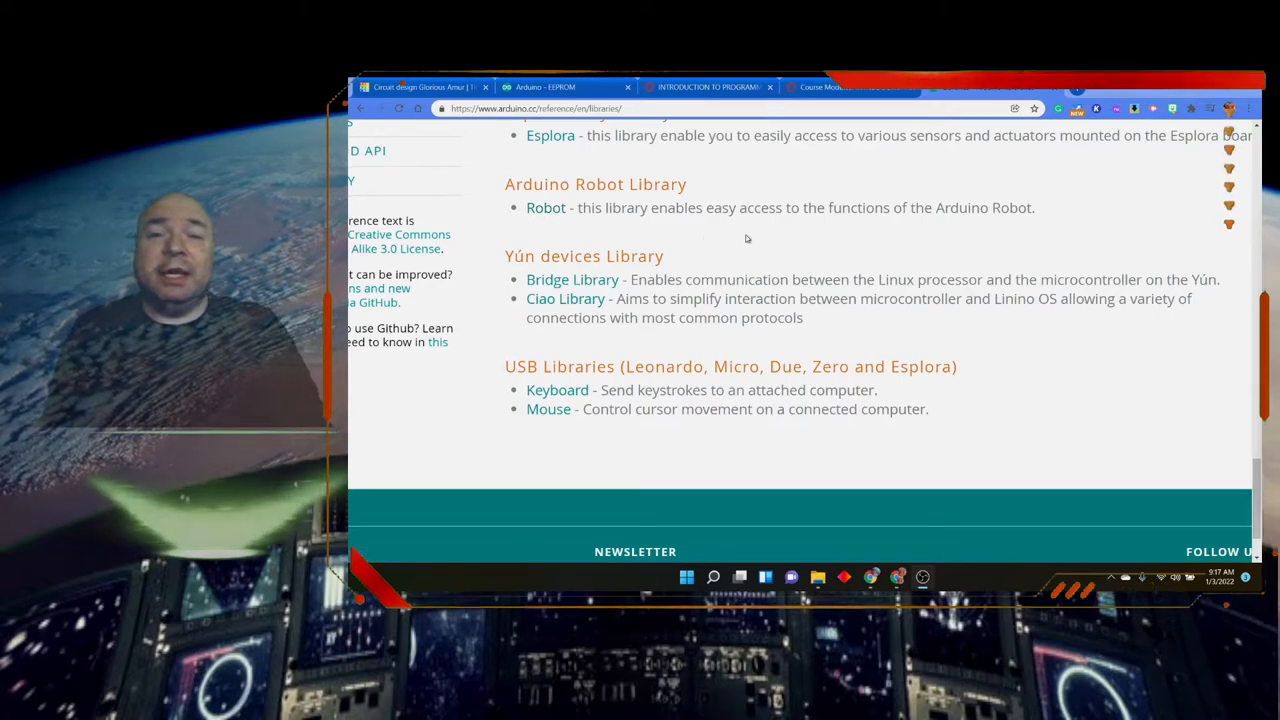
{"action": "mouse_move", "coordinate": [899, 253]}
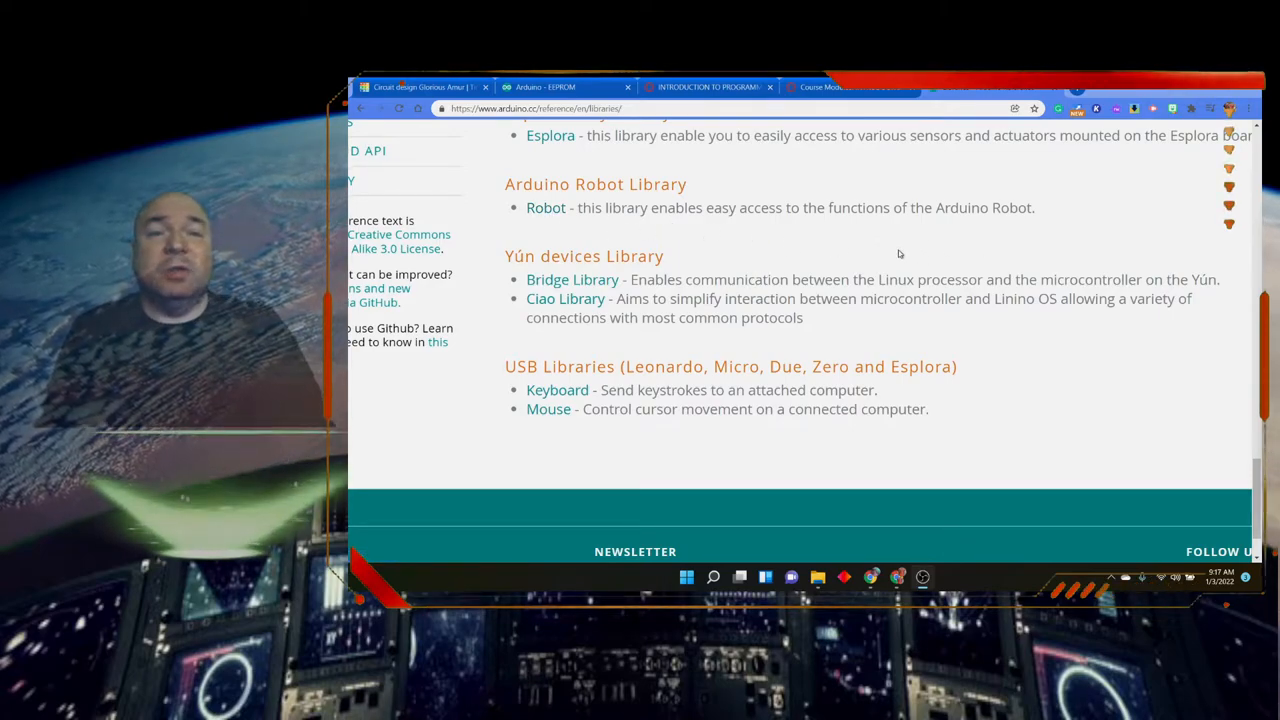
{"action": "mouse_move", "coordinate": [888, 358]}
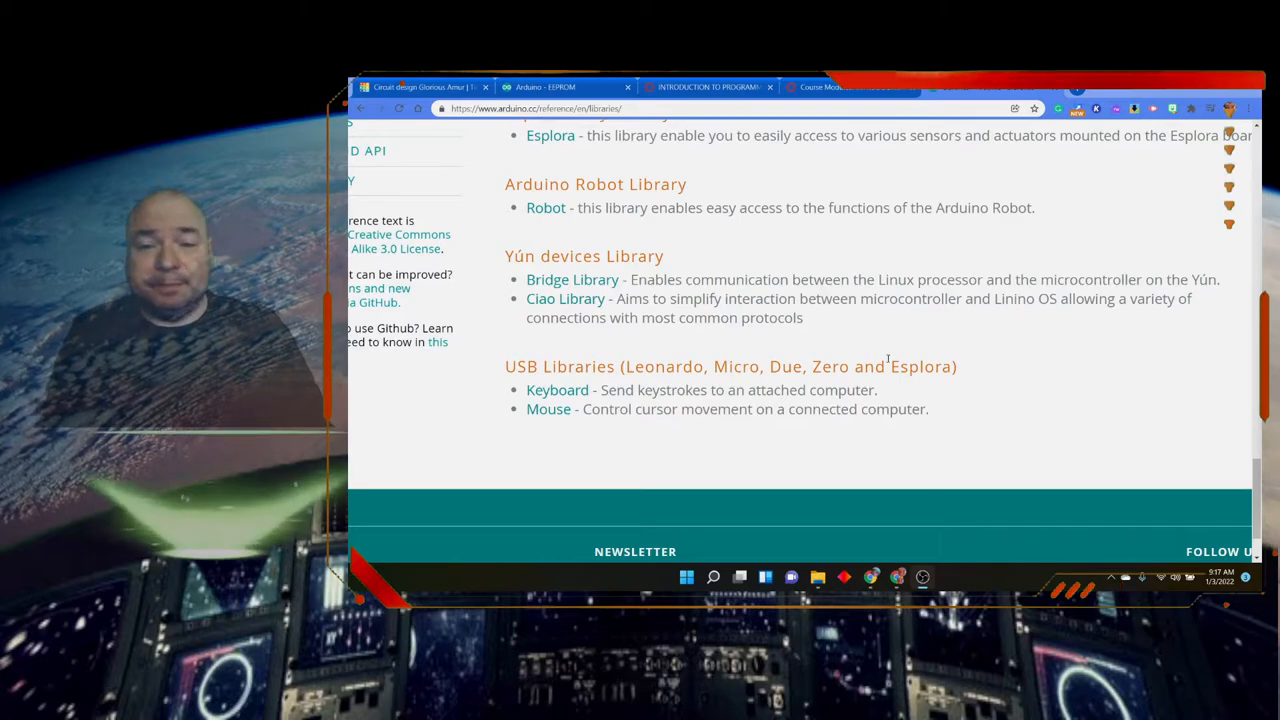
{"action": "scroll", "scroll_direction": "up", "scroll_amount": 3}
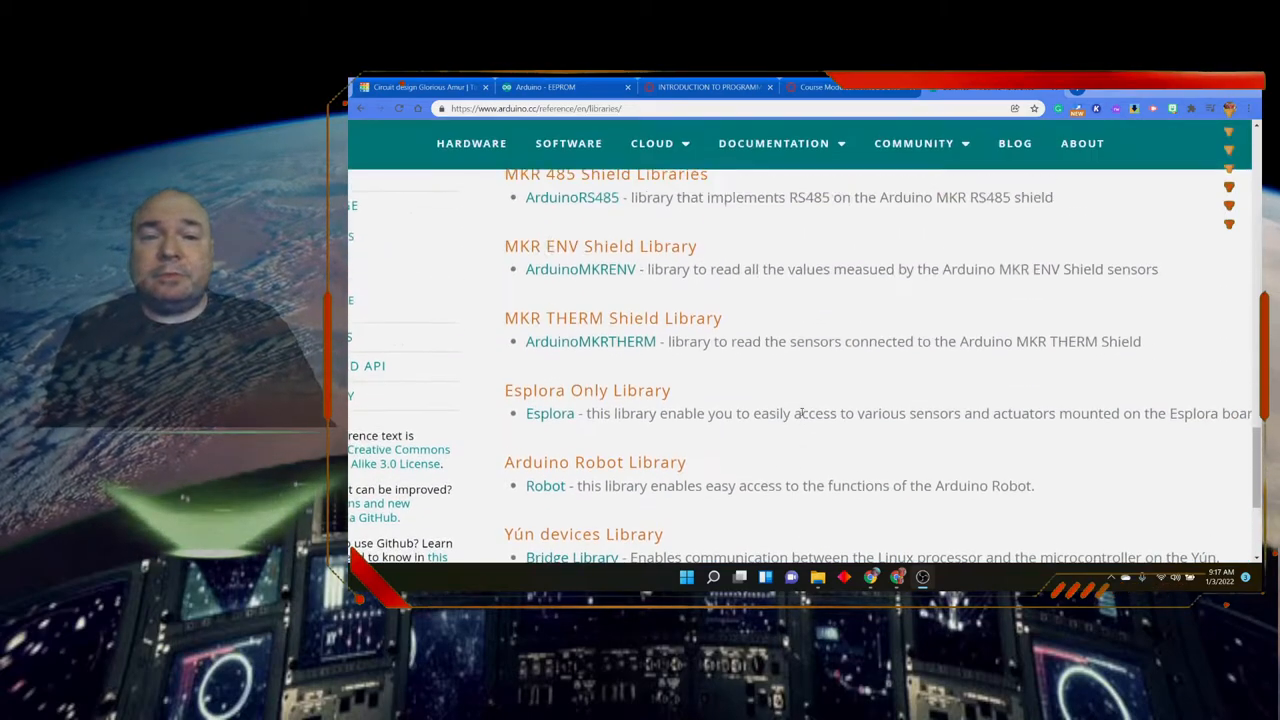
{"action": "scroll", "scroll_direction": "up", "scroll_amount": 3}
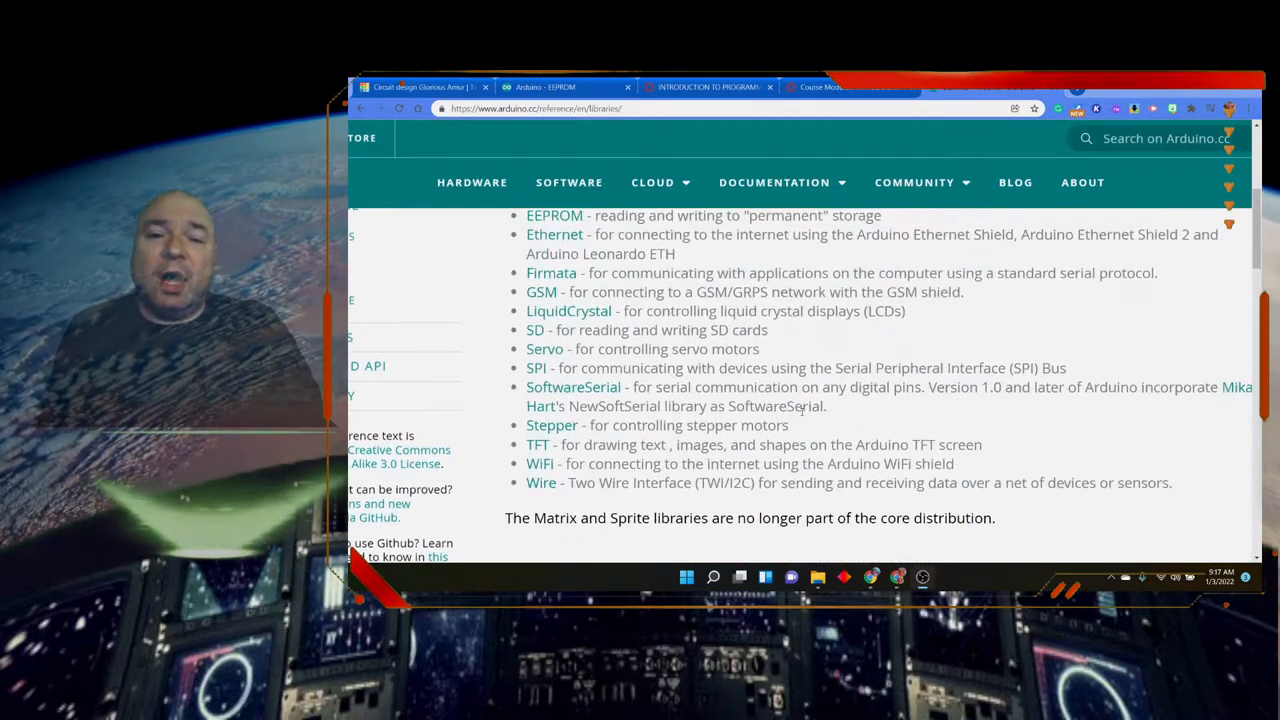
Show the saved Circuits designs on the dashboard and open a new blank circuit
{"action": "scroll", "scroll_direction": "up", "scroll_amount": 3}
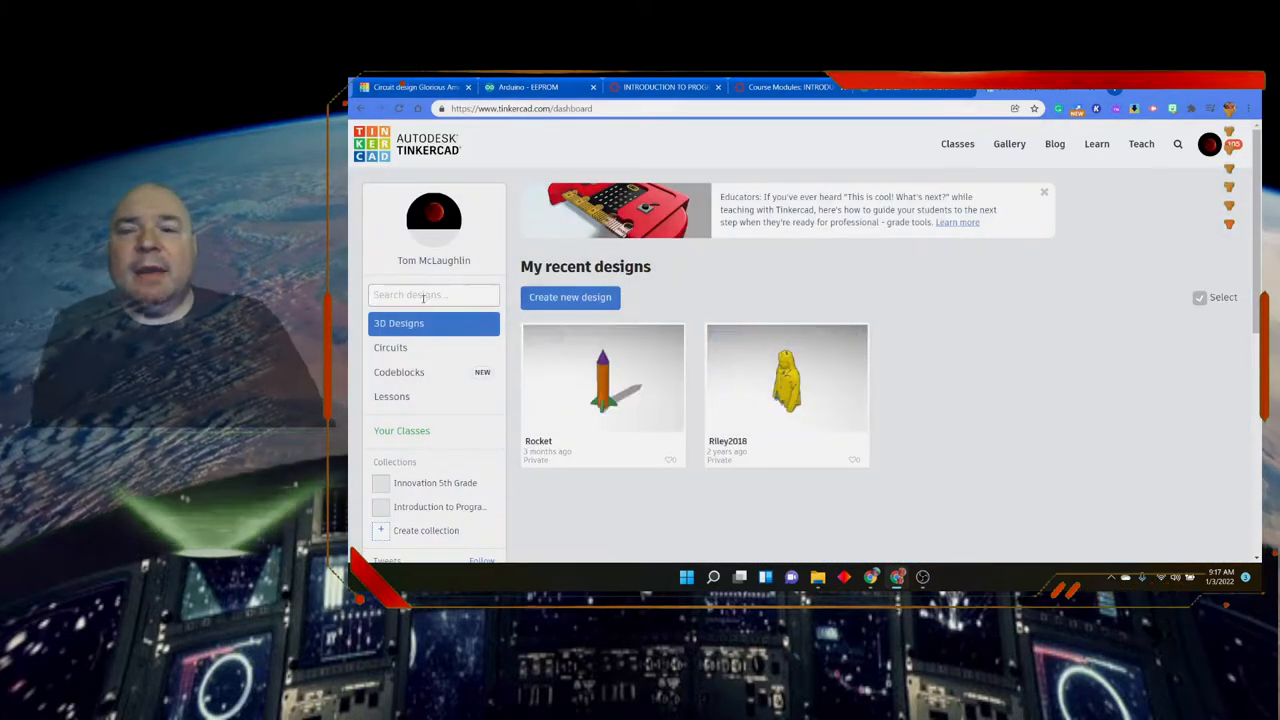
{"action": "left_click", "coordinate": [390, 347]}
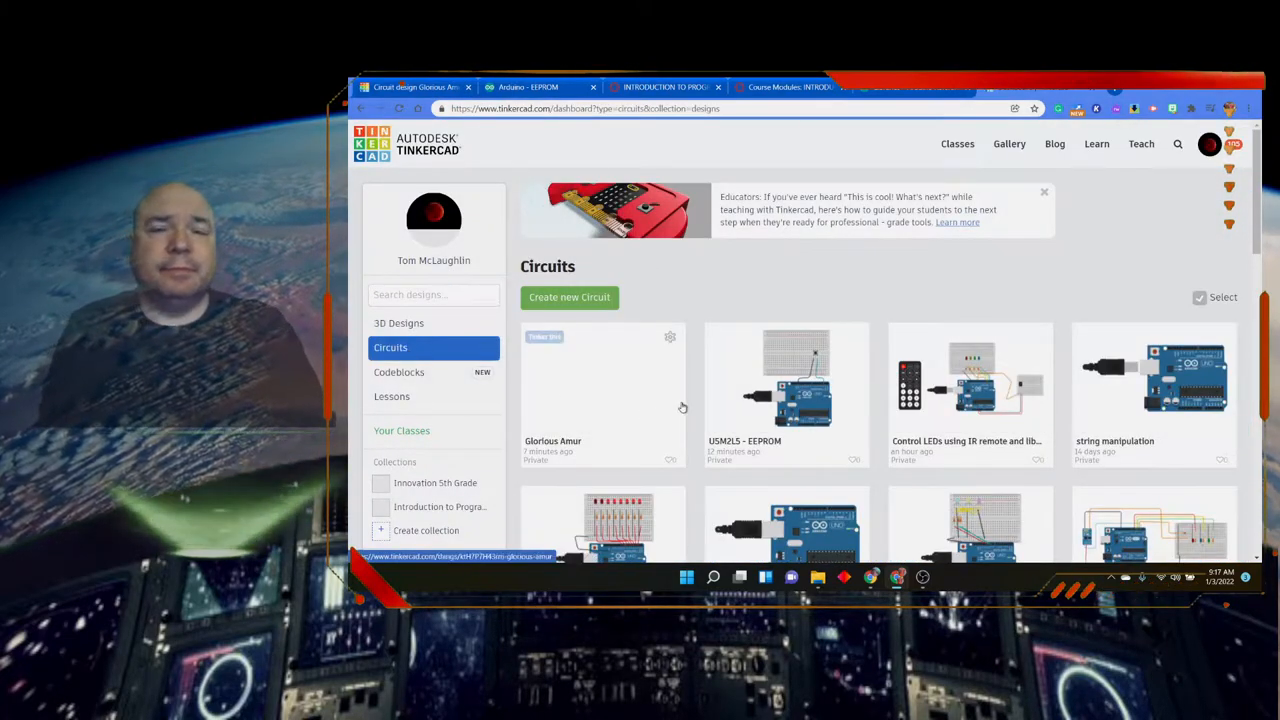
{"action": "left_click", "coordinate": [602, 385]}
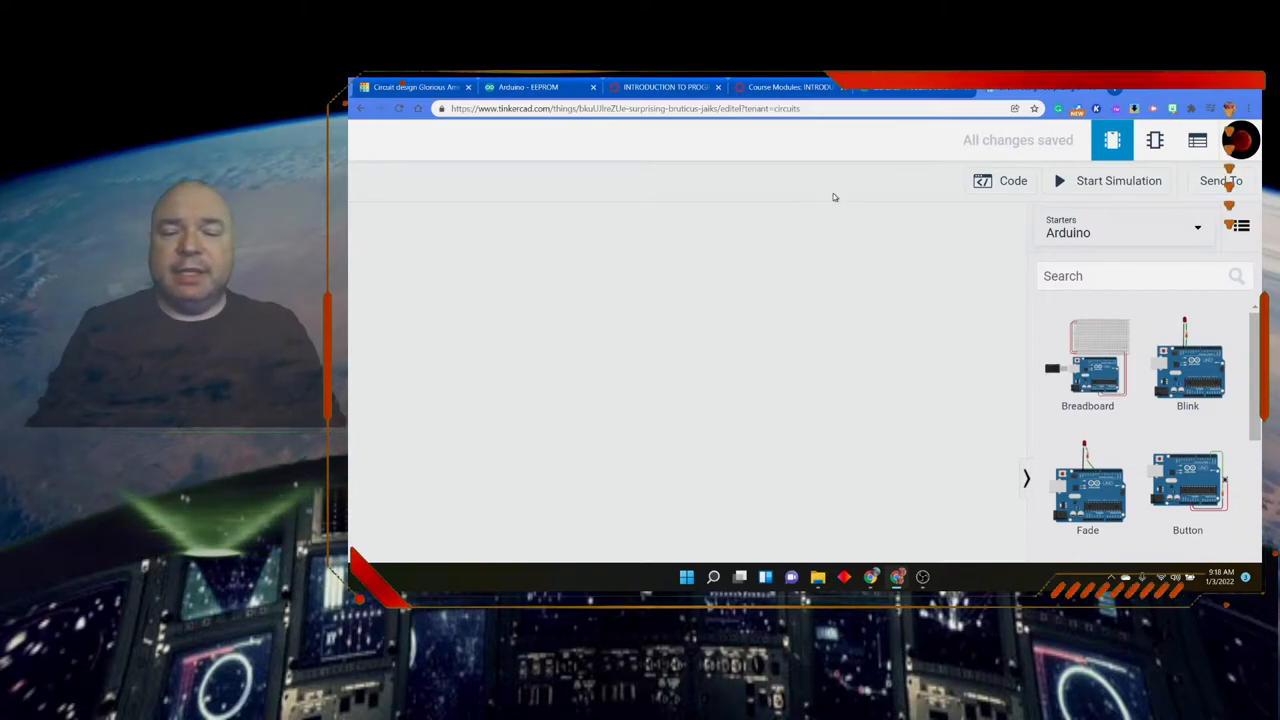
{"action": "mouse_move", "coordinate": [884, 194]}
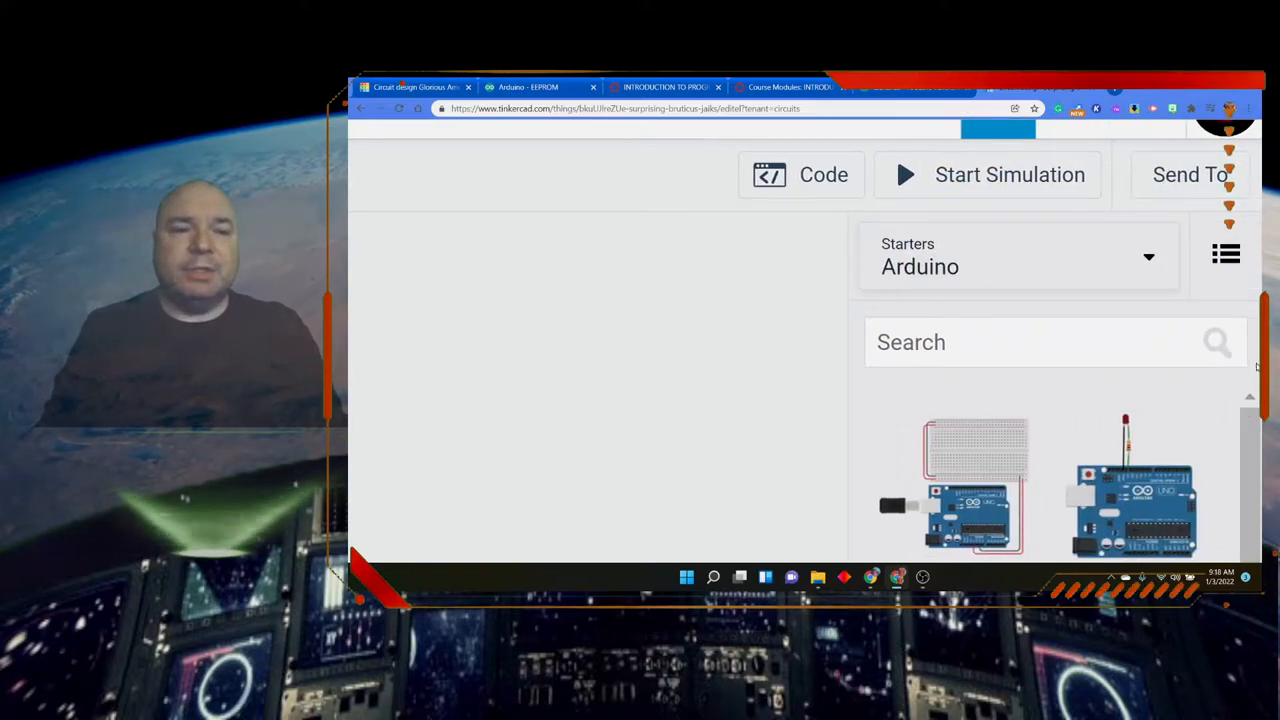
{"action": "scroll", "scroll_direction": "down", "scroll_amount": 3}
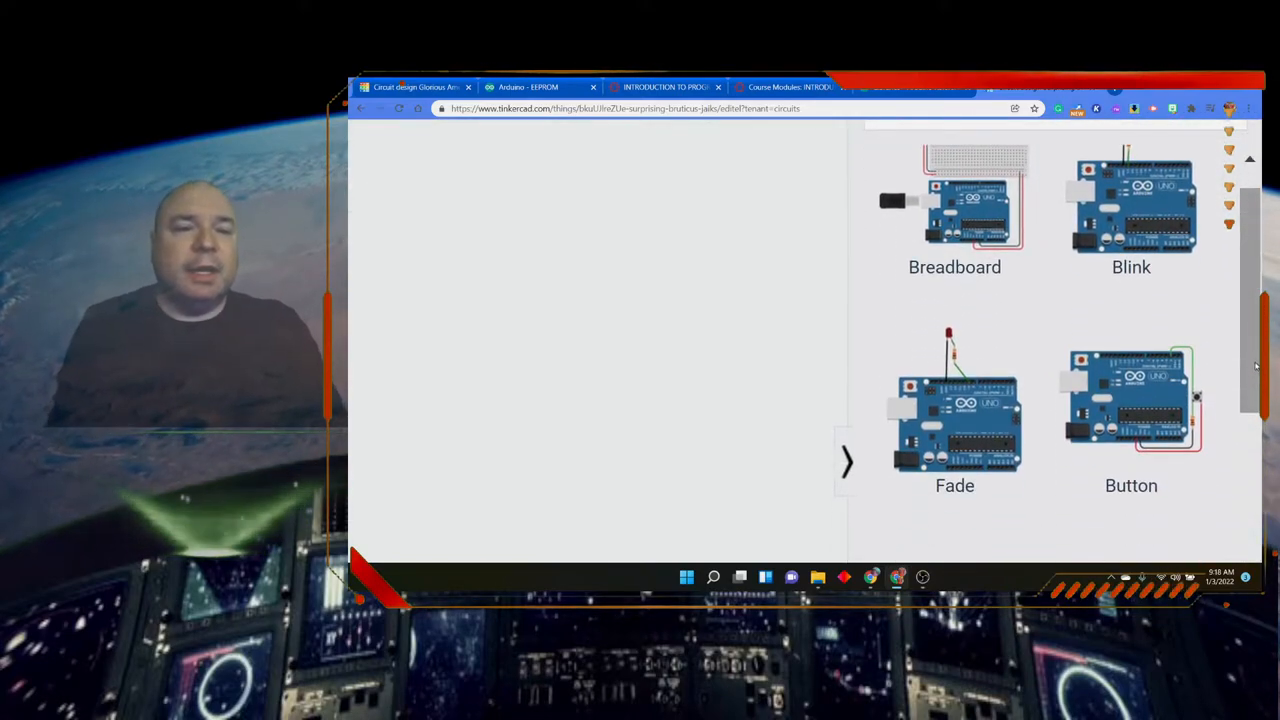
{"action": "scroll", "scroll_direction": "down", "scroll_amount": 3}
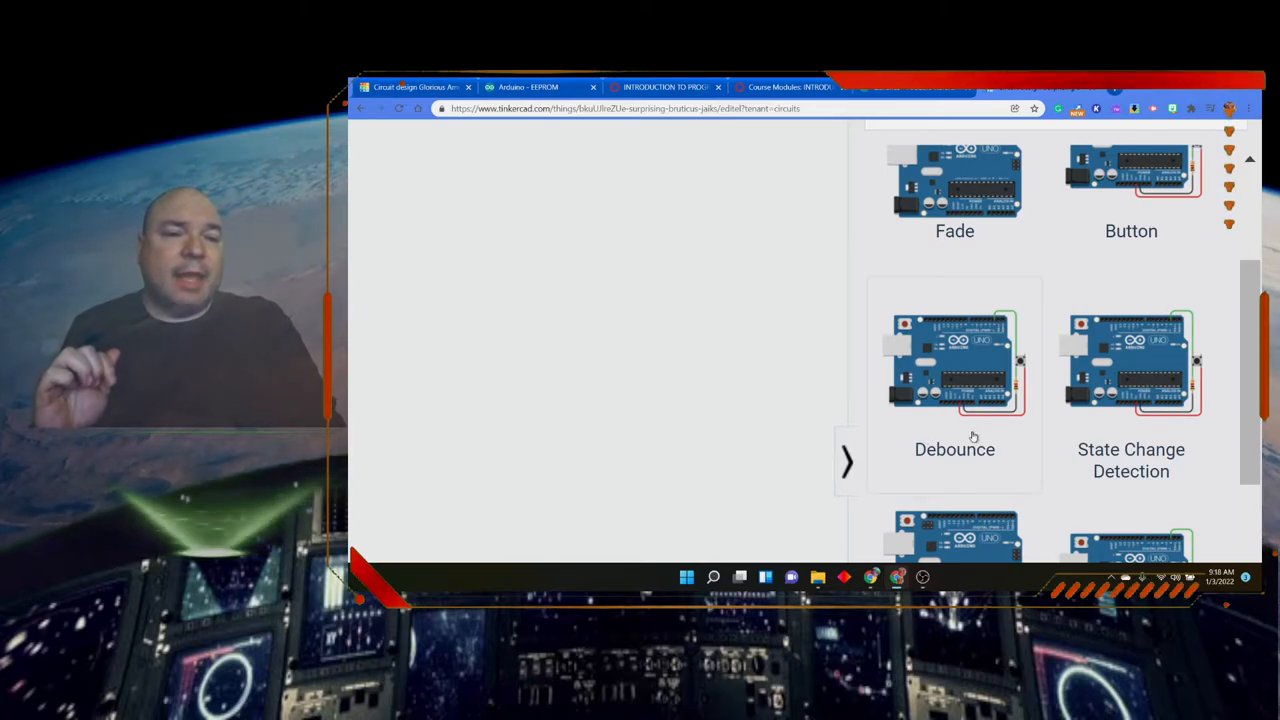
{"action": "scroll", "scroll_direction": "down", "scroll_amount": 3}
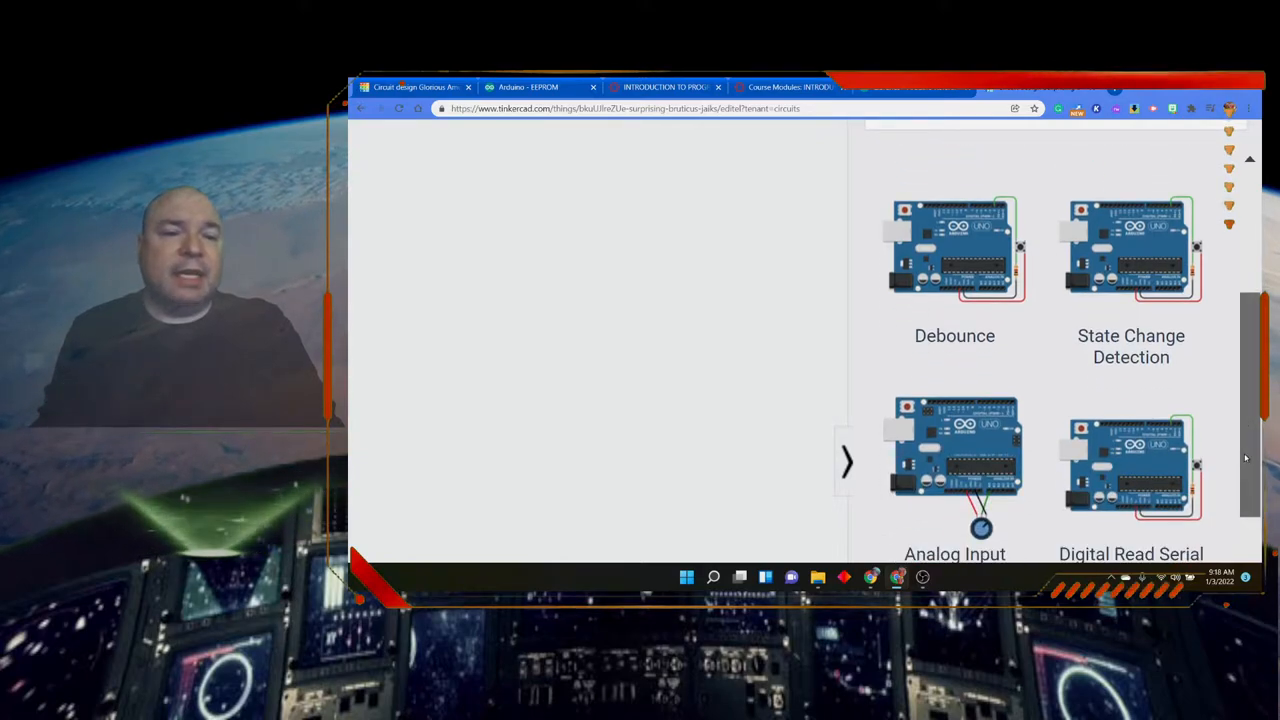
{"action": "scroll", "scroll_direction": "down", "scroll_amount": 3}
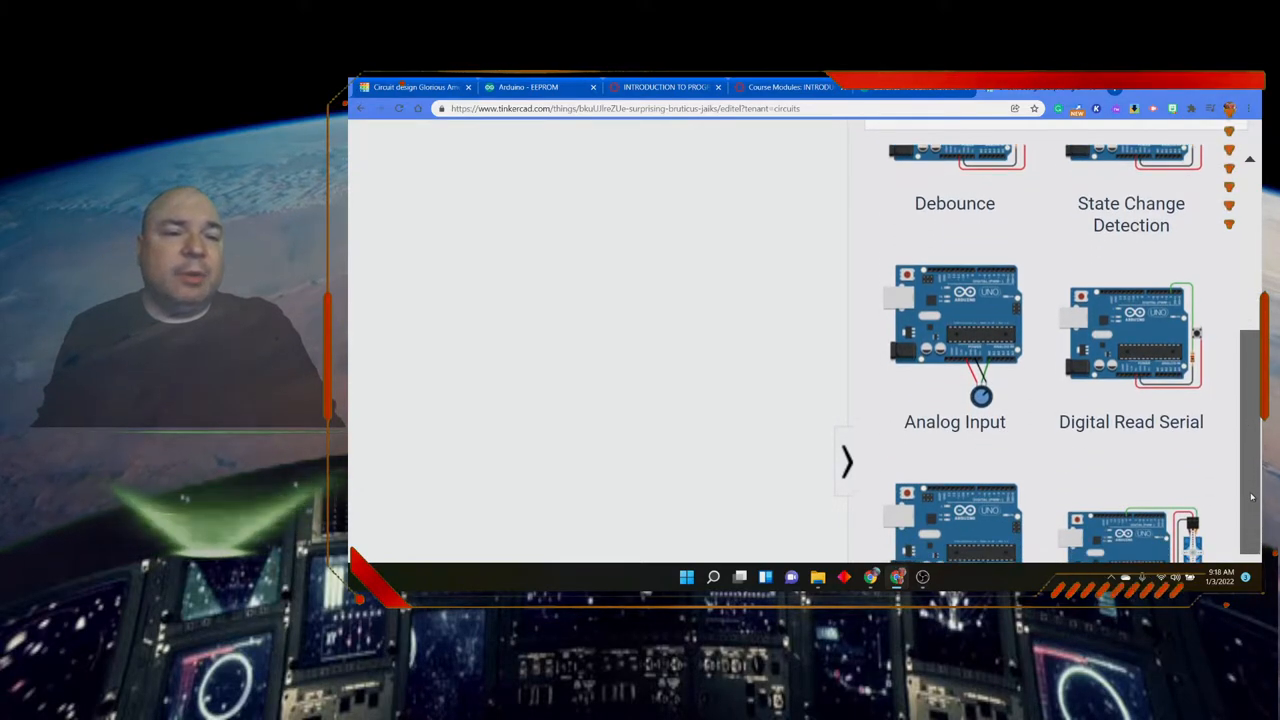
{"action": "scroll", "scroll_direction": "down", "scroll_amount": 3}
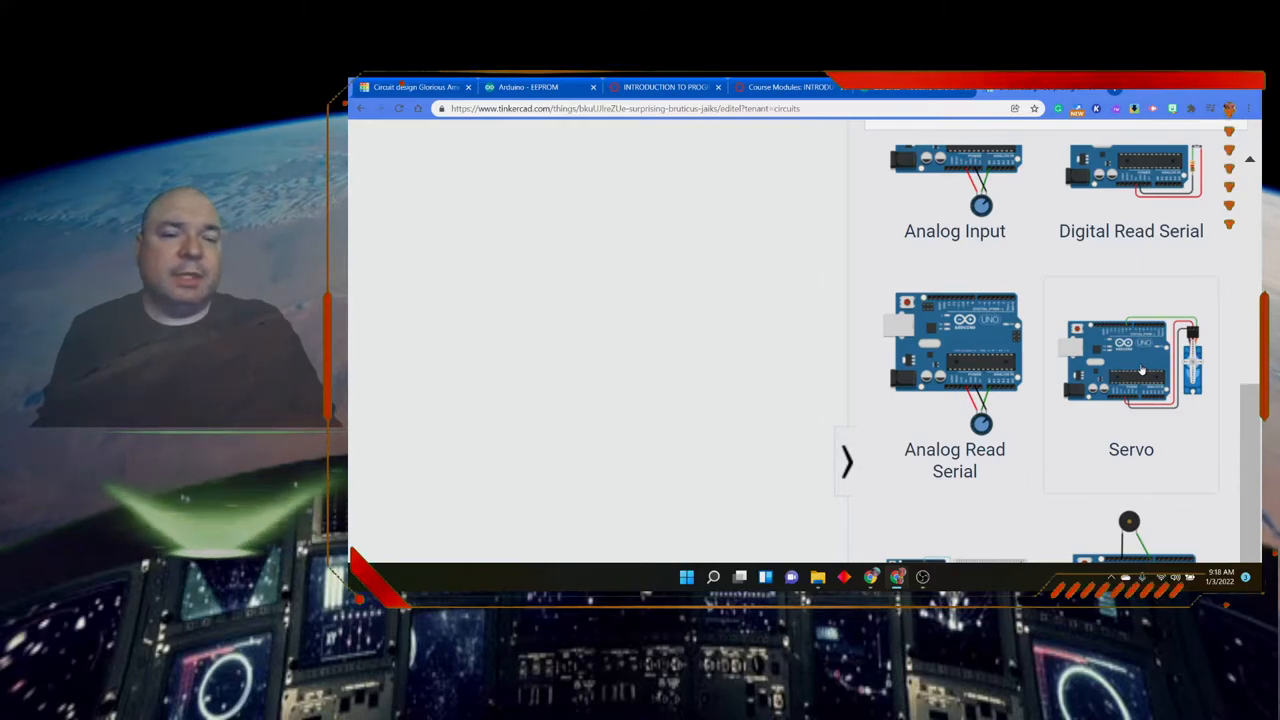
Place the Servo starter (Arduino Uno with servo) on the canvas and fit it to view
{"action": "left_click", "coordinate": [1130, 360]}
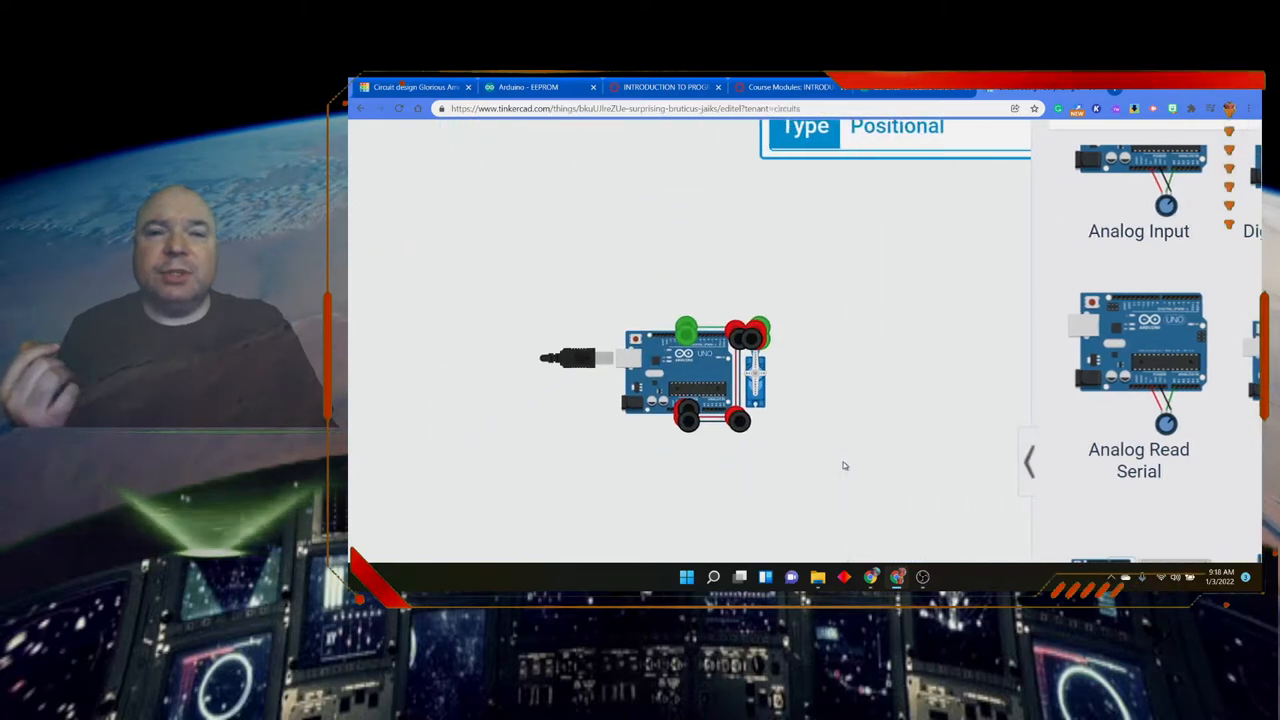
{"action": "left_click", "coordinate": [1031, 461]}
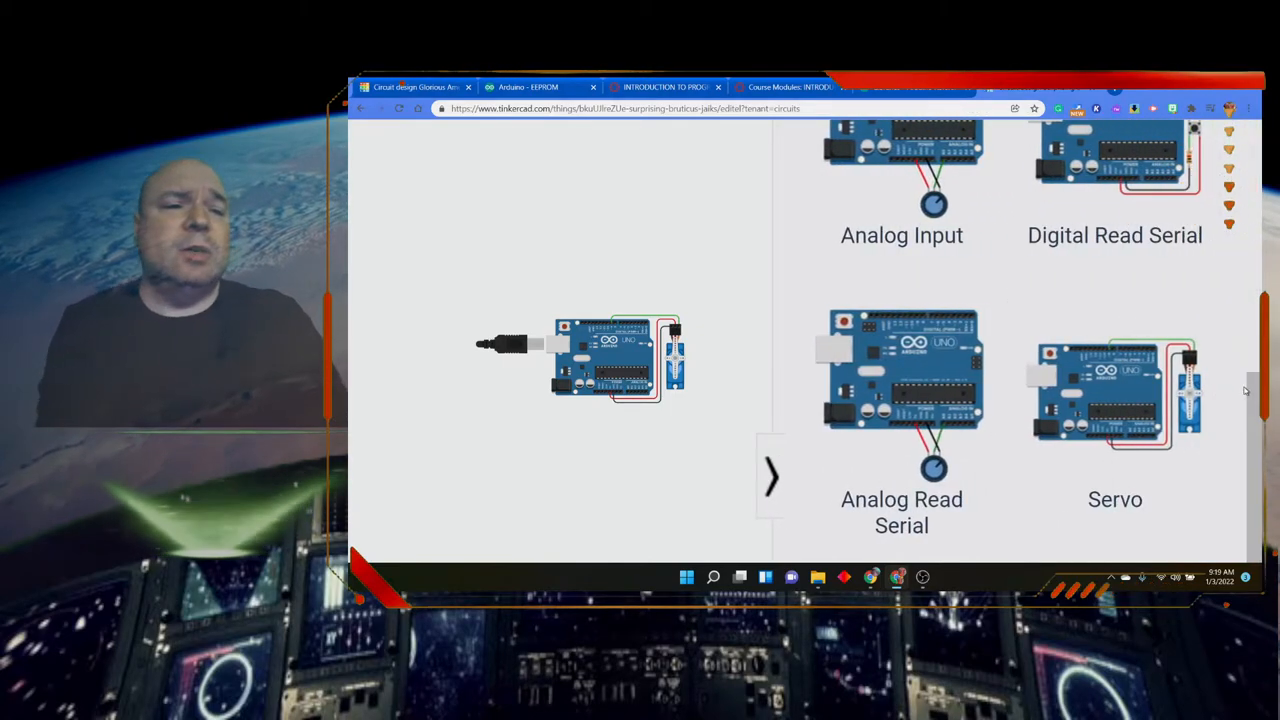
{"action": "scroll", "scroll_direction": "up", "scroll_amount": 3}
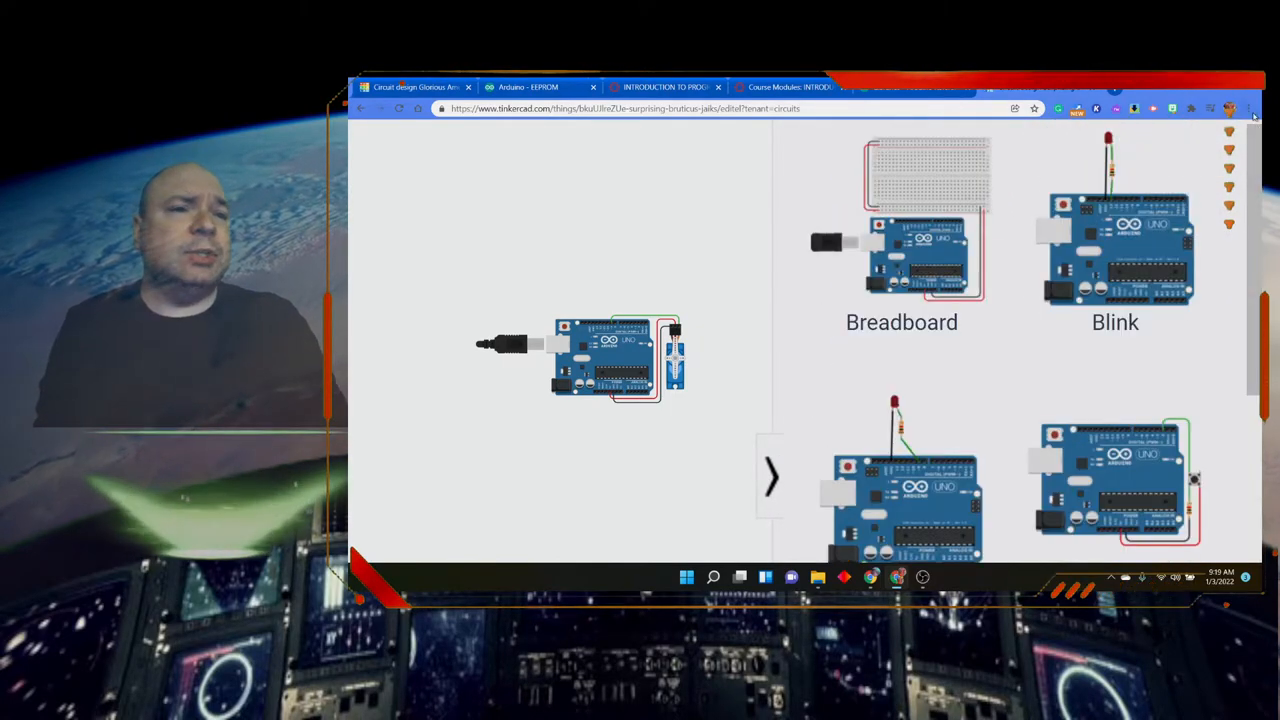
{"action": "key", "text": "f11"}
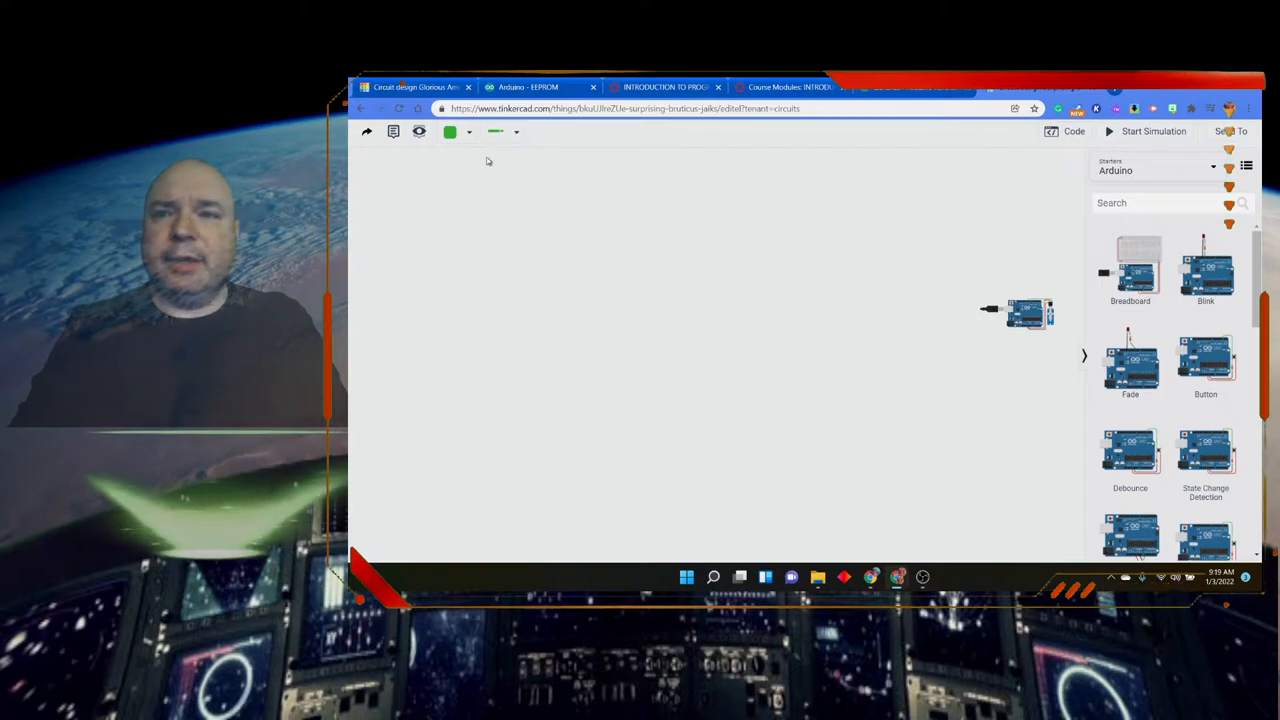
{"action": "mouse_move", "coordinate": [975, 352]}
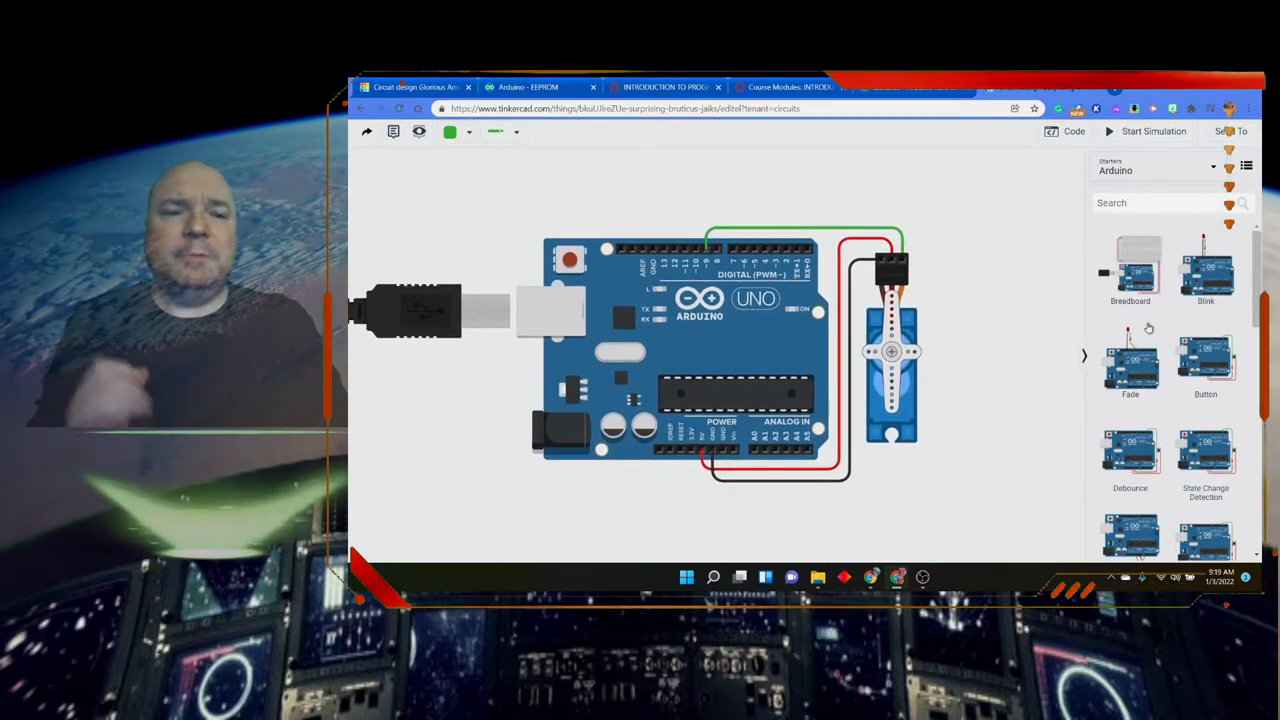
Start the servo simulation, watch the arm sweep, then stop it
{"action": "left_click", "coordinate": [1153, 131]}
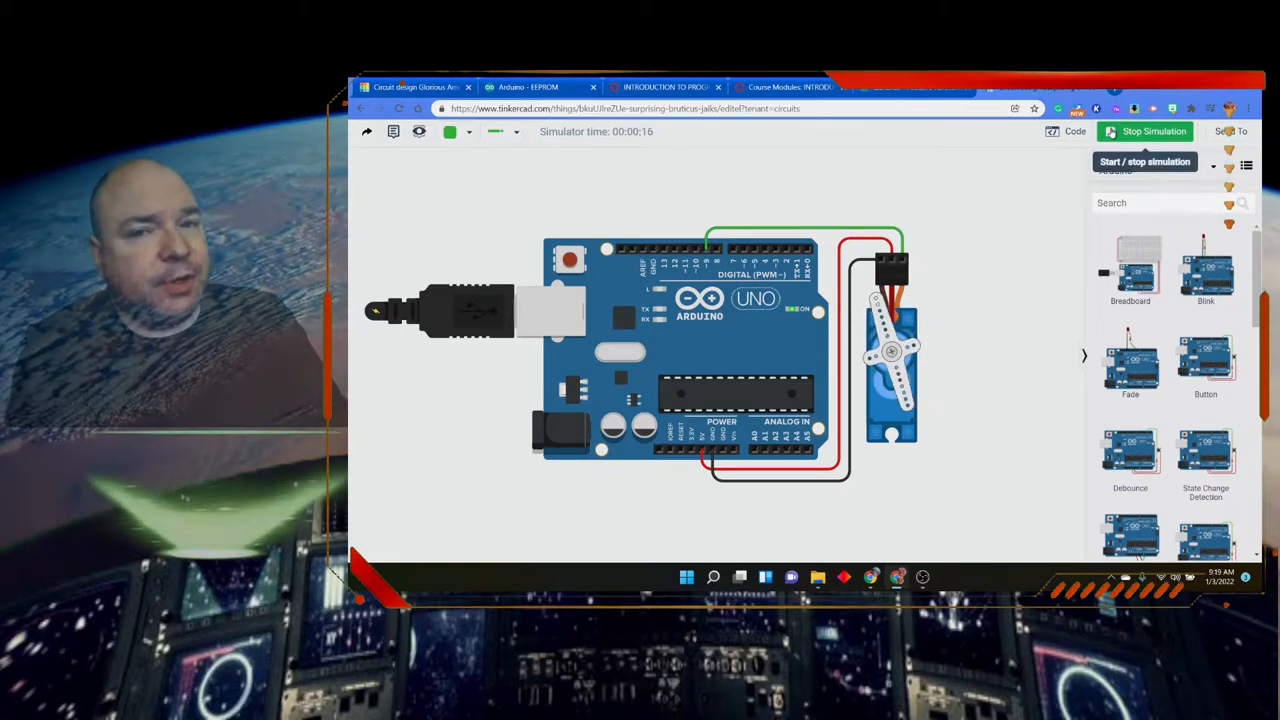
{"action": "left_click", "coordinate": [1067, 131]}
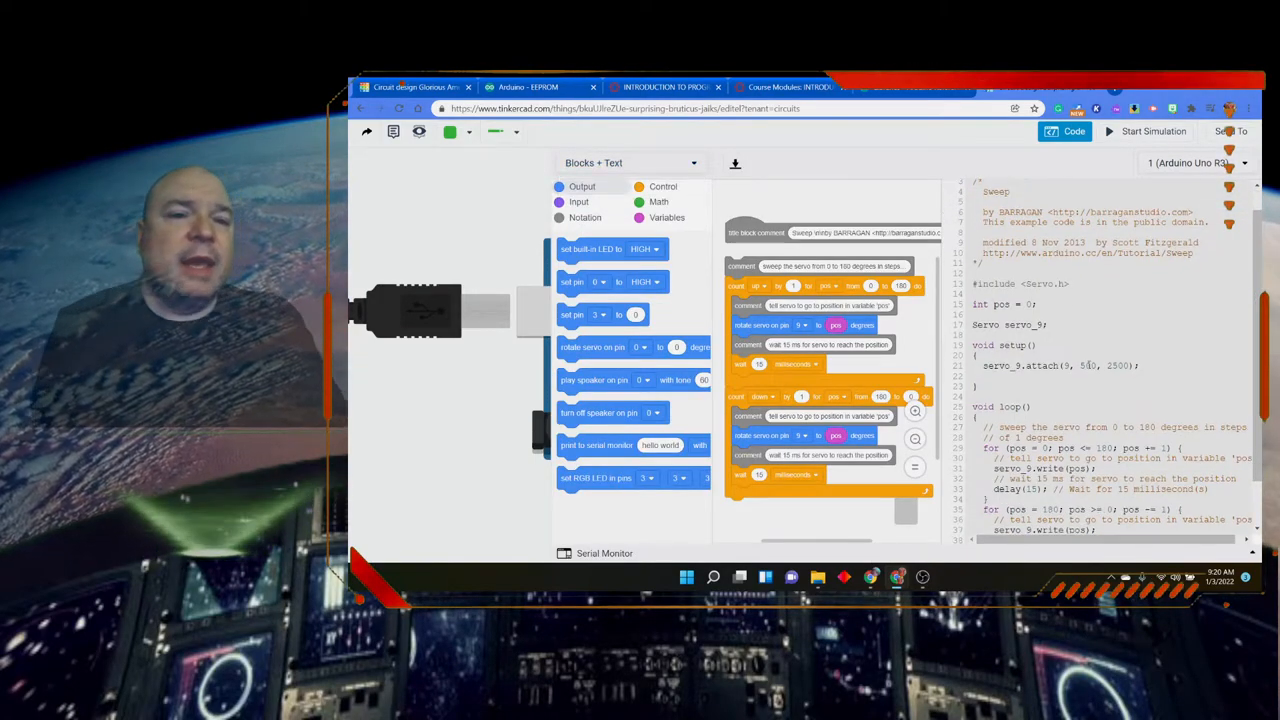
Scroll through the Sweep sketch text, from the Servo include down to the loop
{"action": "scroll", "scroll_direction": "down", "scroll_amount": 3}
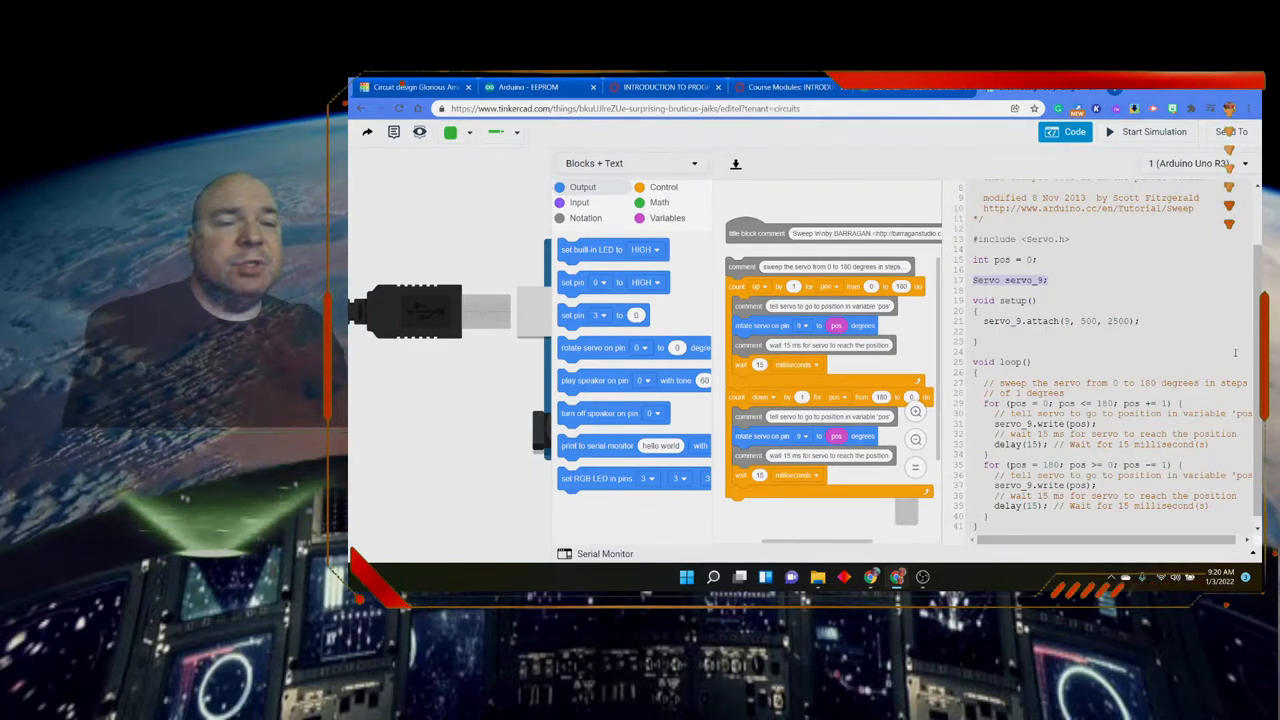
{"action": "scroll", "scroll_direction": "up", "scroll_amount": 3}
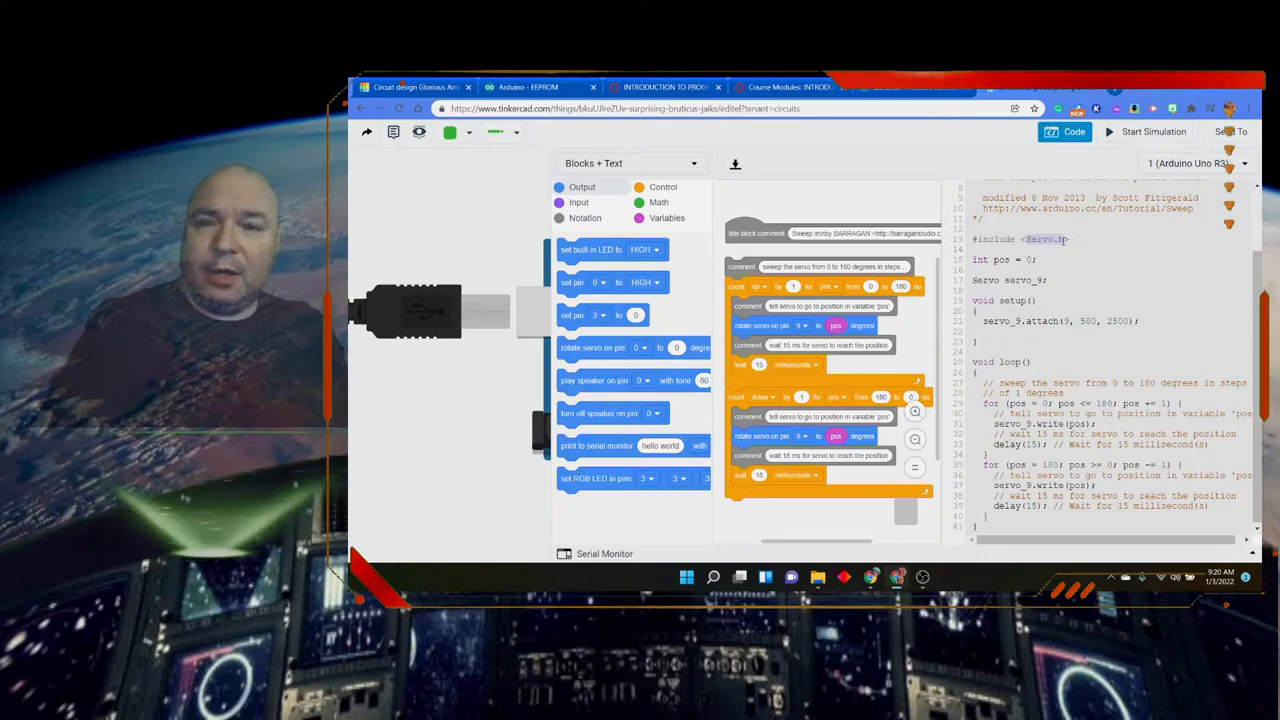
Open the Arduino Libraries list and browse the Servo library page, compatibility through methods
{"action": "left_click", "coordinate": [540, 87]}
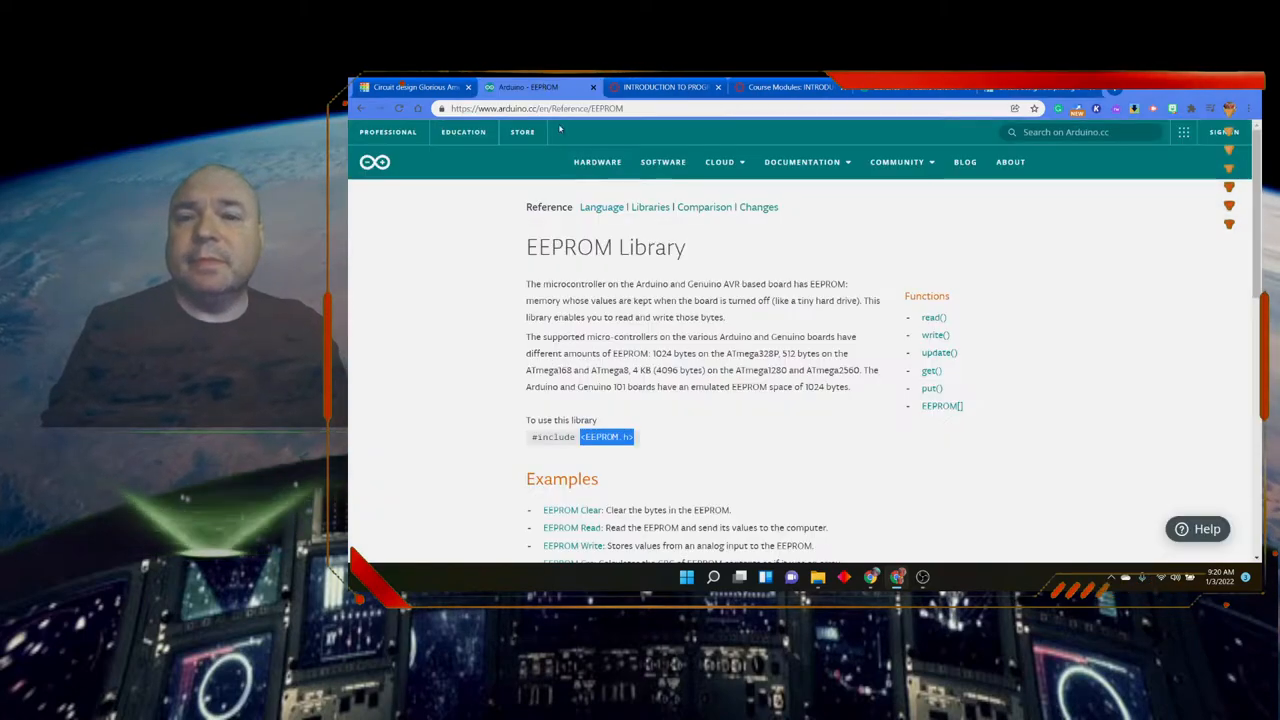
{"action": "scroll", "scroll_direction": "down", "scroll_amount": 3}
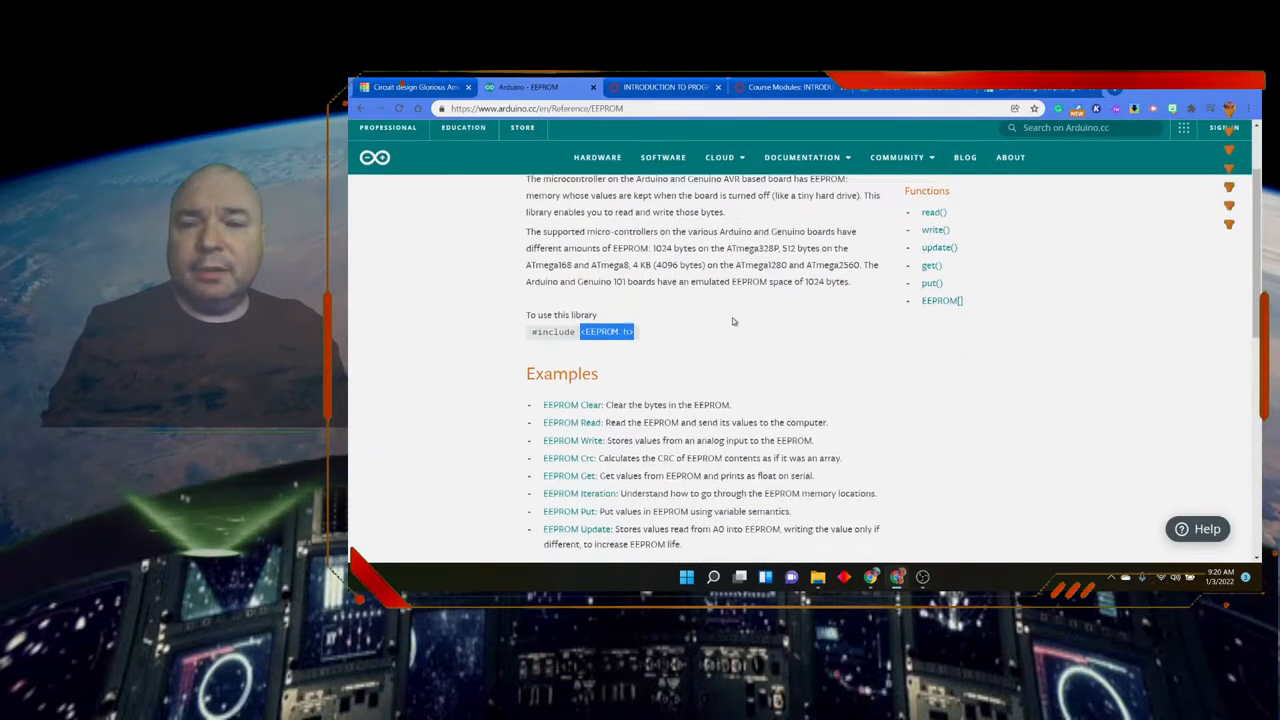
{"action": "scroll", "scroll_direction": "up", "scroll_amount": 3}
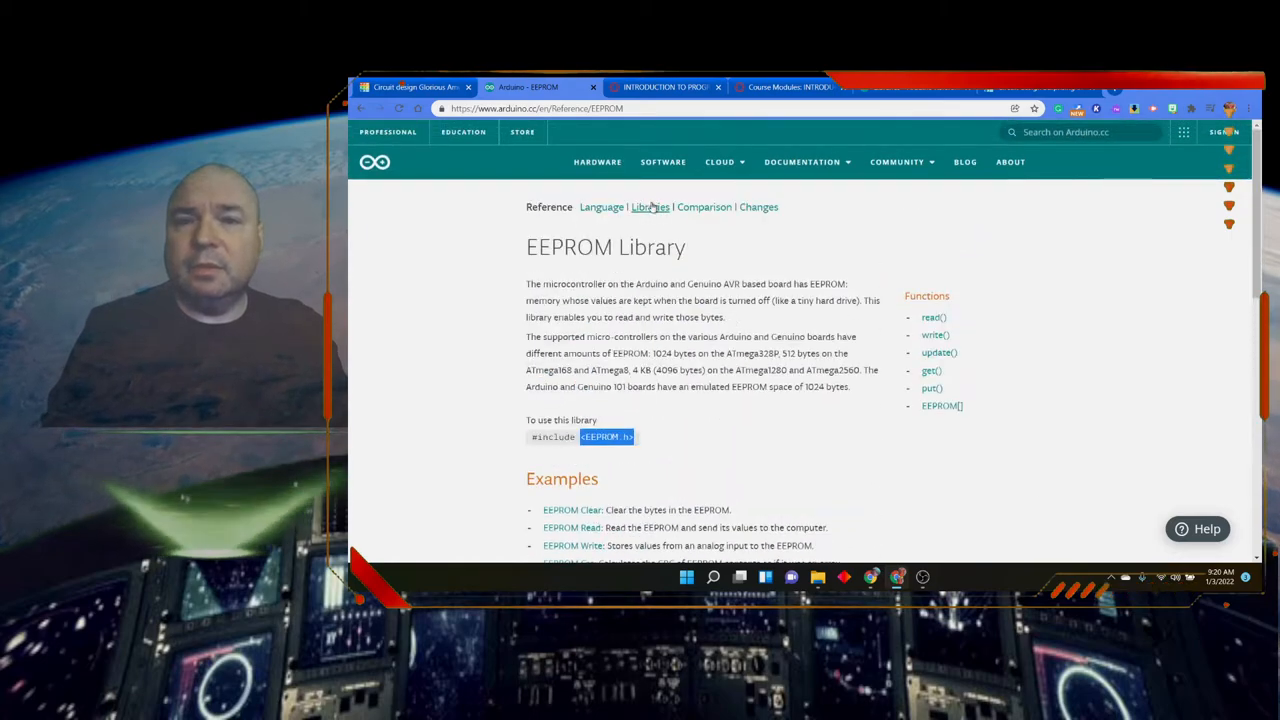
{"action": "left_click", "coordinate": [650, 207]}
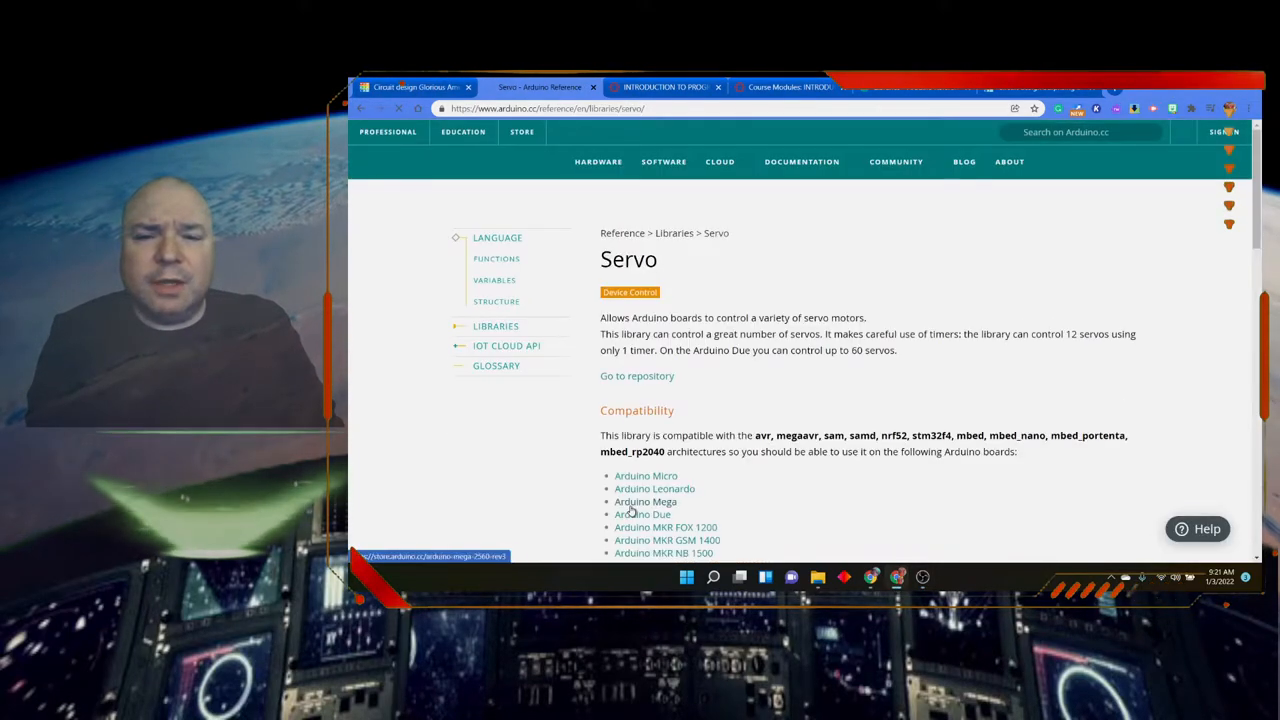
{"action": "scroll", "scroll_direction": "down", "scroll_amount": 3}
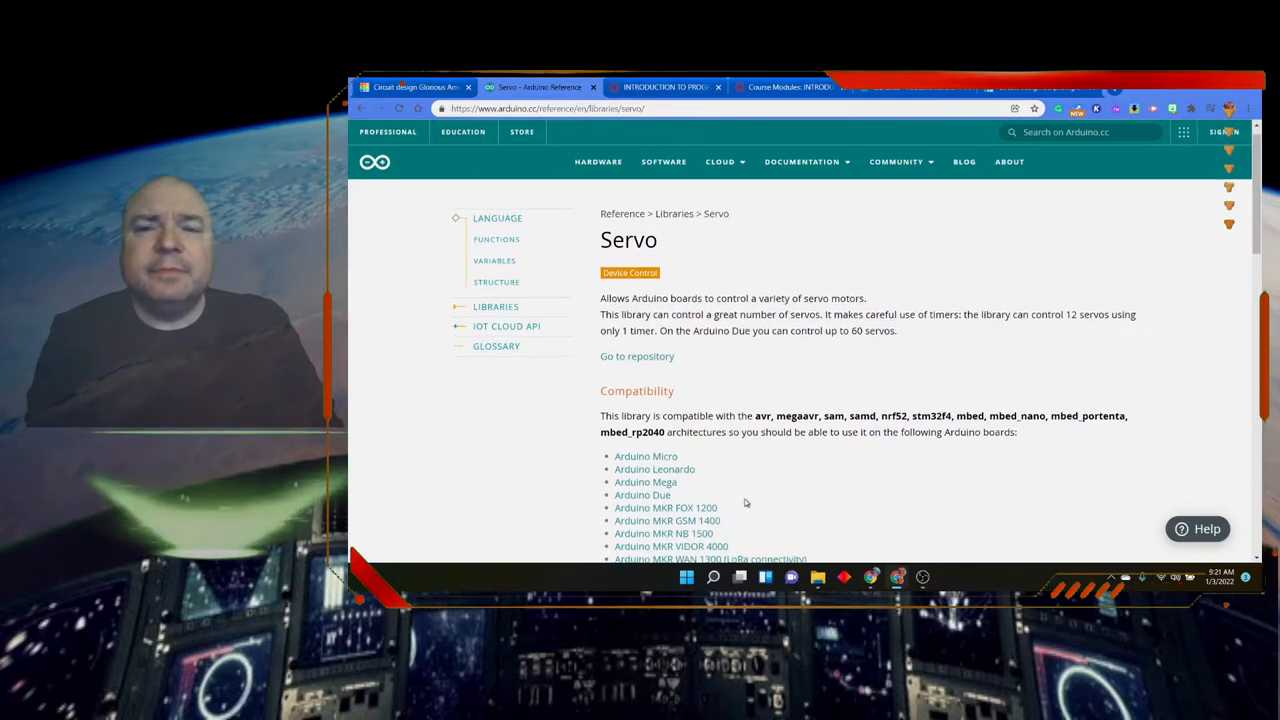
{"action": "scroll", "scroll_direction": "down", "scroll_amount": 3}
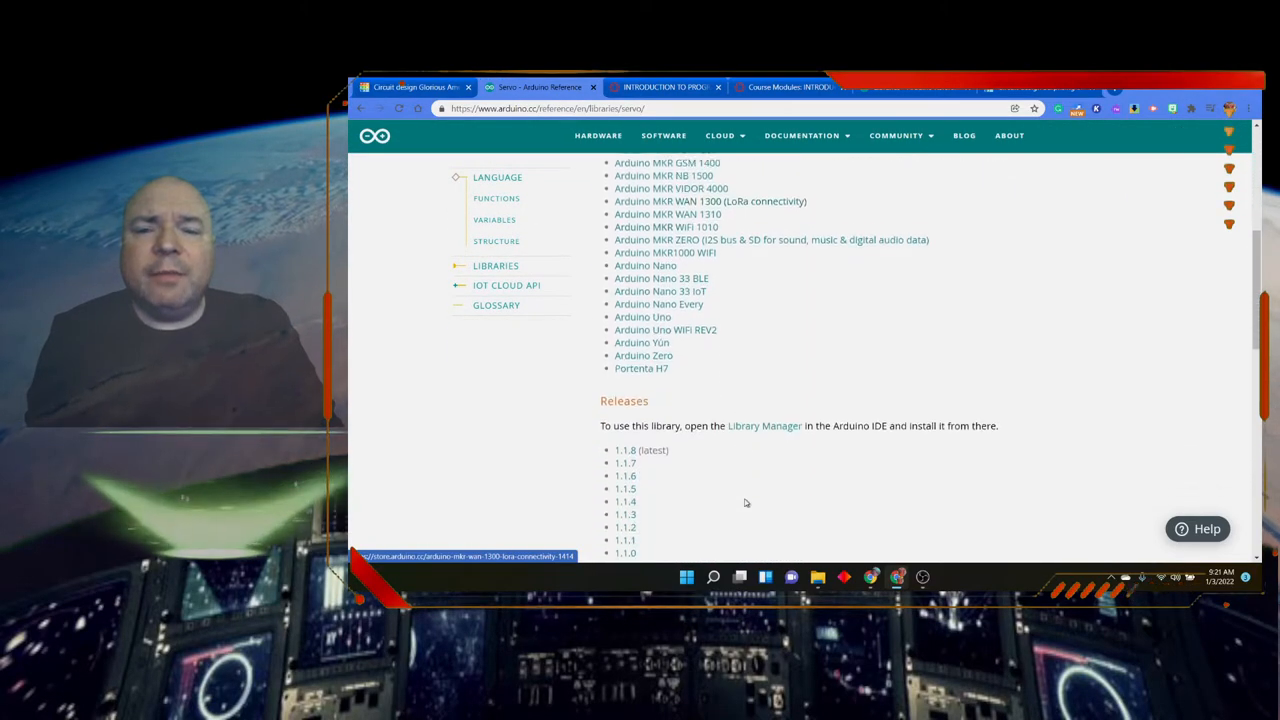
{"action": "scroll", "scroll_direction": "down", "scroll_amount": 3}
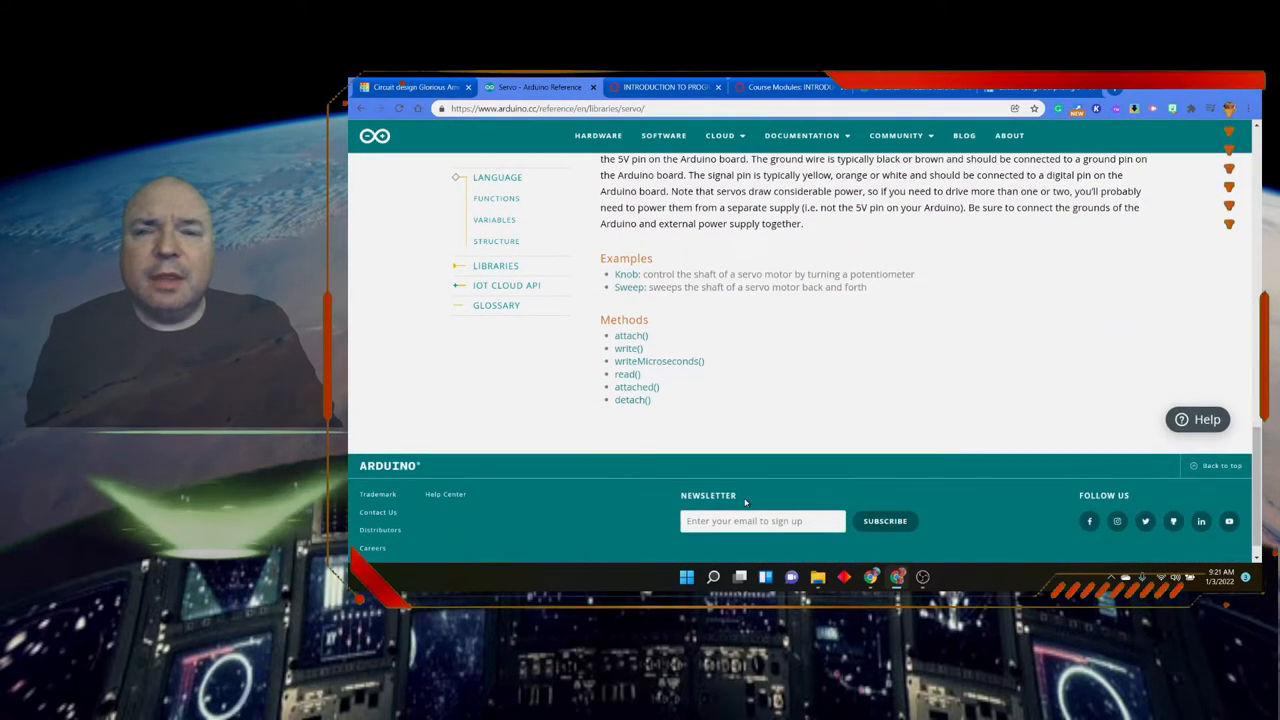
{"action": "scroll", "scroll_direction": "up", "scroll_amount": 3}
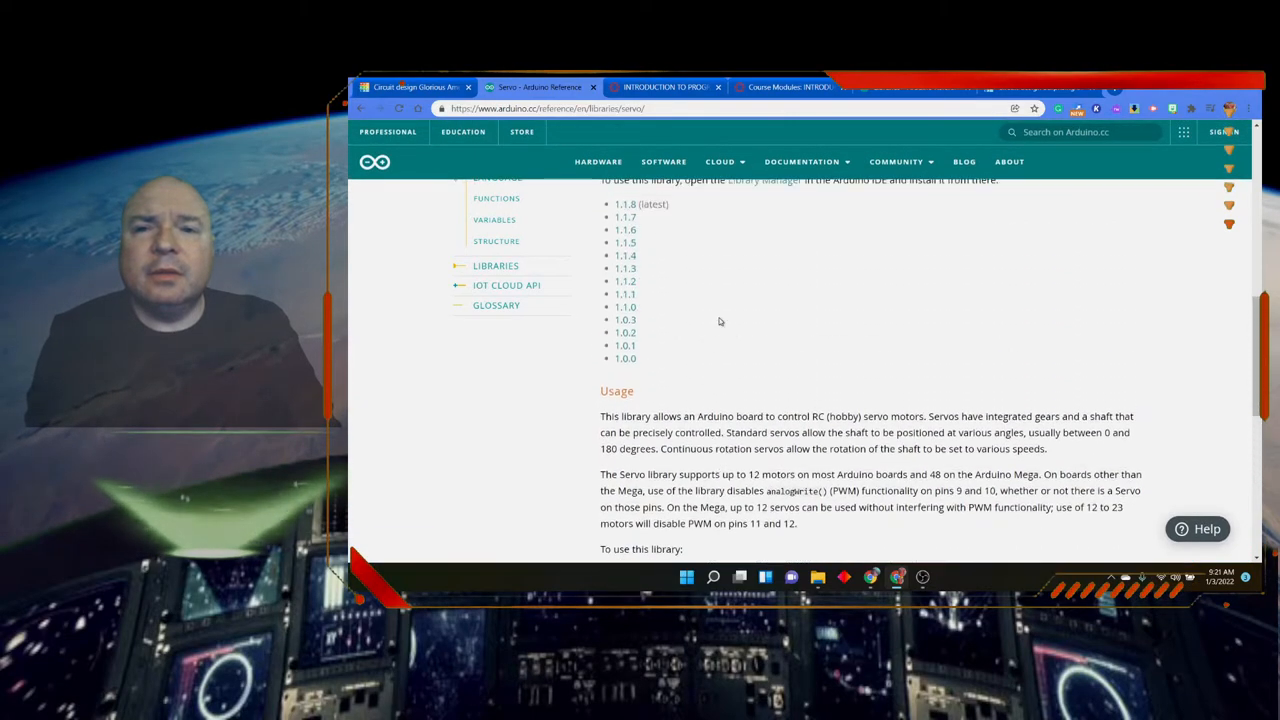
{"action": "scroll", "scroll_direction": "up", "scroll_amount": 3}
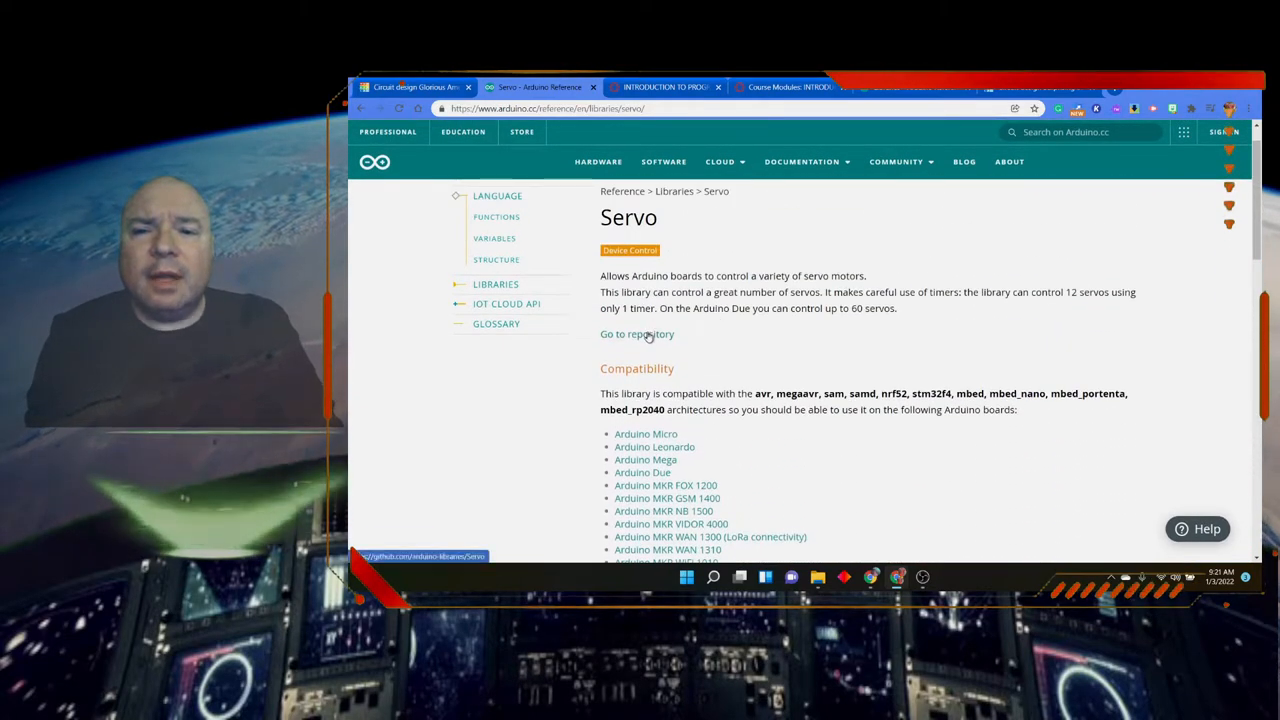
Browse the Servo GitHub repository's examples/Knob readme down to its circuit diagram
{"action": "left_click", "coordinate": [637, 334]}
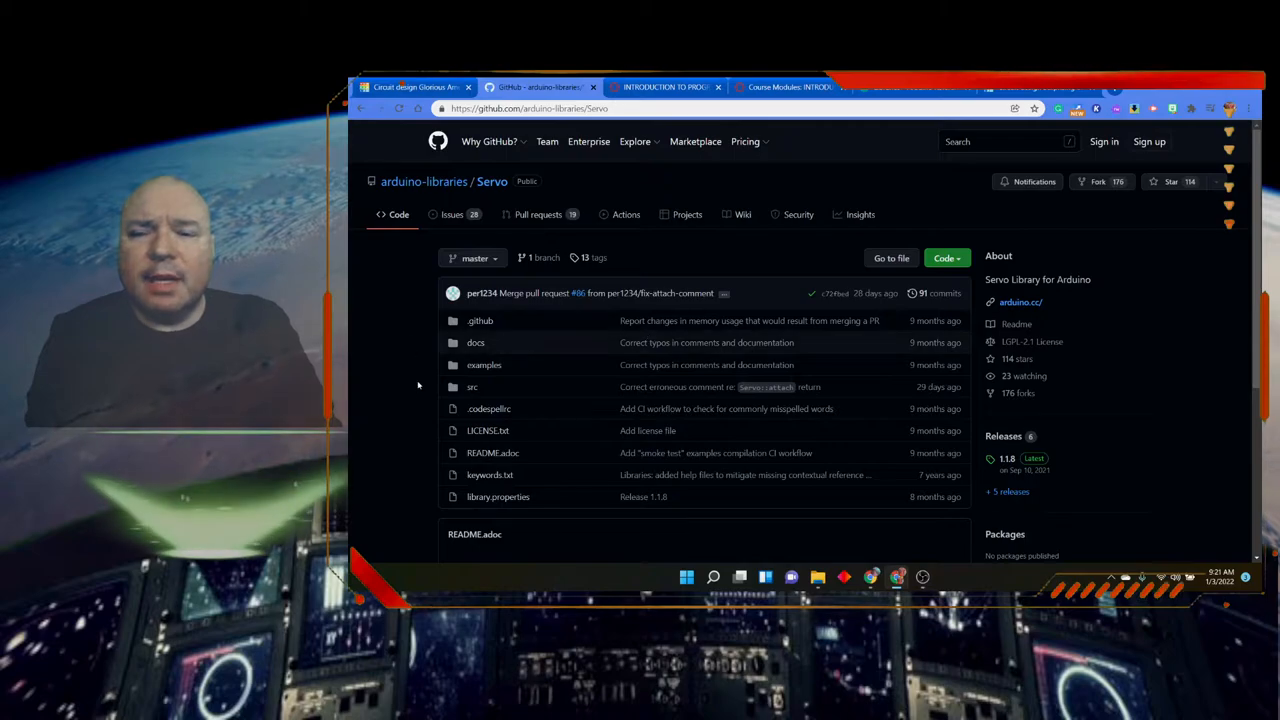
{"action": "scroll", "scroll_direction": "down", "scroll_amount": 3}
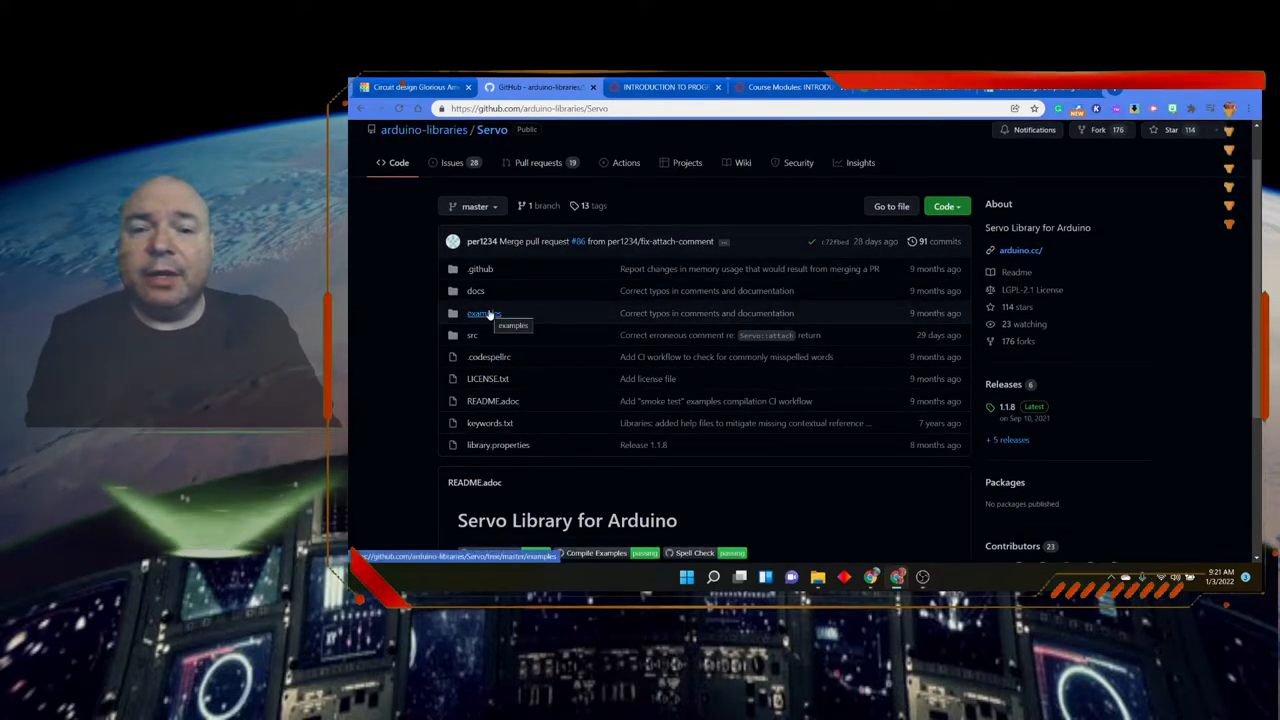
{"action": "left_click", "coordinate": [483, 313]}
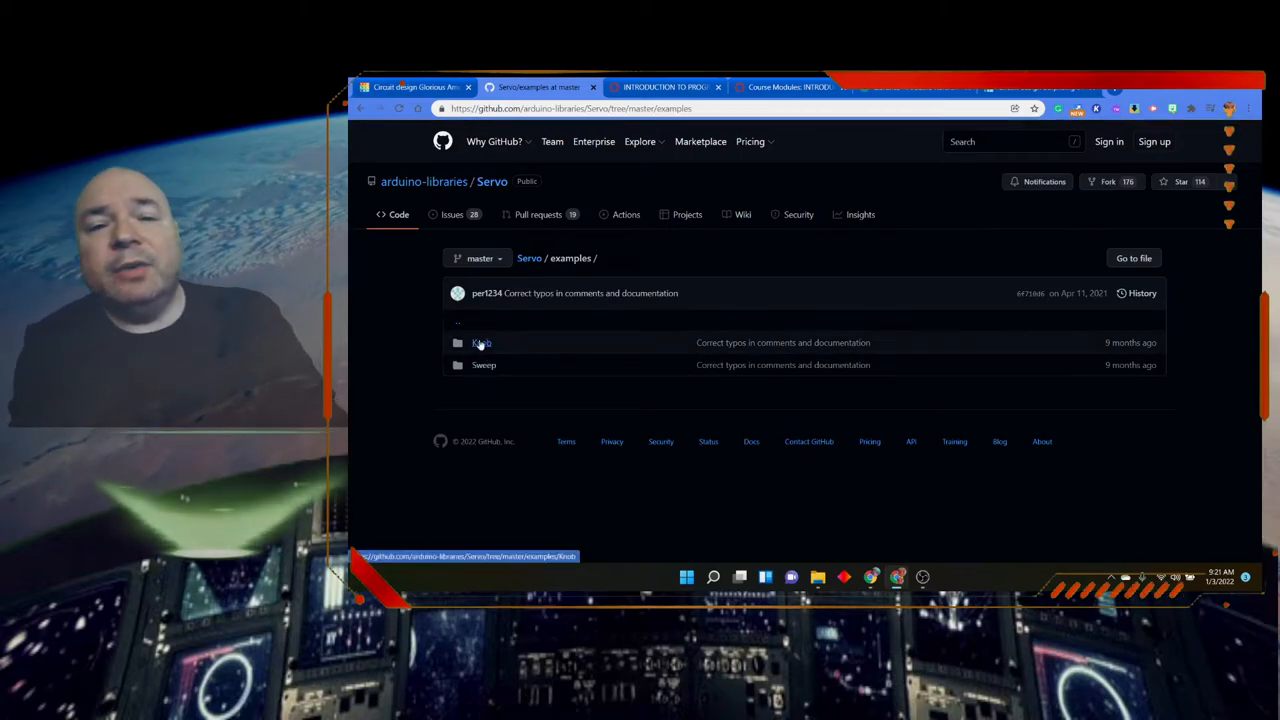
{"action": "left_click", "coordinate": [481, 342]}
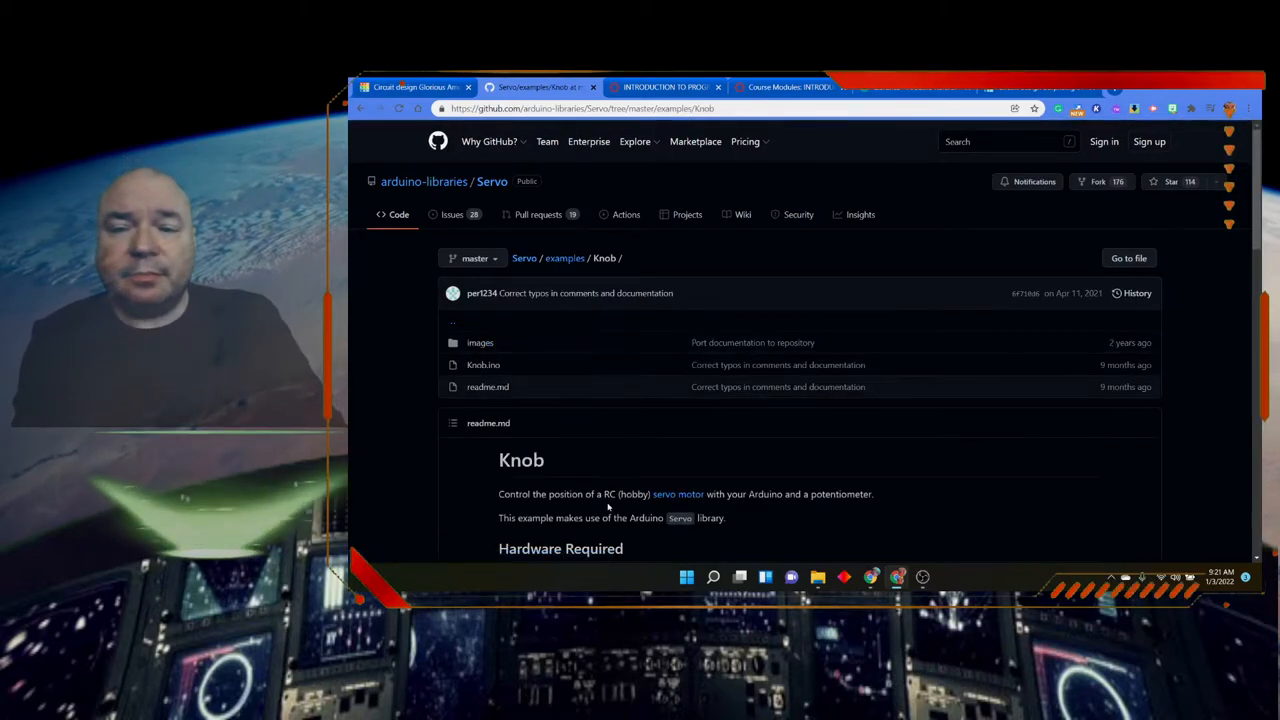
{"action": "scroll", "scroll_direction": "down", "scroll_amount": 3}
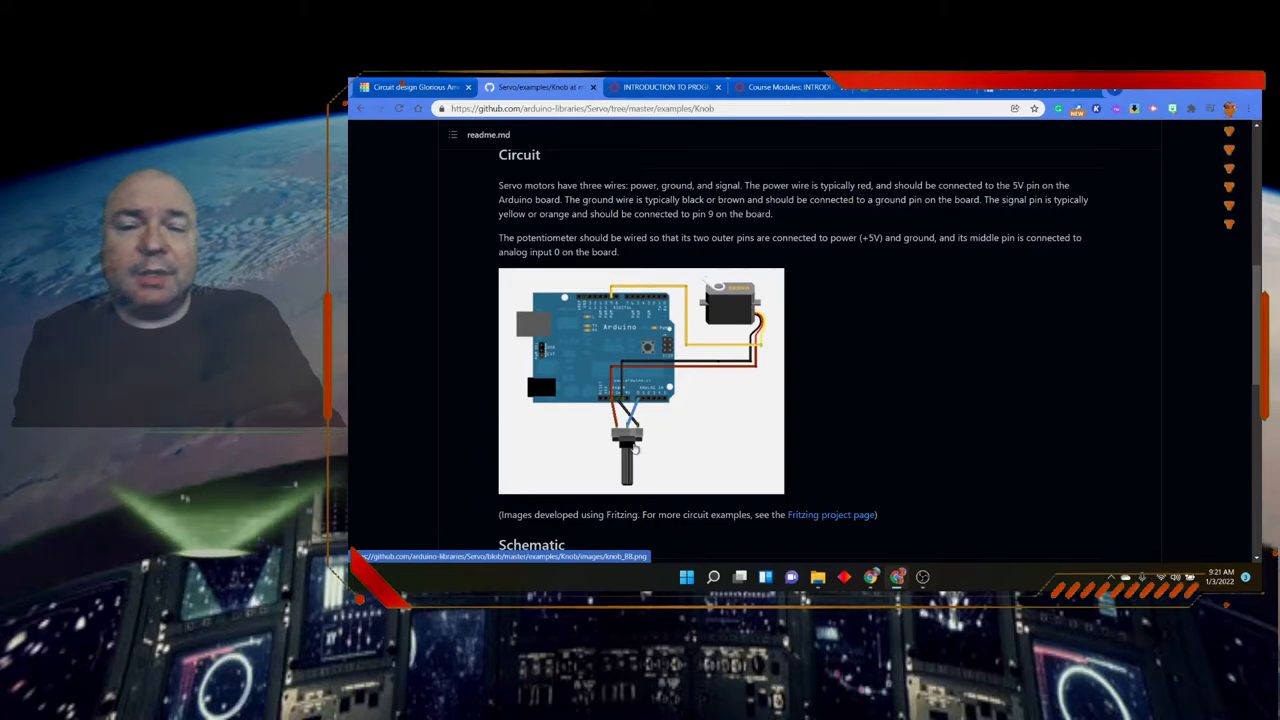
{"action": "scroll", "scroll_direction": "down", "scroll_amount": 3}
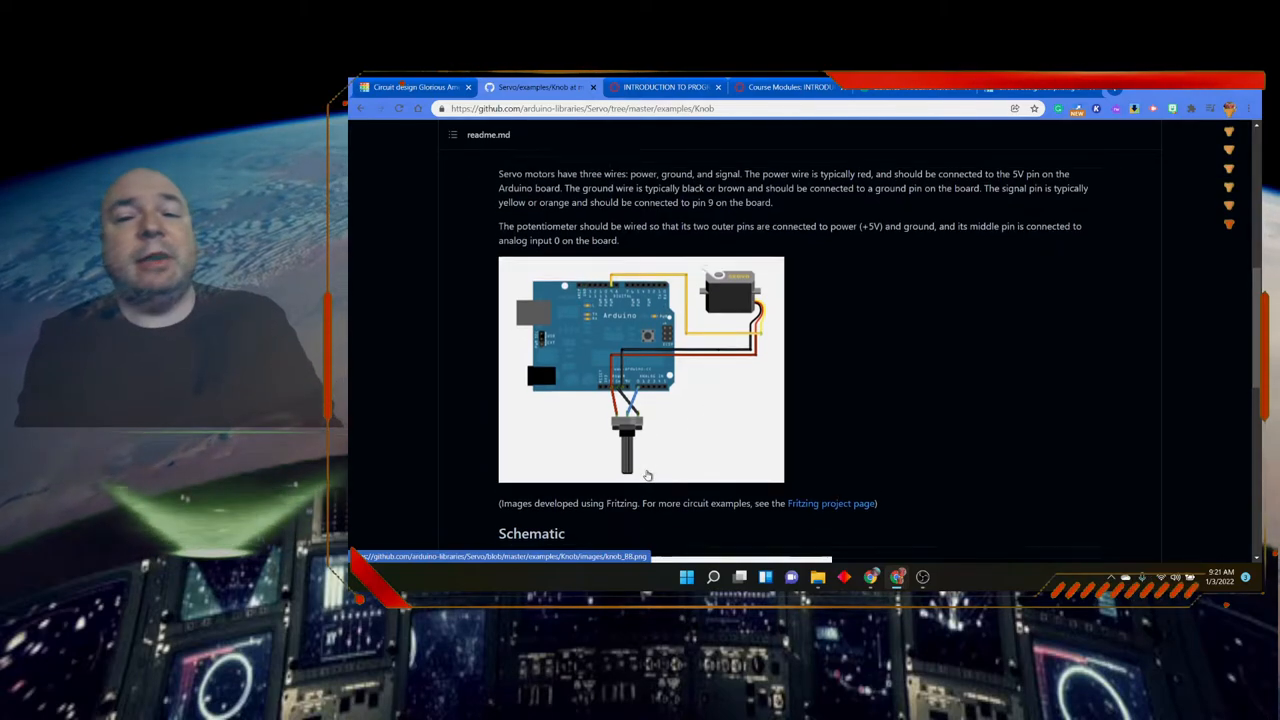
{"action": "scroll", "scroll_direction": "up", "scroll_amount": 3}
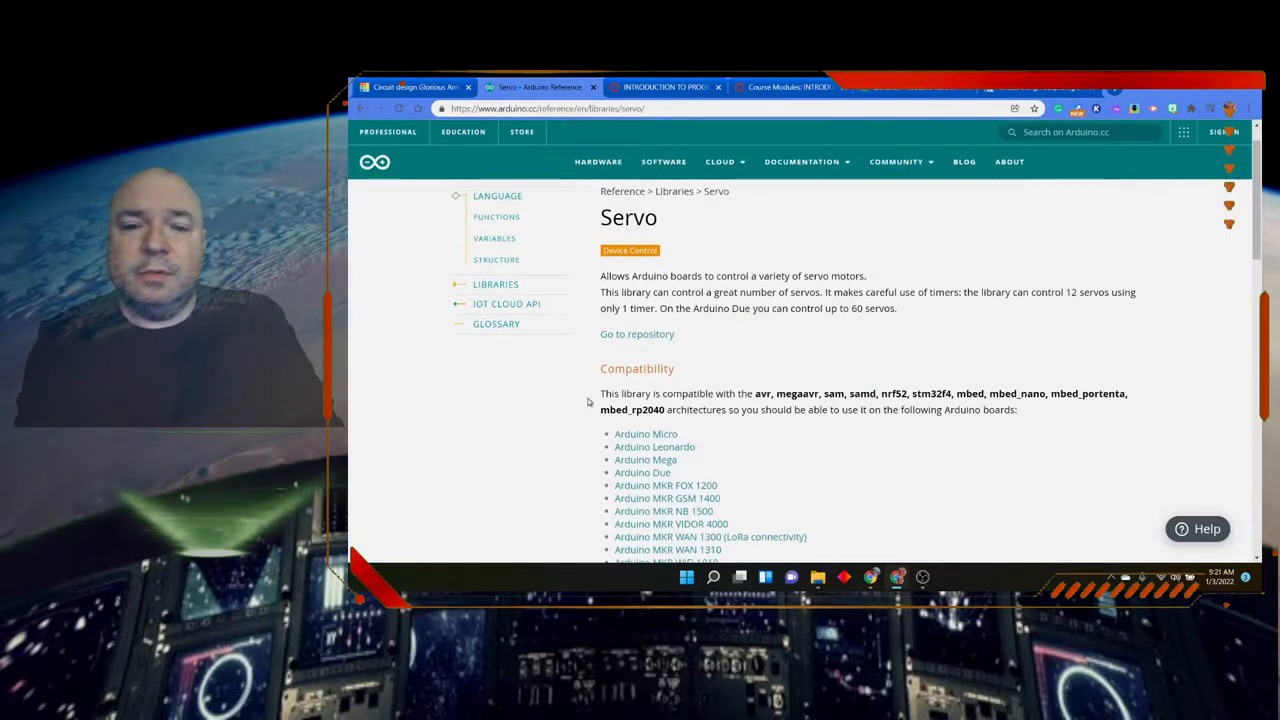
Glance at the Arduino Uno store page, then scroll Servo reference to Examples and Methods
{"action": "scroll", "scroll_direction": "down", "scroll_amount": 3}
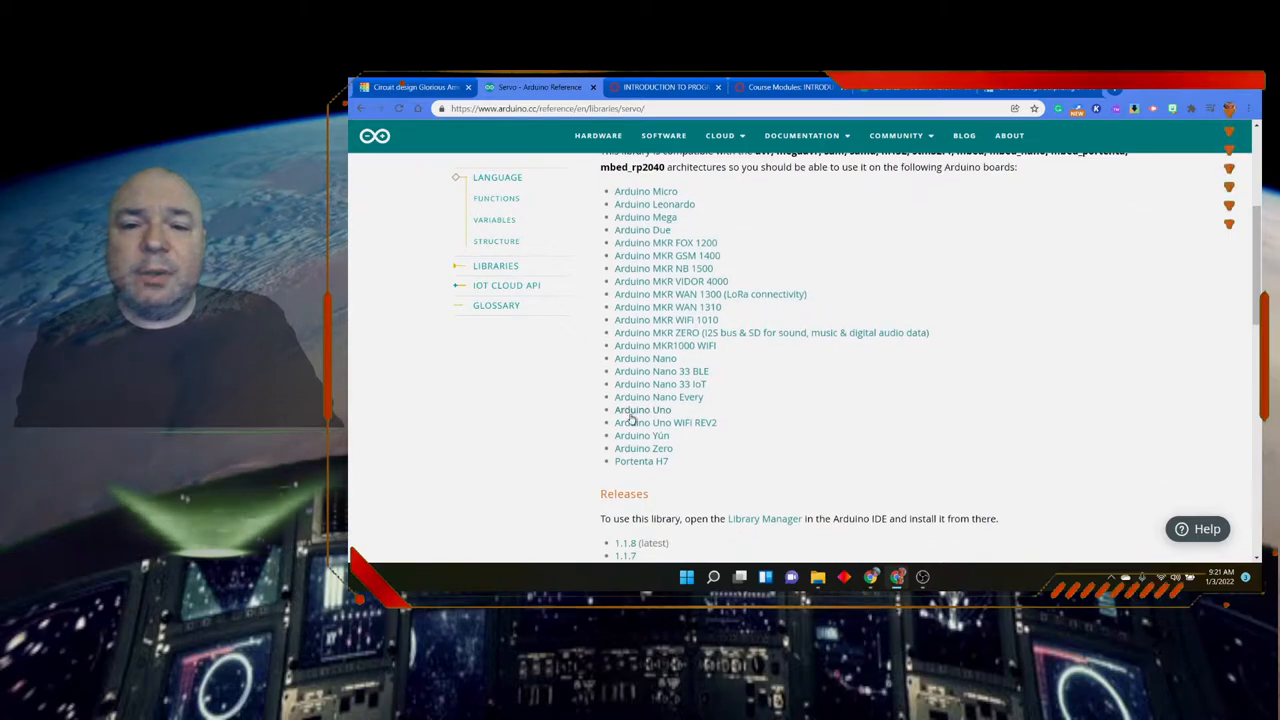
{"action": "left_click", "coordinate": [643, 409]}
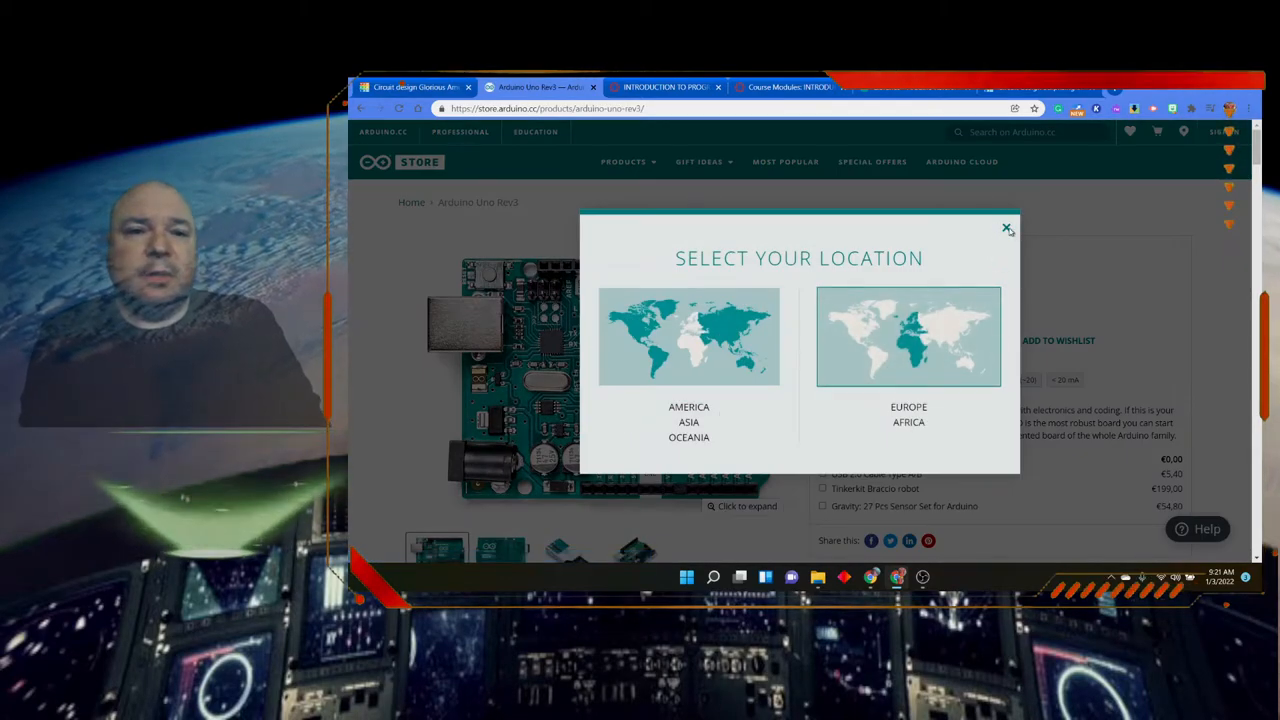
{"action": "left_click", "coordinate": [1006, 229]}
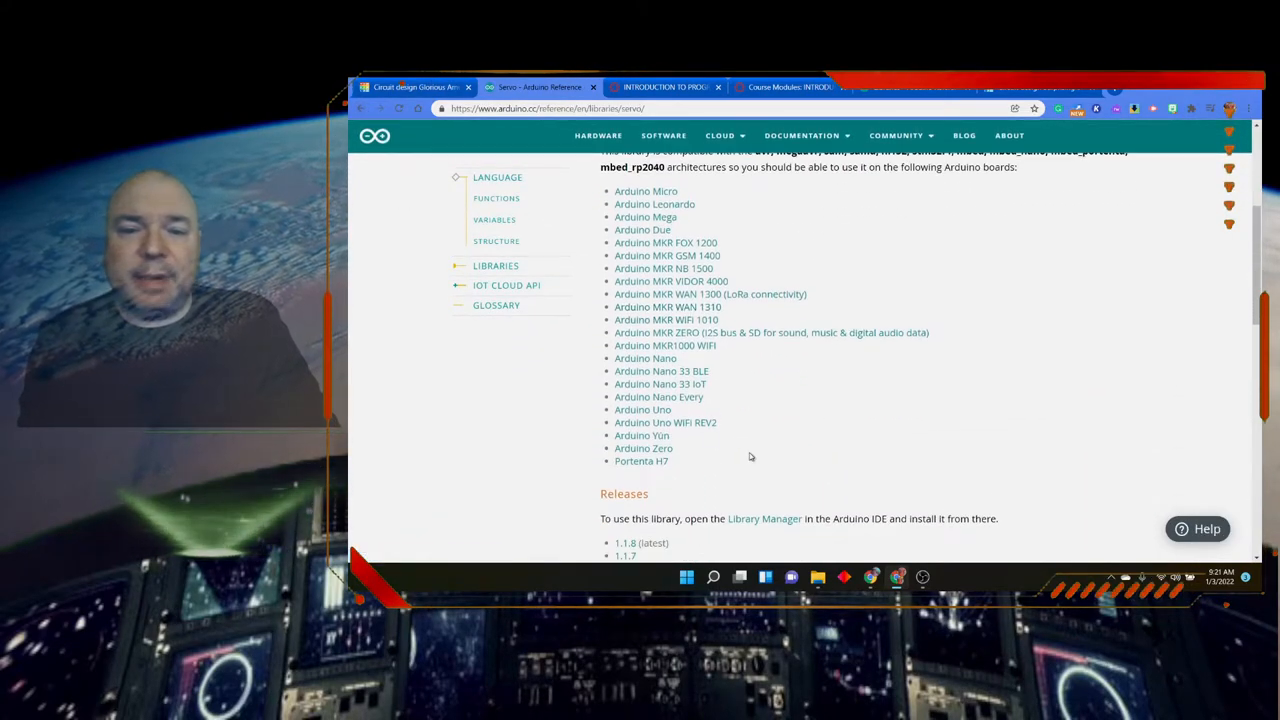
{"action": "scroll", "scroll_direction": "down", "scroll_amount": 3}
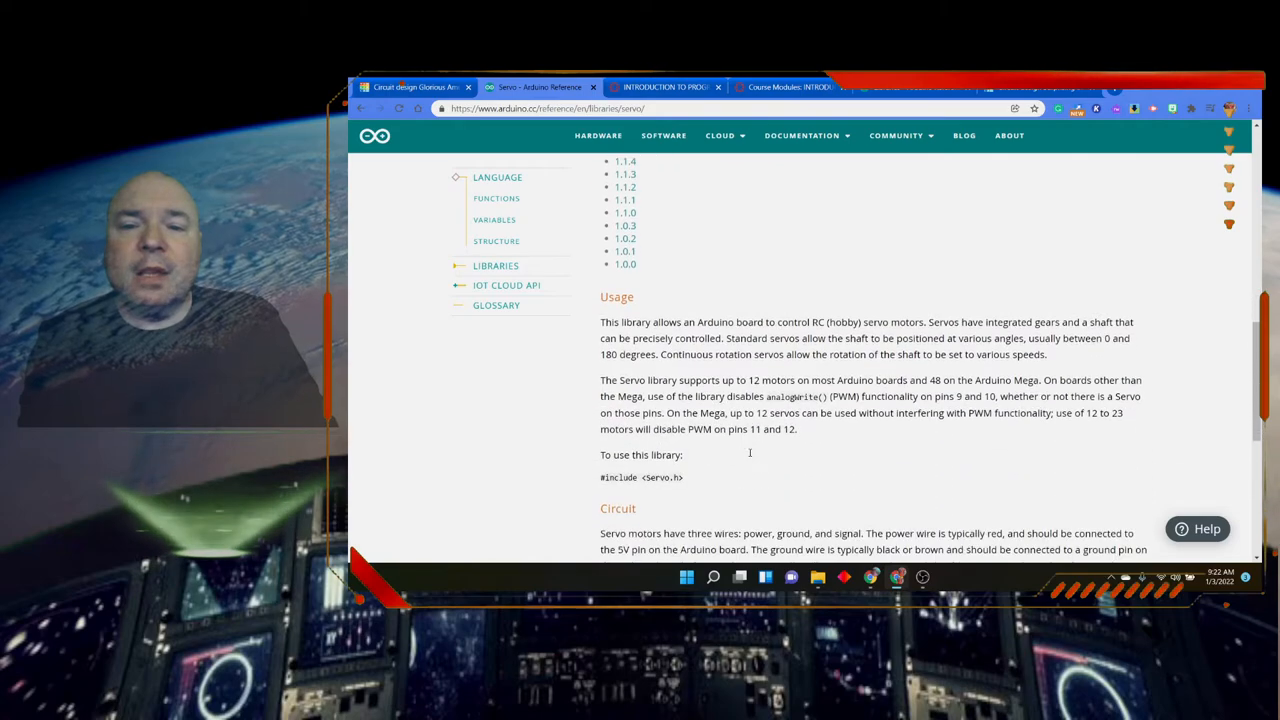
{"action": "scroll", "scroll_direction": "down", "scroll_amount": 3}
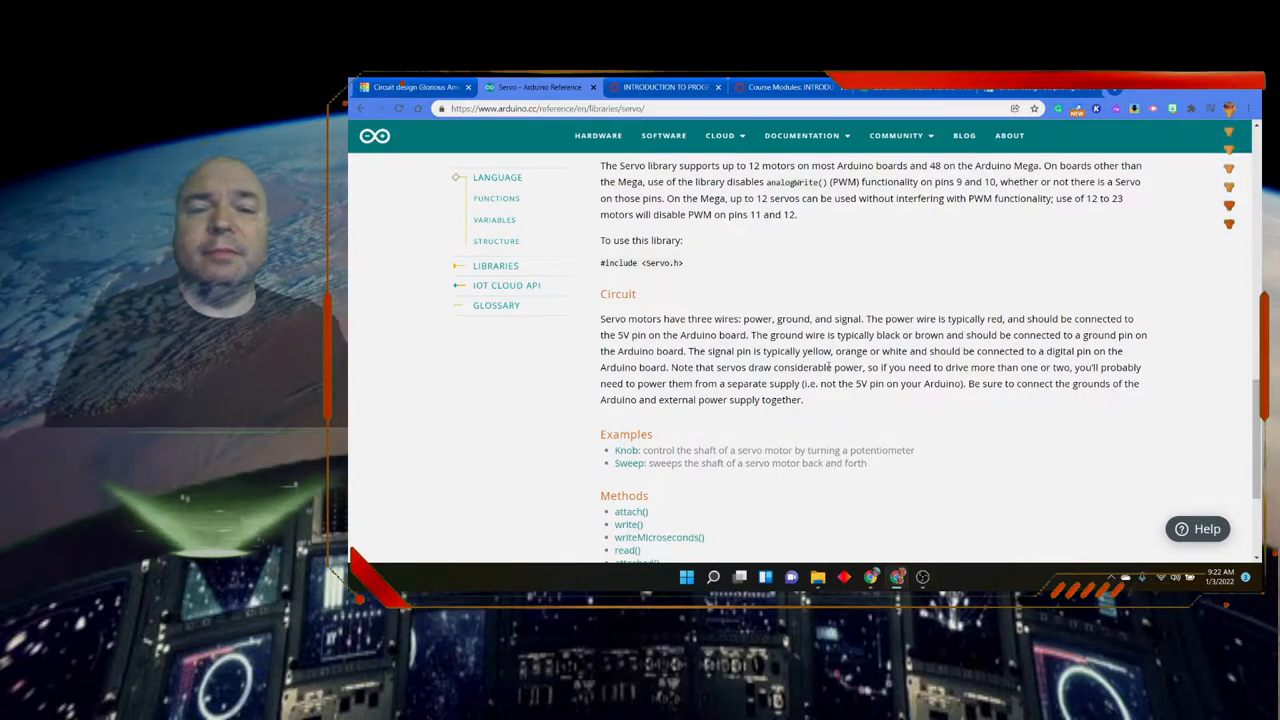
{"action": "scroll", "scroll_direction": "down", "scroll_amount": 3}
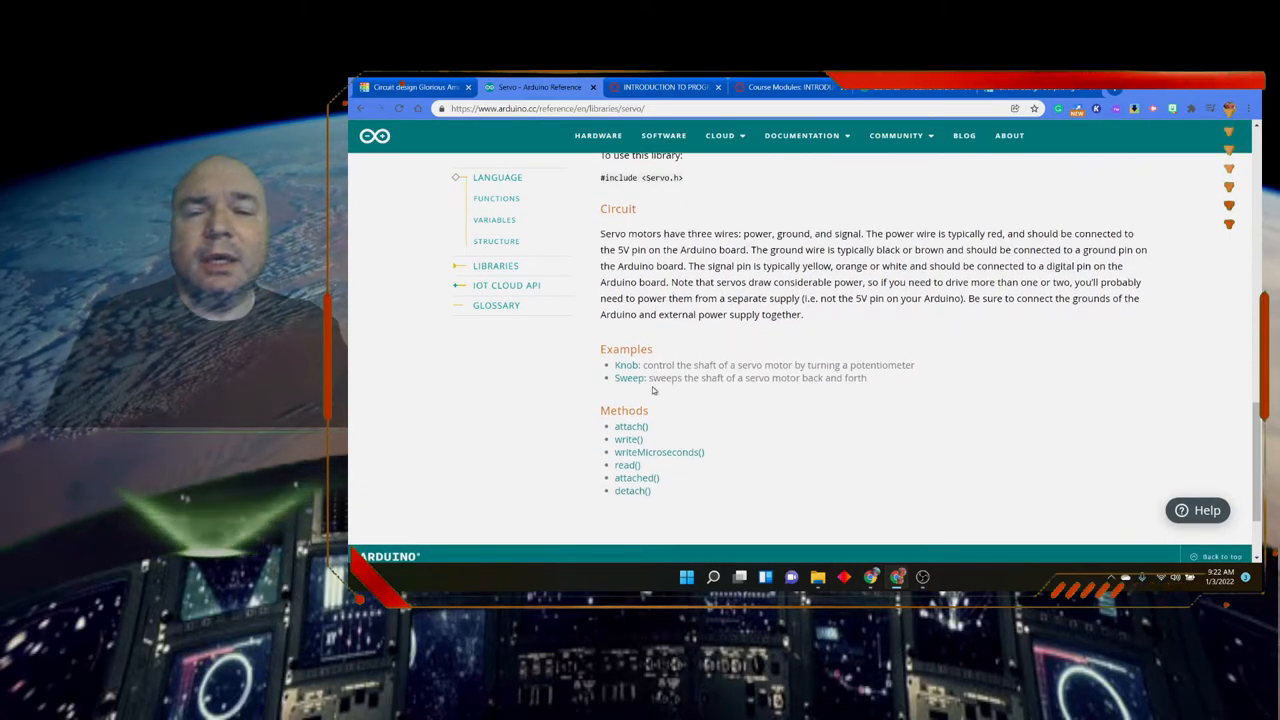
{"action": "scroll", "scroll_direction": "down", "scroll_amount": 3}
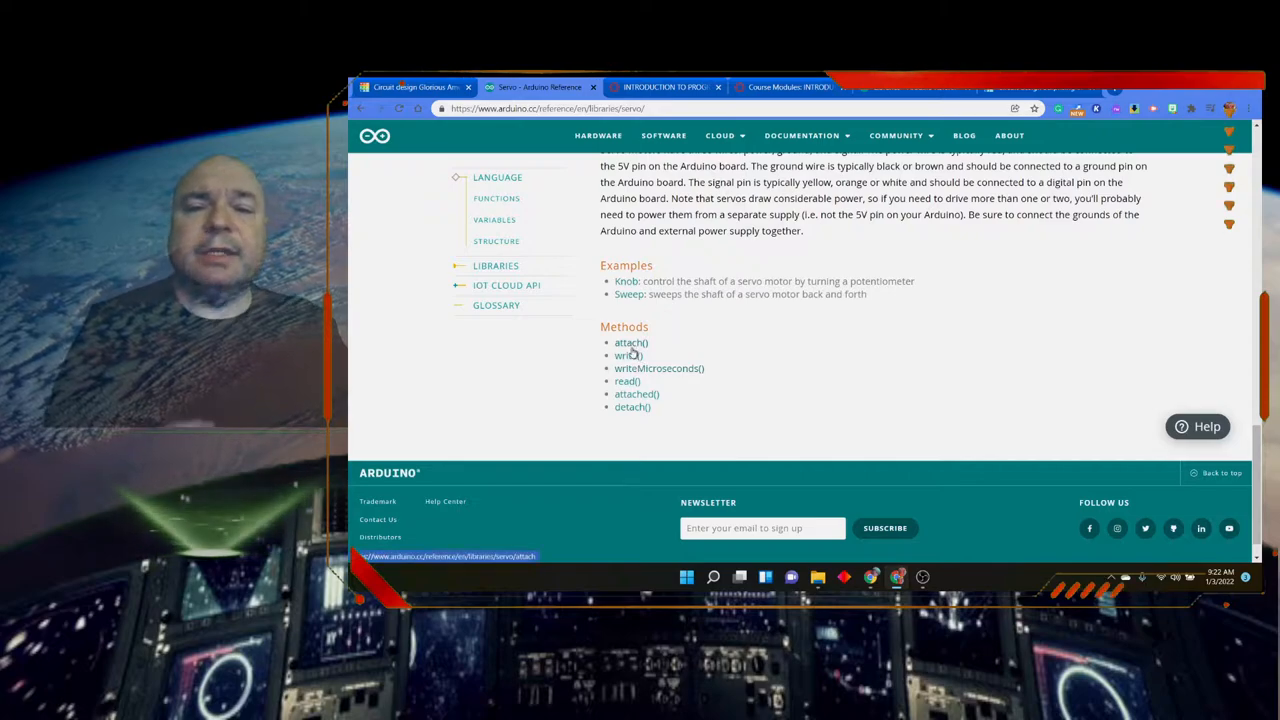
{"action": "mouse_move", "coordinate": [659, 368]}
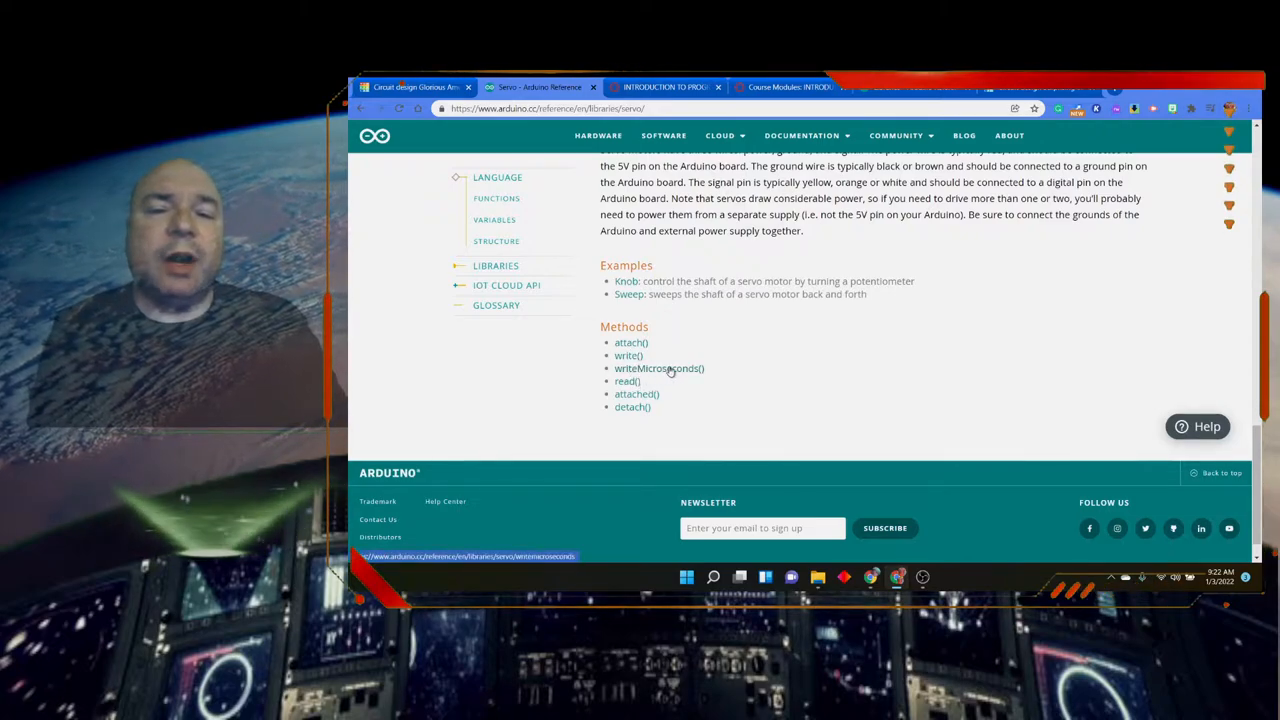
{"action": "mouse_move", "coordinate": [636, 393]}
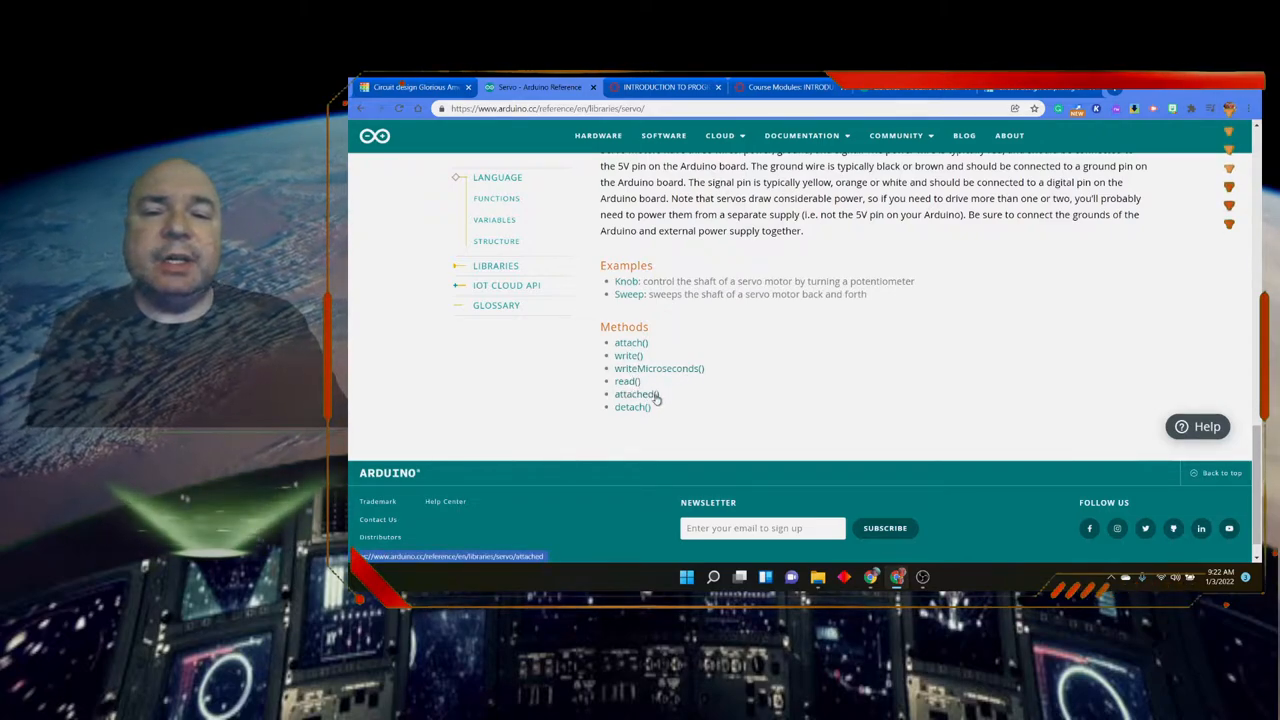
{"action": "mouse_move", "coordinate": [628, 356]}
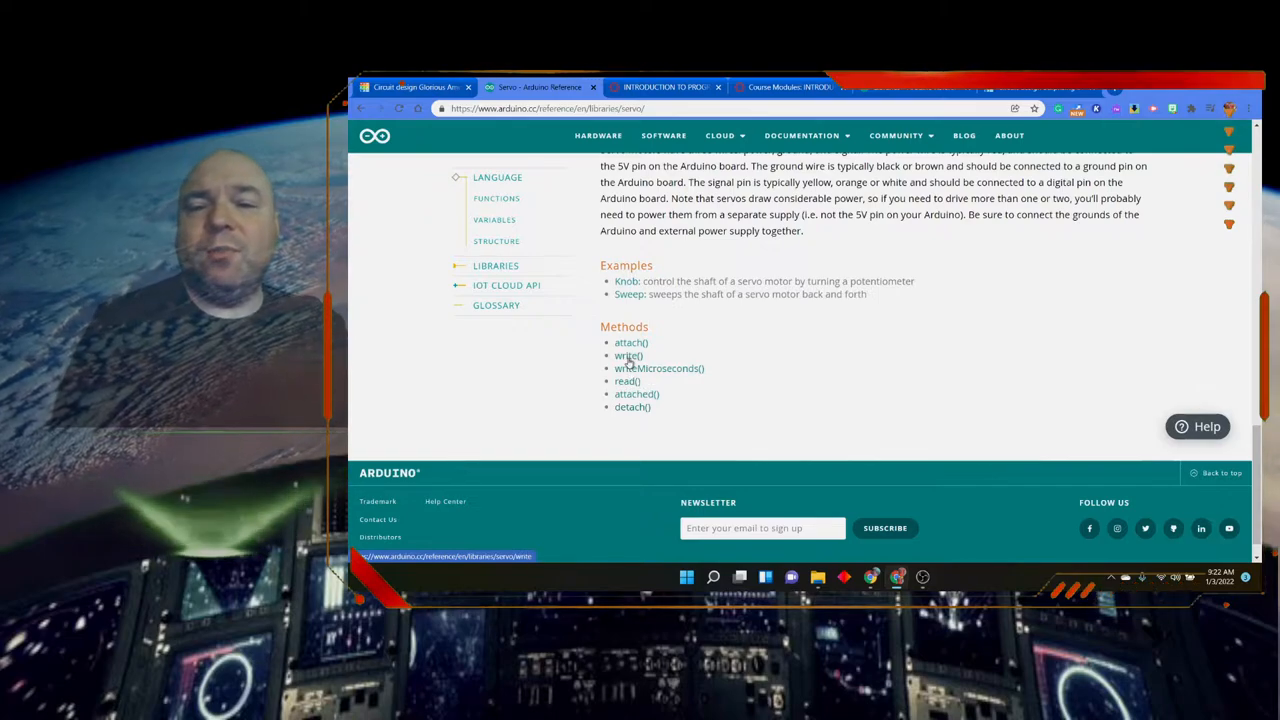
Read the Servo write() reference, then open the attach() page with pin, min, max parameters
{"action": "left_click", "coordinate": [628, 355]}
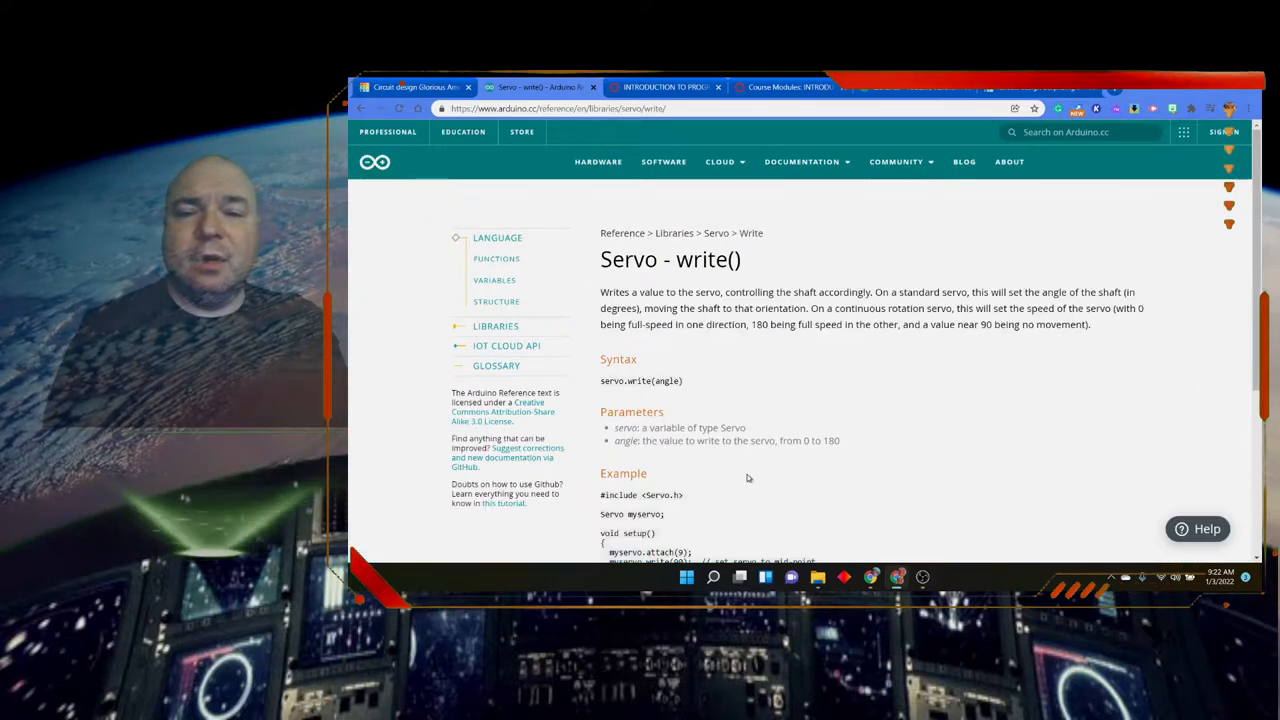
{"action": "scroll", "scroll_direction": "down", "scroll_amount": 3}
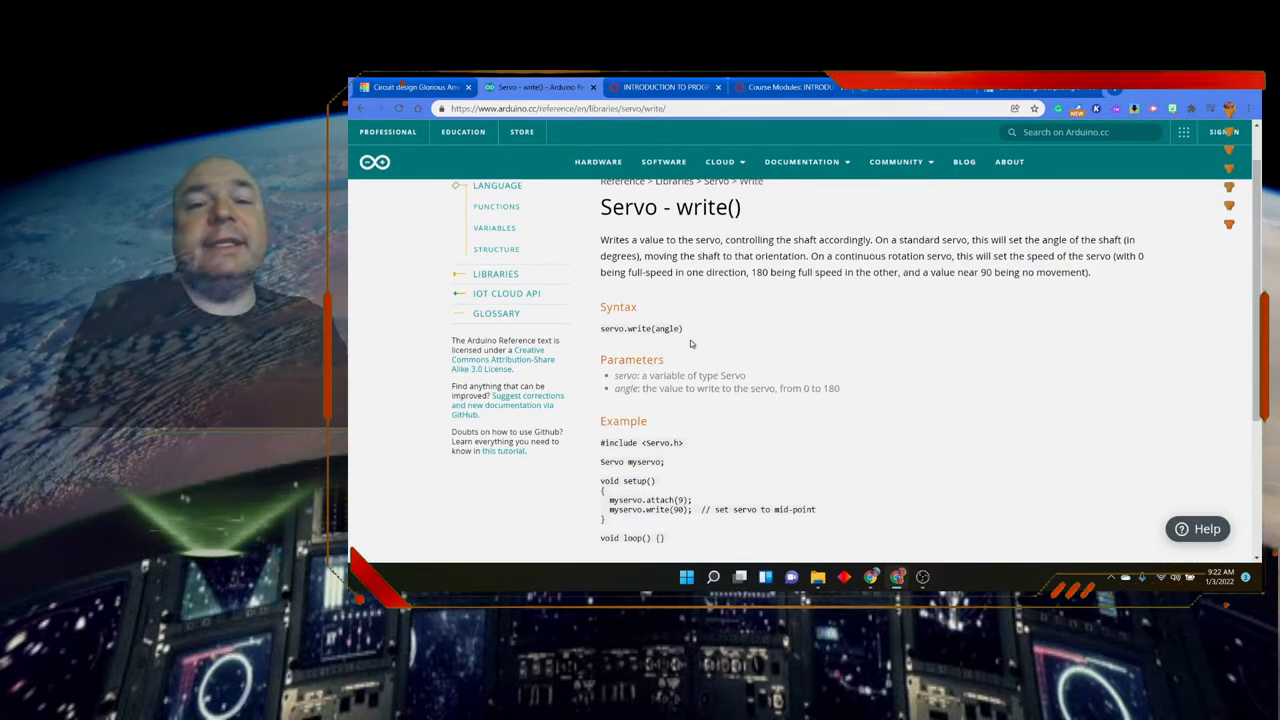
{"action": "mouse_move", "coordinate": [730, 423]}
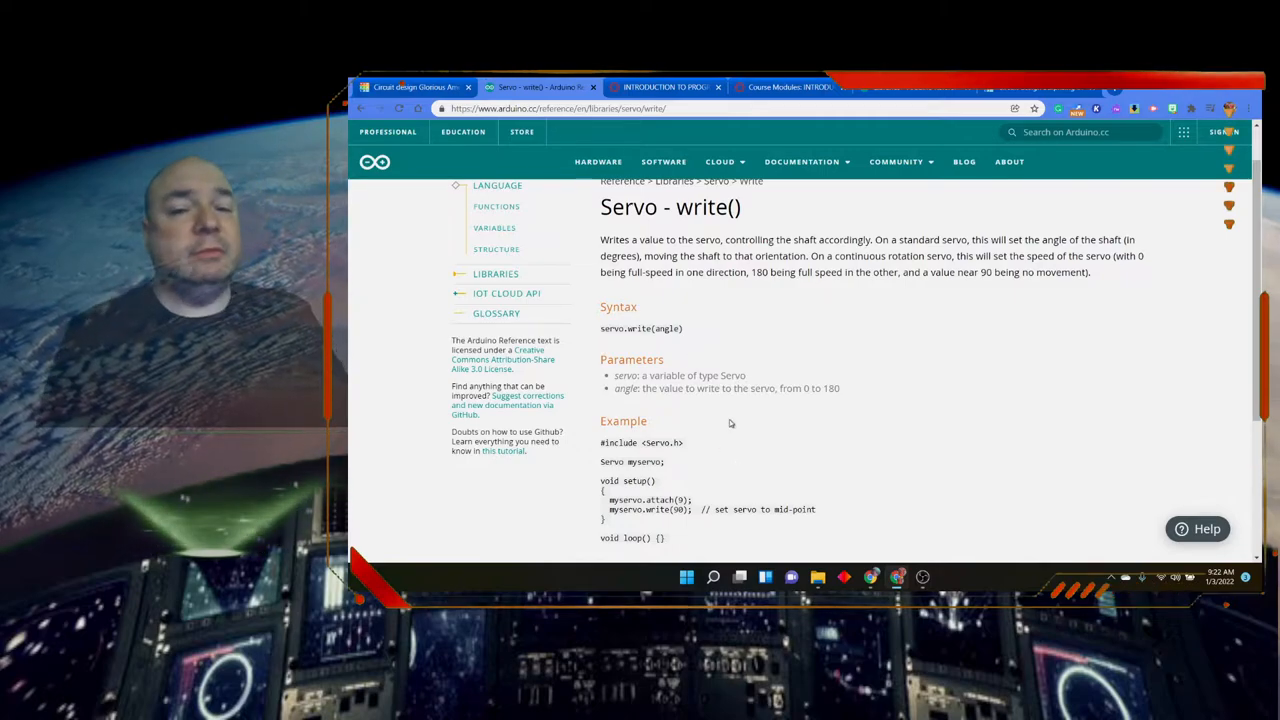
{"action": "mouse_move", "coordinate": [824, 428]}
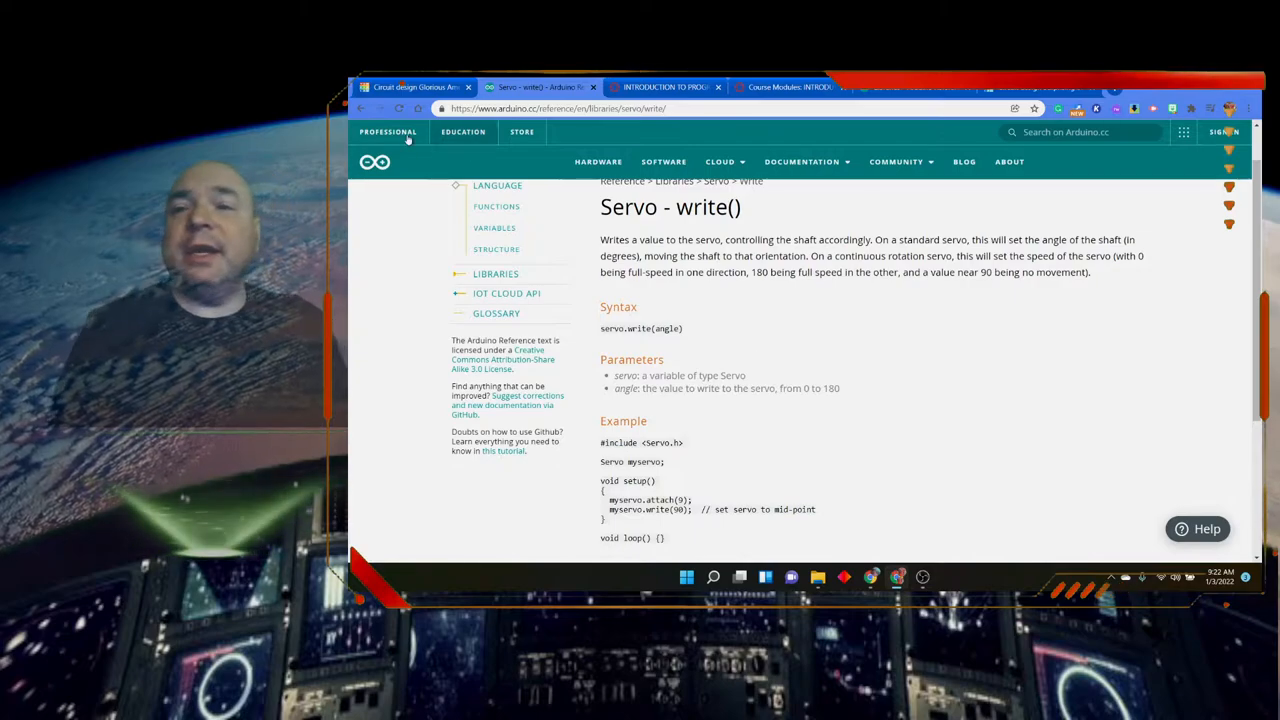
{"action": "scroll", "scroll_direction": "up", "scroll_amount": 3}
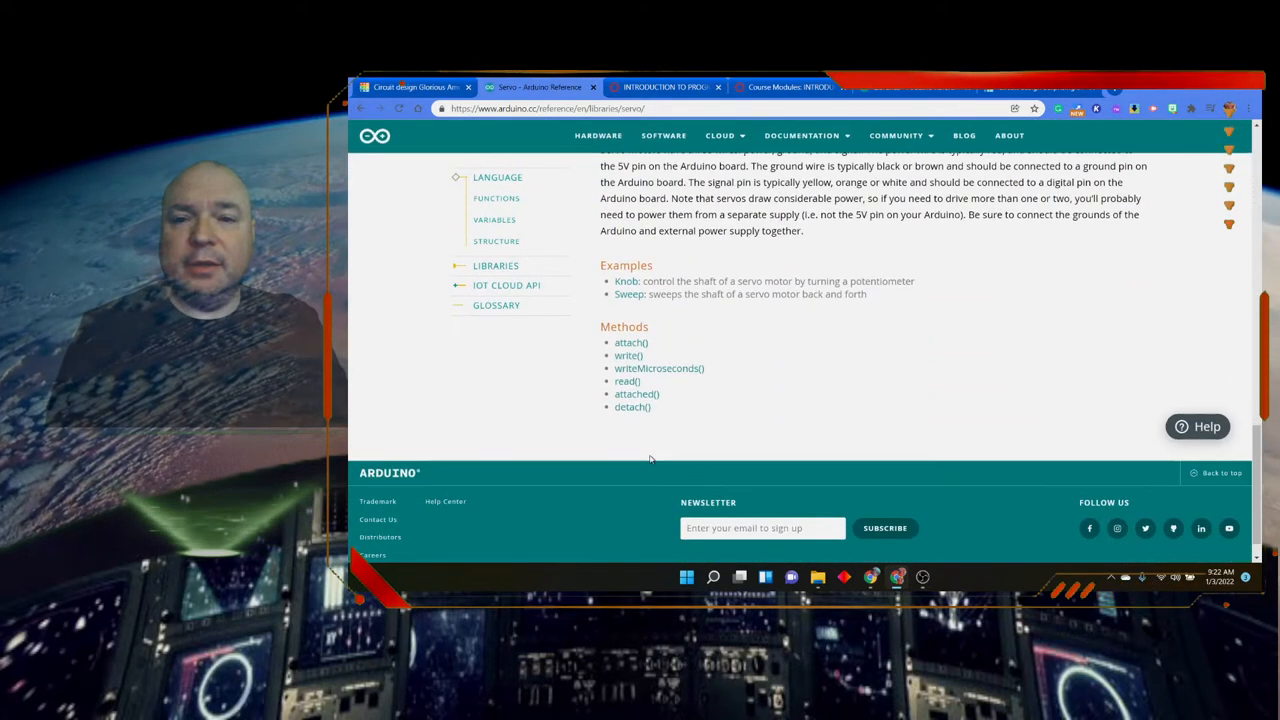
{"action": "left_click", "coordinate": [631, 342]}
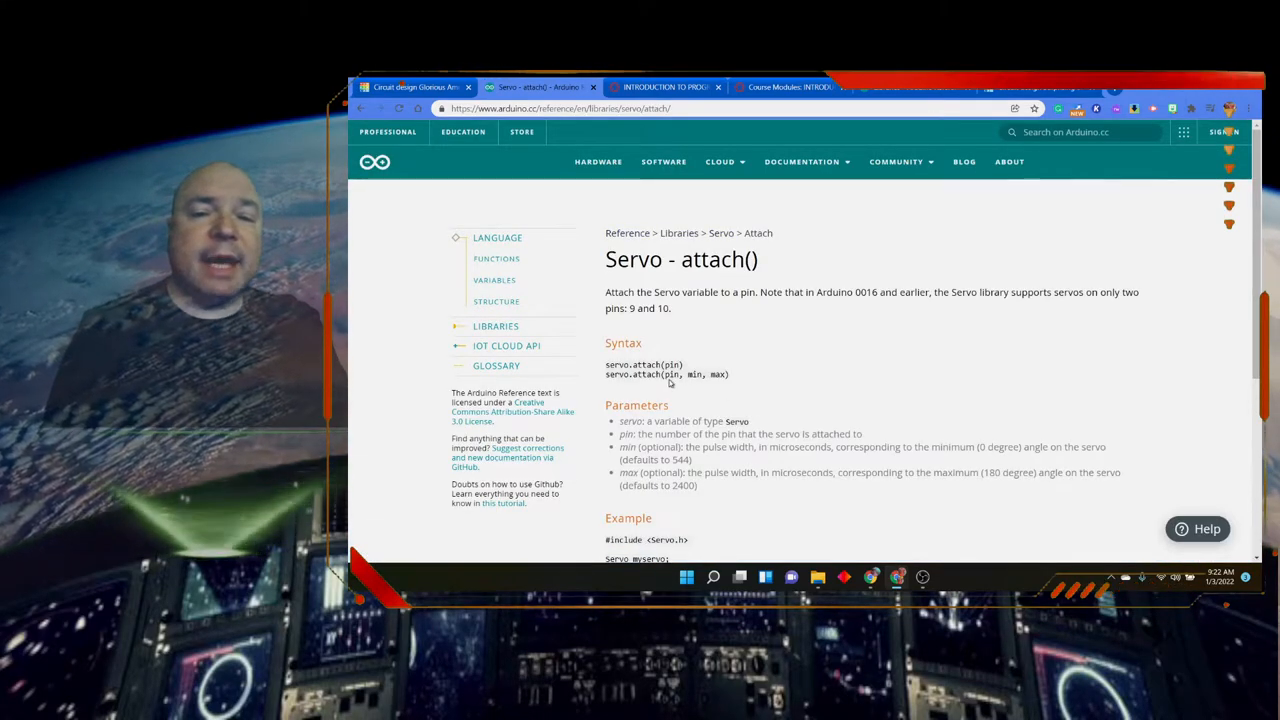
{"action": "mouse_move", "coordinate": [722, 398]}
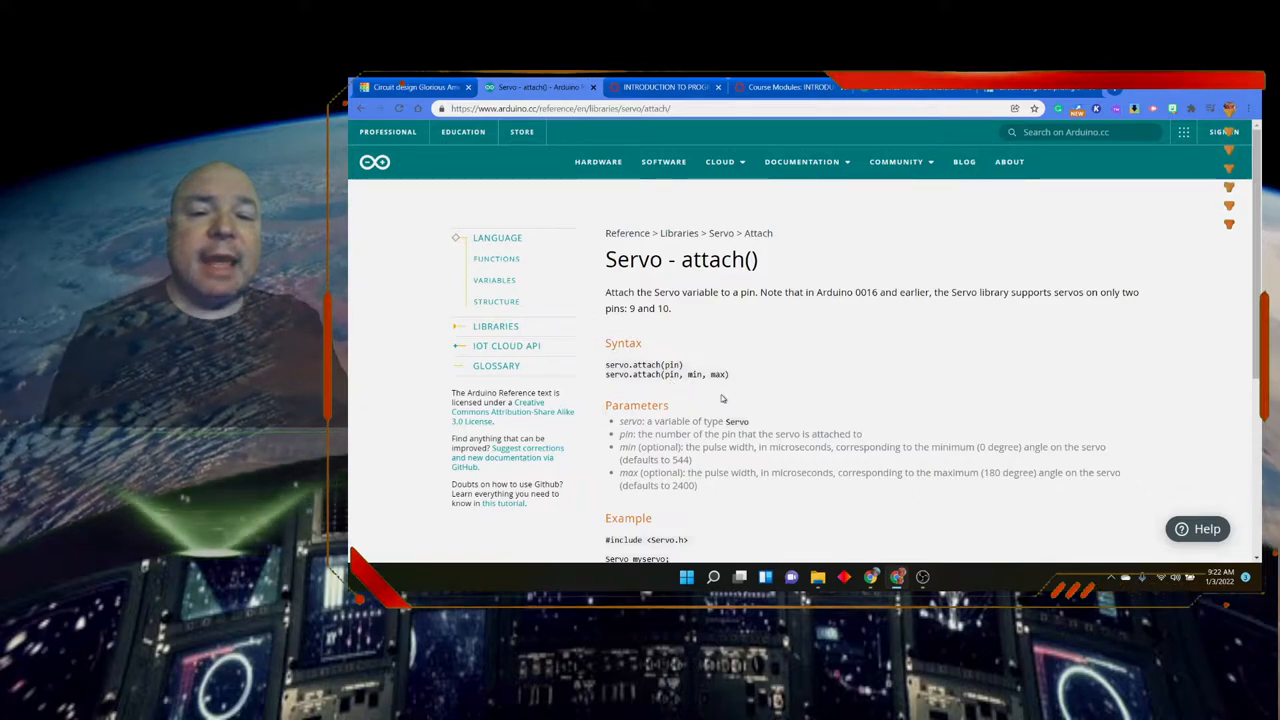
{"action": "mouse_move", "coordinate": [728, 469]}
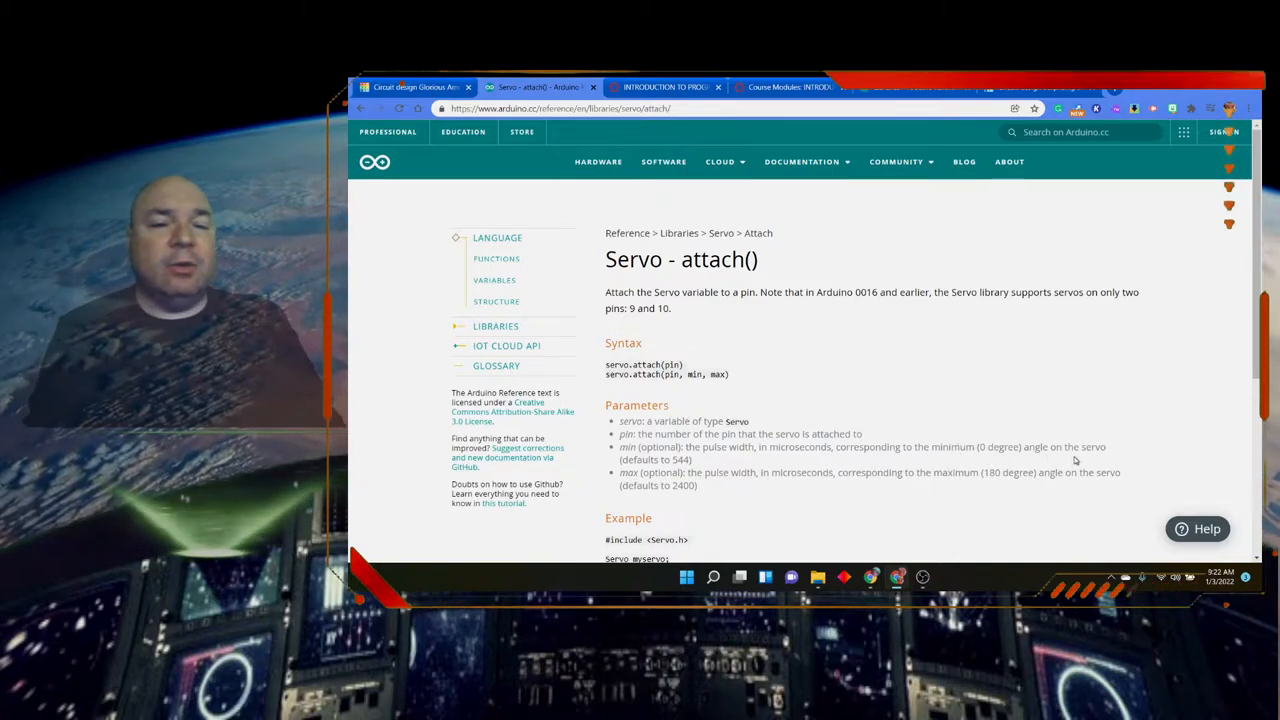
{"action": "mouse_move", "coordinate": [705, 484]}
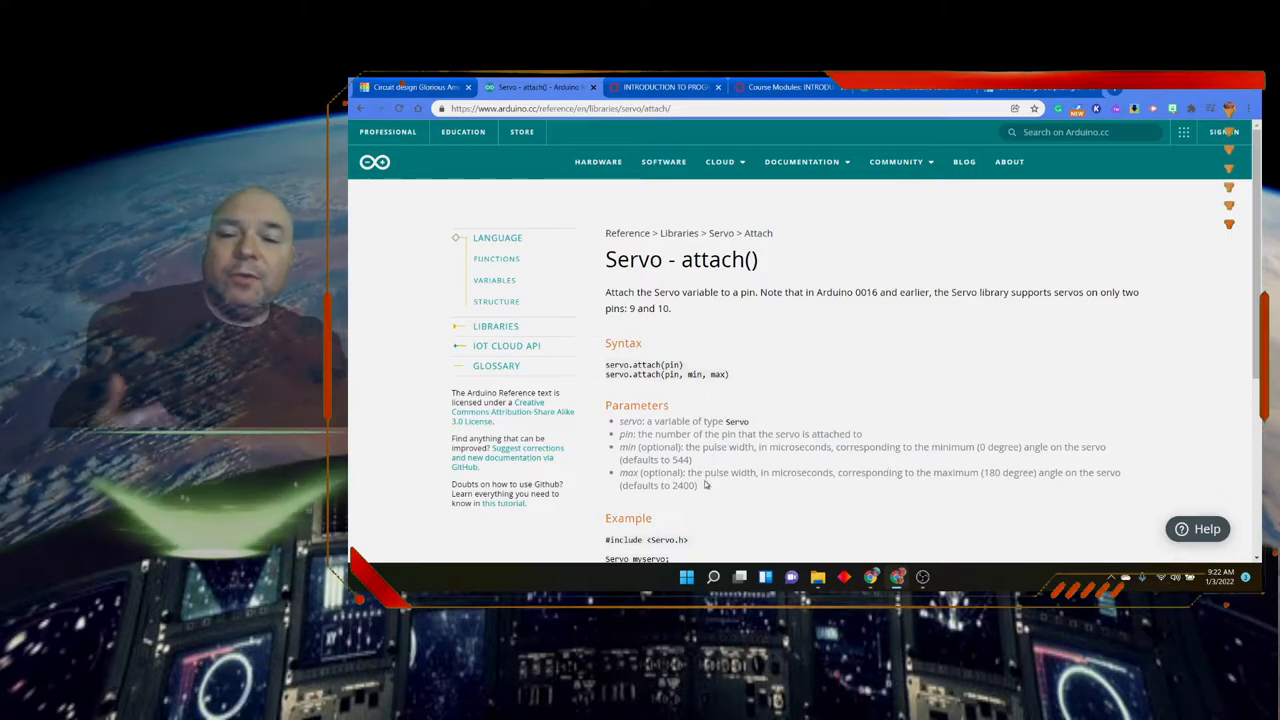
{"action": "mouse_move", "coordinate": [922, 507]}
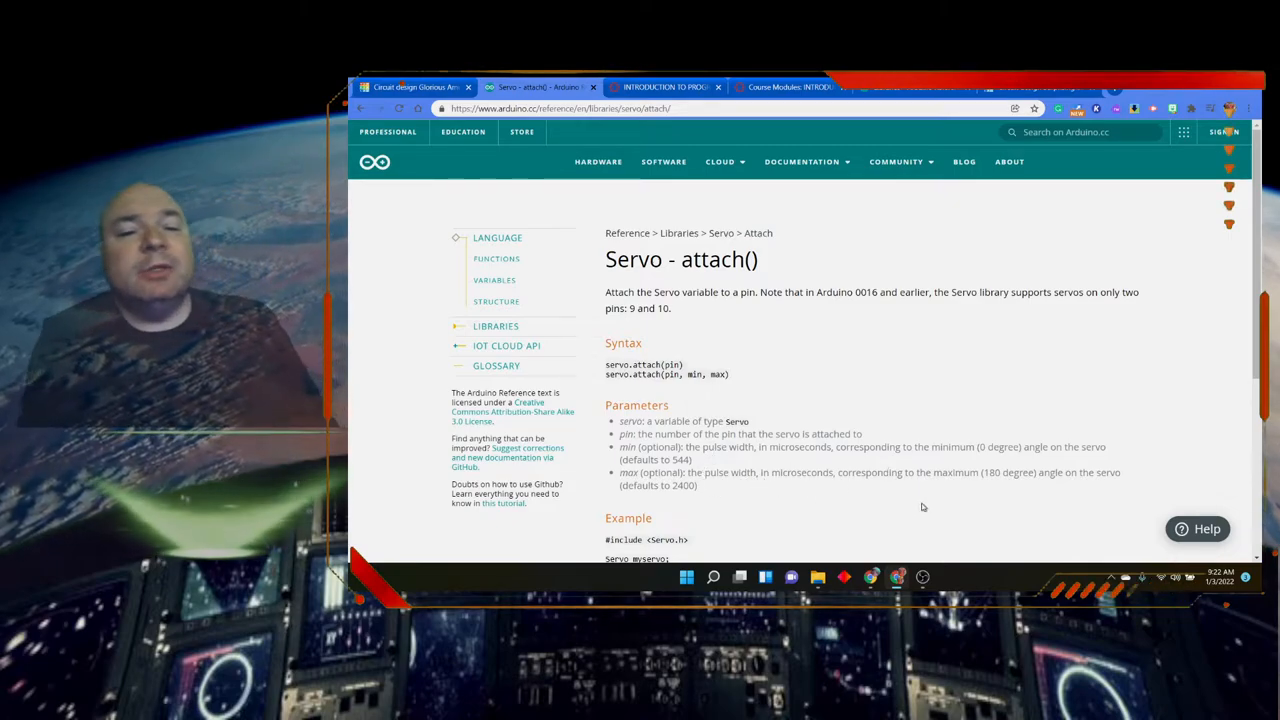
{"action": "mouse_move", "coordinate": [1029, 493]}
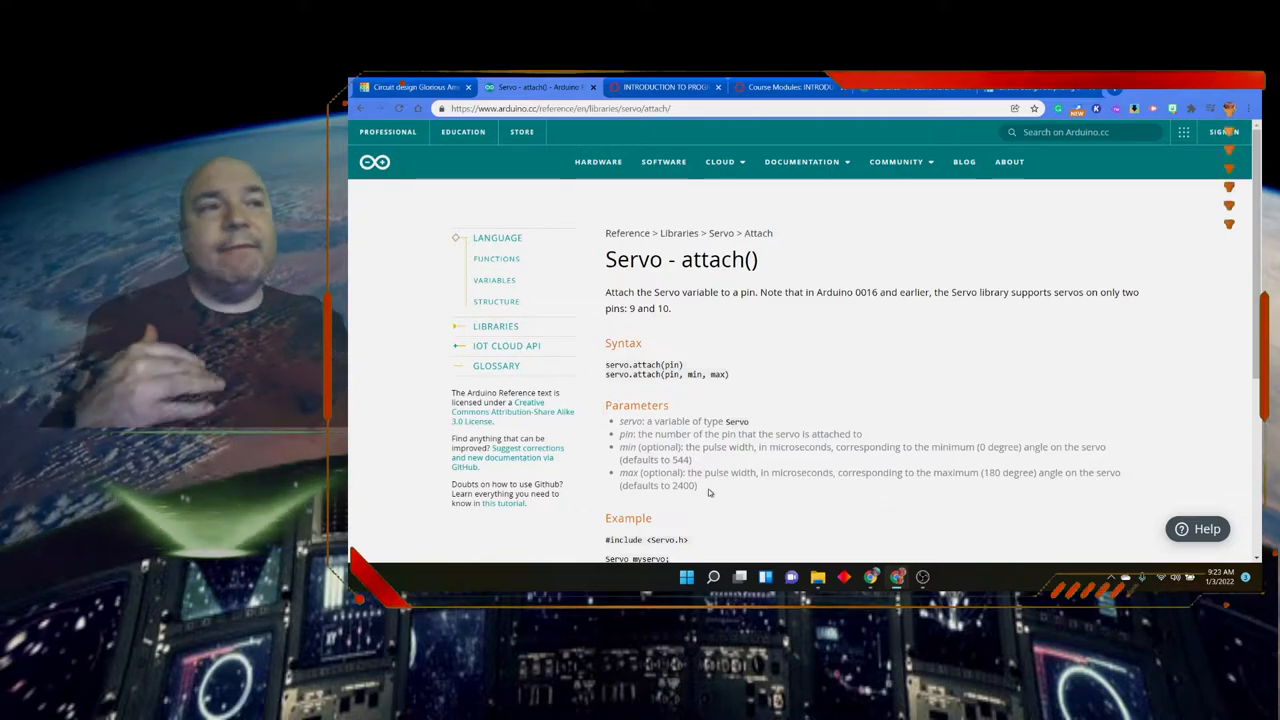
{"action": "mouse_move", "coordinate": [865, 155]}
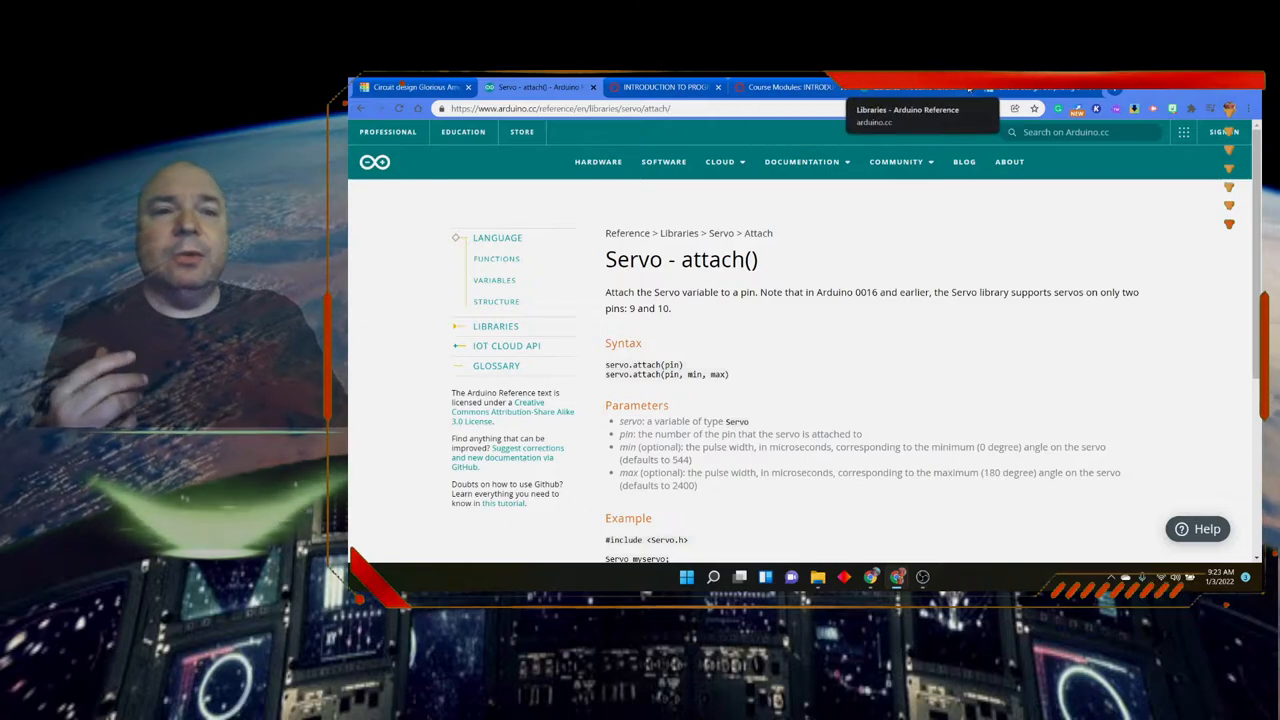
Switch back to the Tinkercad servo design and leave it for the Circuits dashboard
{"action": "left_click", "coordinate": [415, 87]}
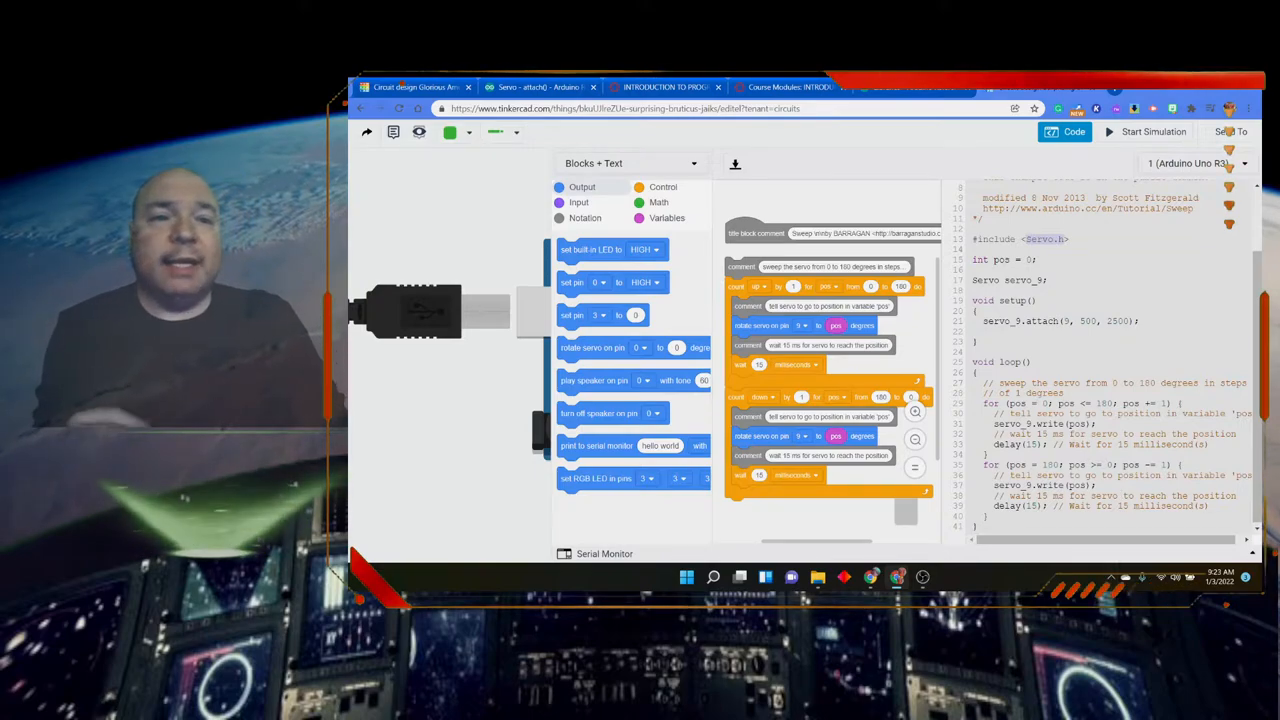
{"action": "mouse_move", "coordinate": [555, 140]}
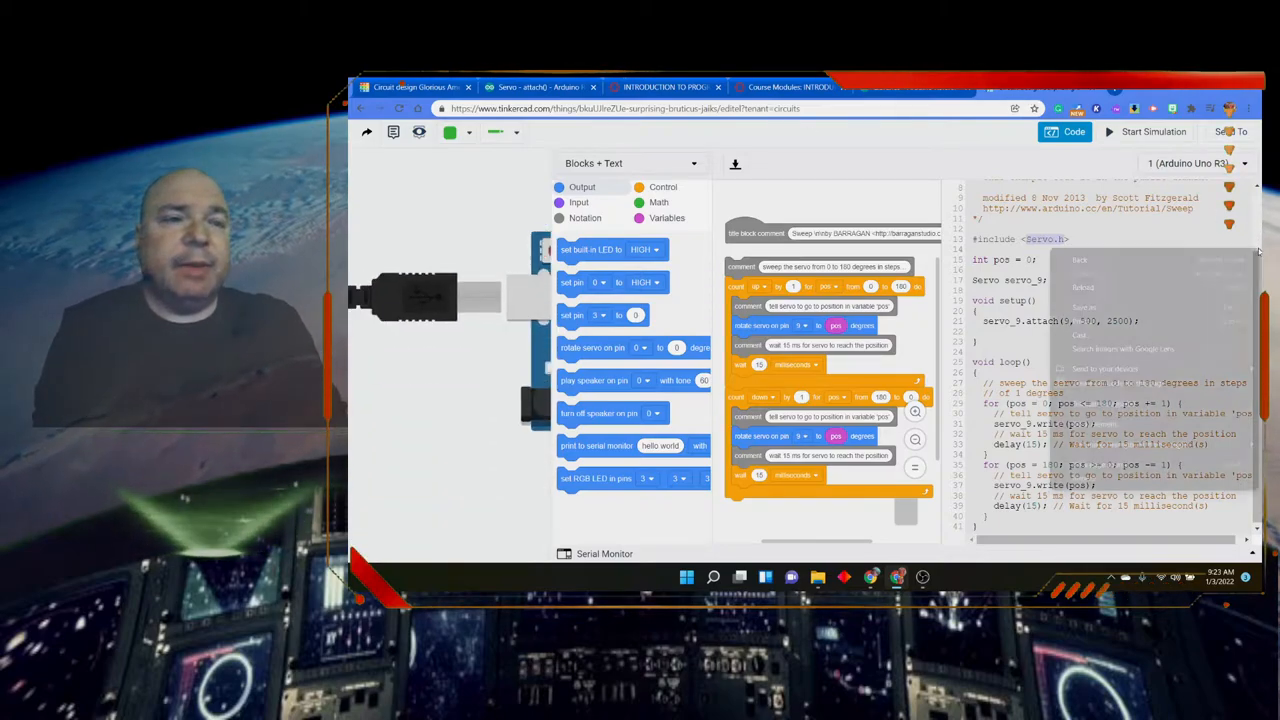
{"action": "right_click", "coordinate": [1120, 300]}
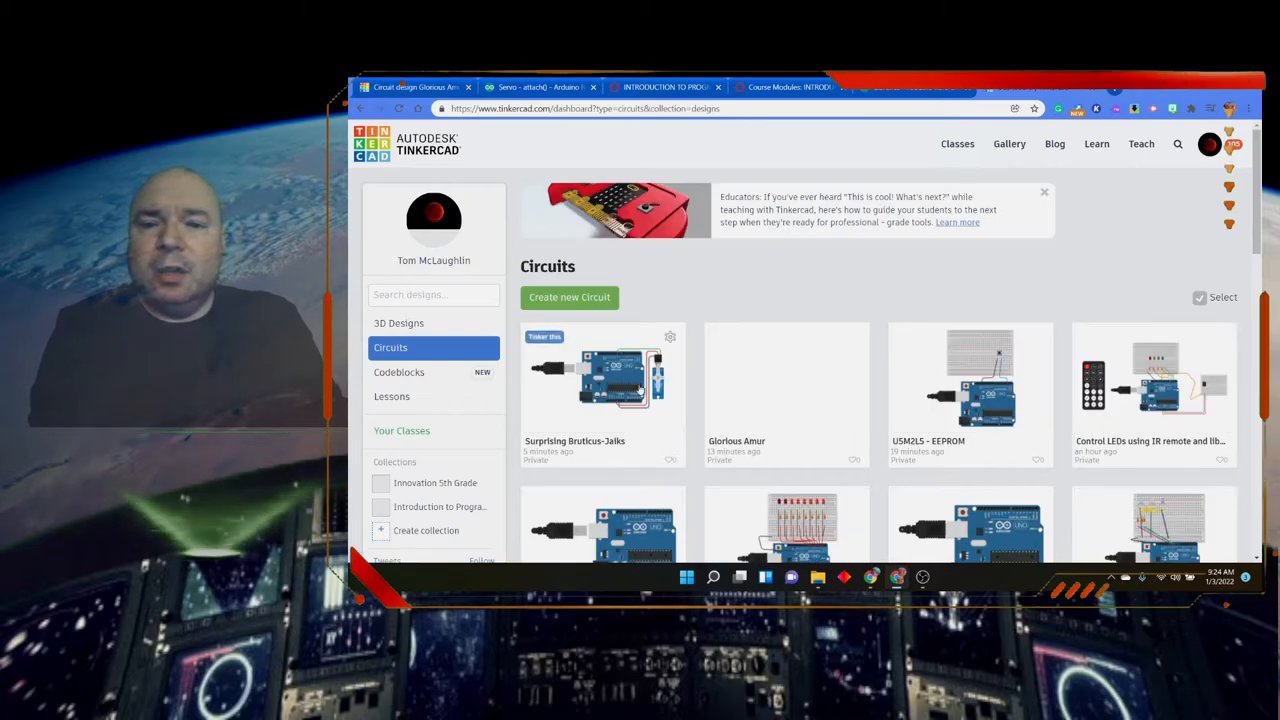
Create a new circuit and browse the Arduino starters to the Ultrasonic Range Finder
{"action": "left_click", "coordinate": [603, 385]}
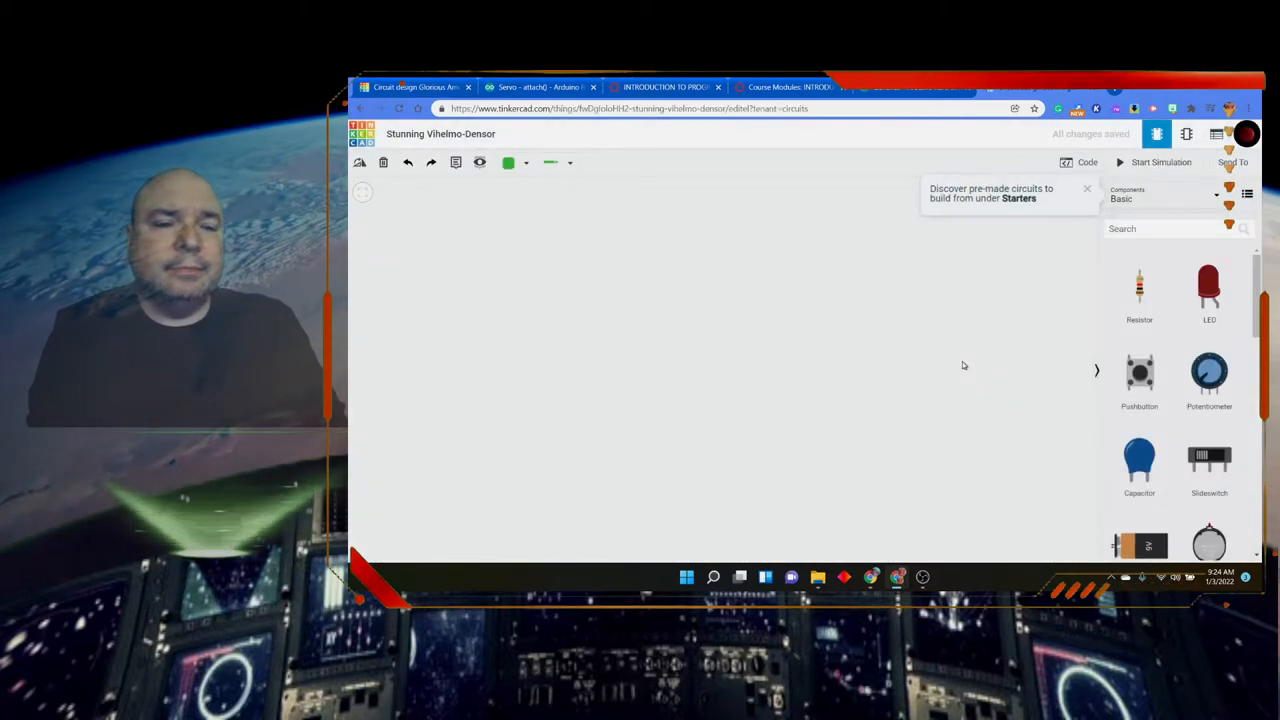
{"action": "right_click", "coordinate": [963, 365]}
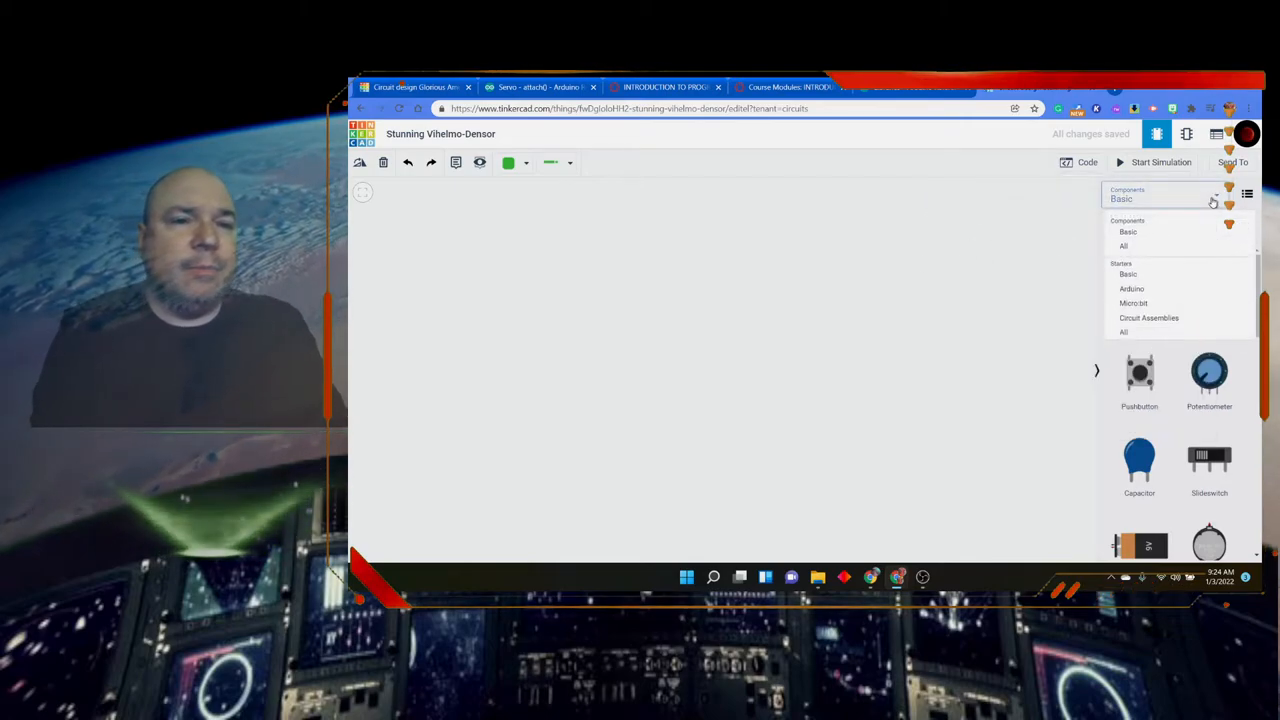
{"action": "left_click", "coordinate": [1131, 288]}
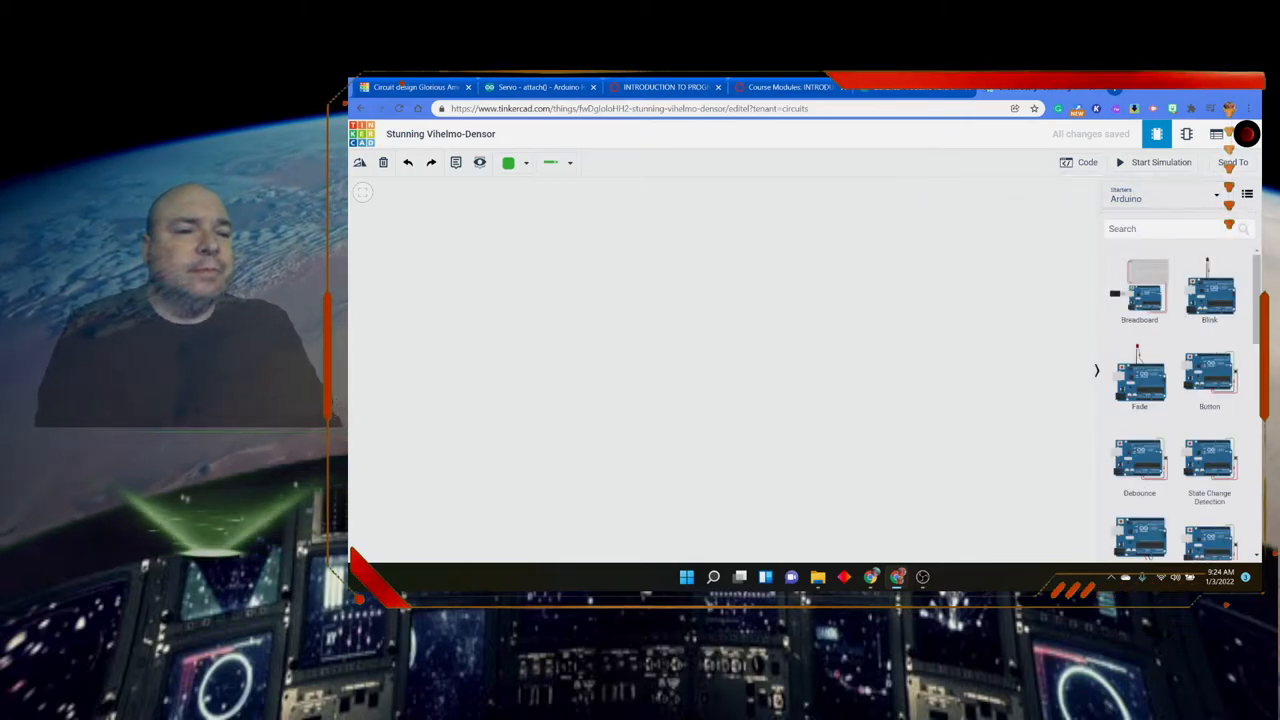
{"action": "scroll", "scroll_direction": "down", "scroll_amount": 3}
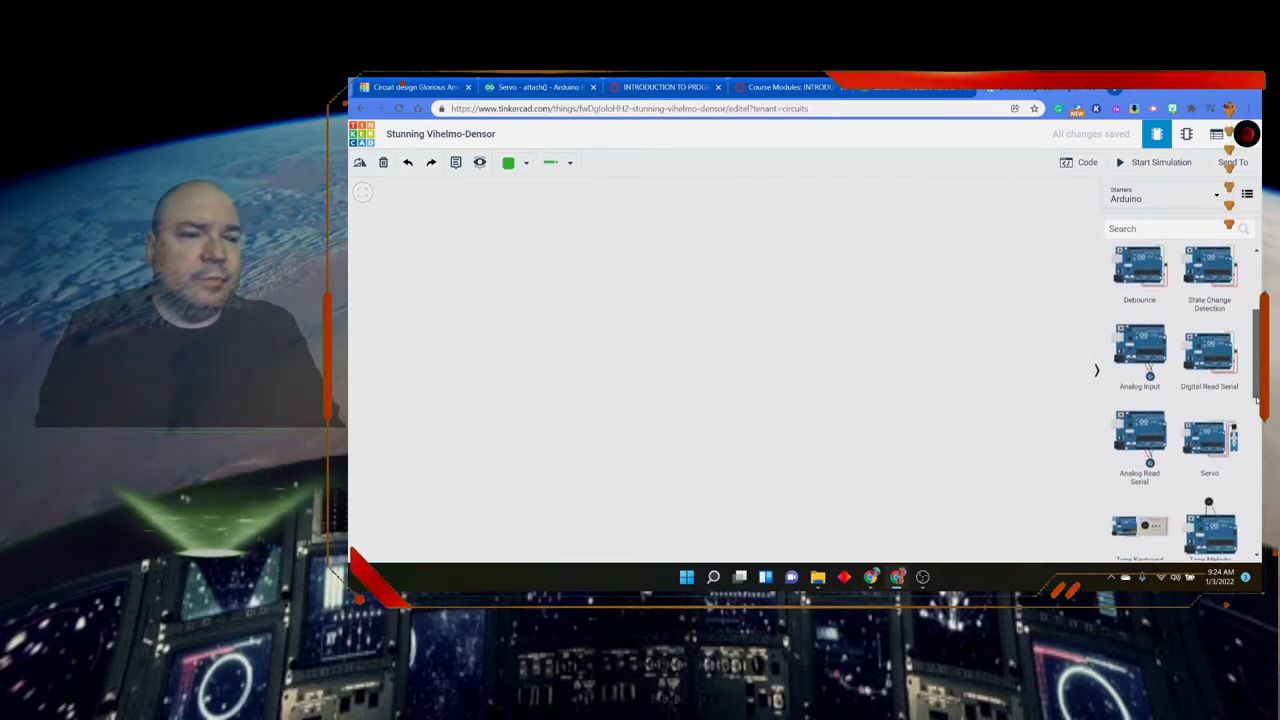
{"action": "scroll", "scroll_direction": "down", "scroll_amount": 3}
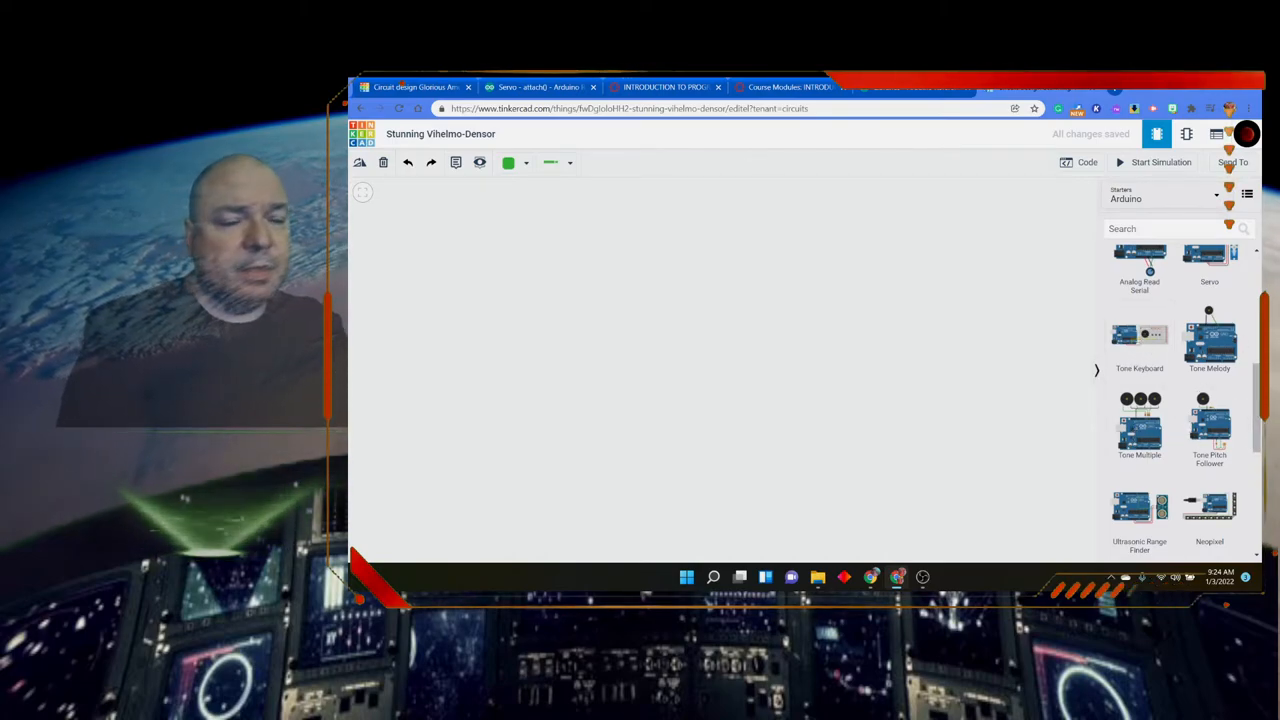
{"action": "scroll", "scroll_direction": "down", "scroll_amount": 3}
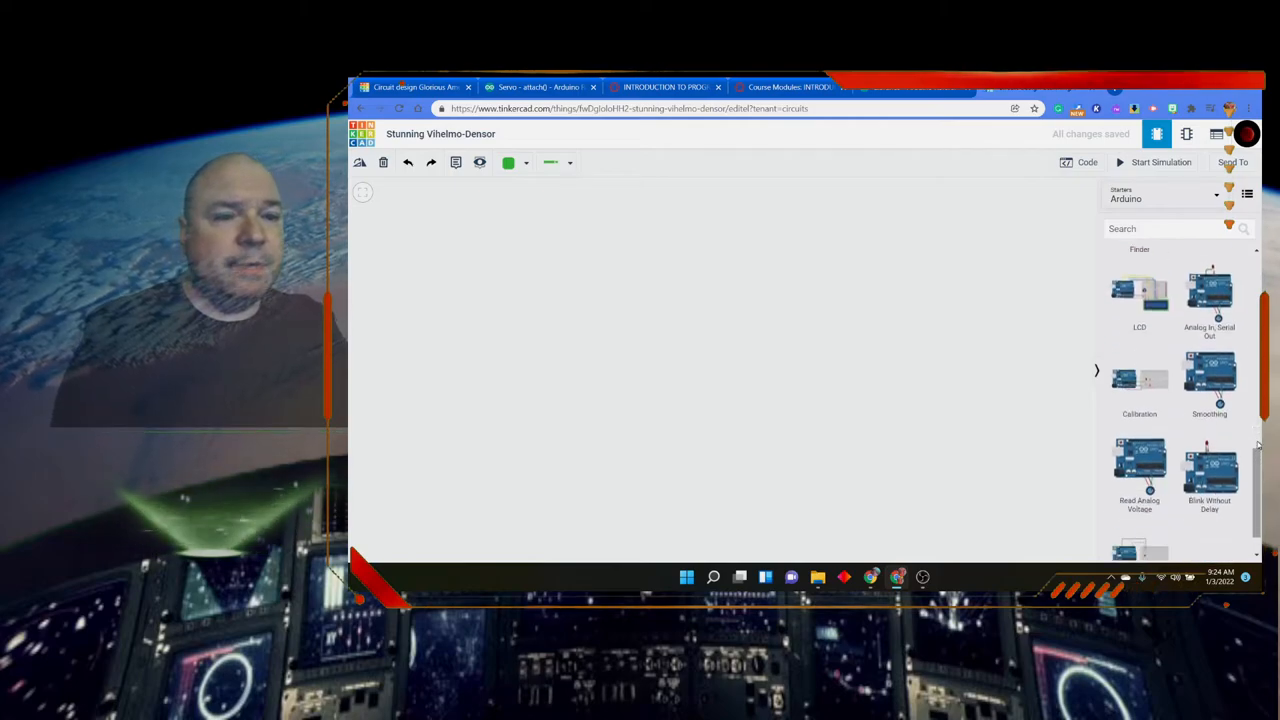
{"action": "scroll", "scroll_direction": "up", "scroll_amount": 3}
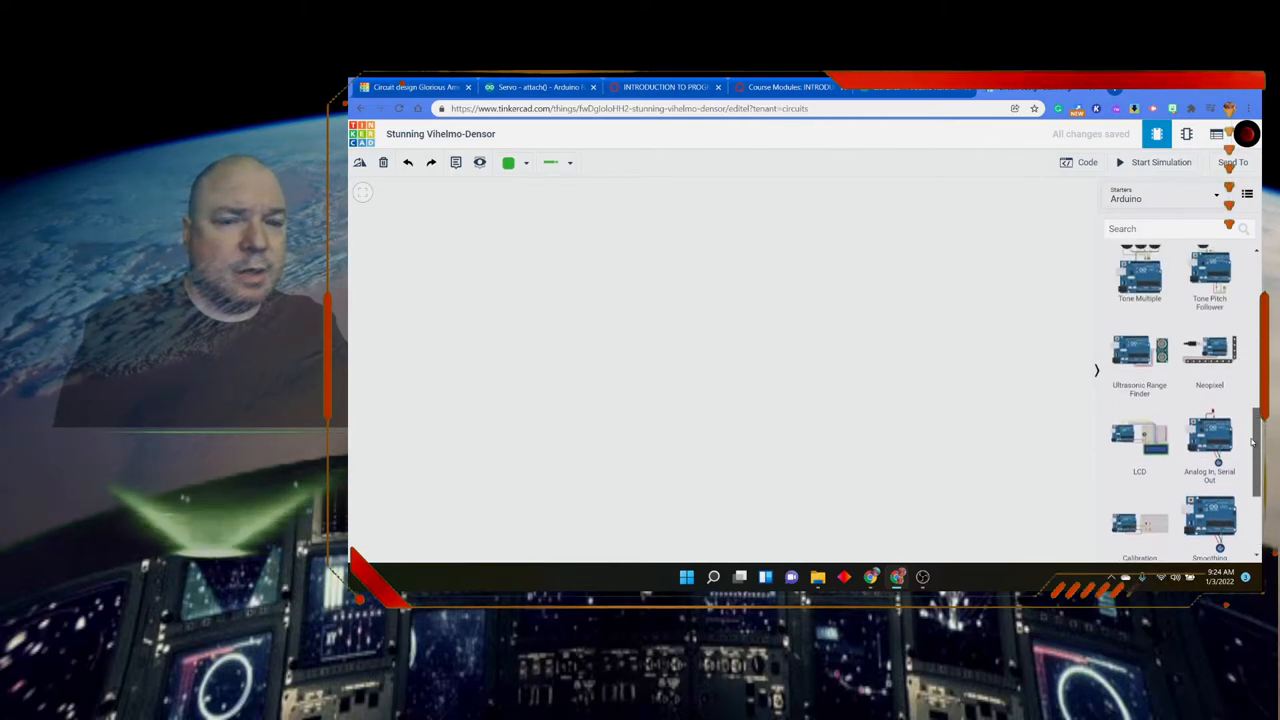
{"action": "scroll", "scroll_direction": "up", "scroll_amount": 3}
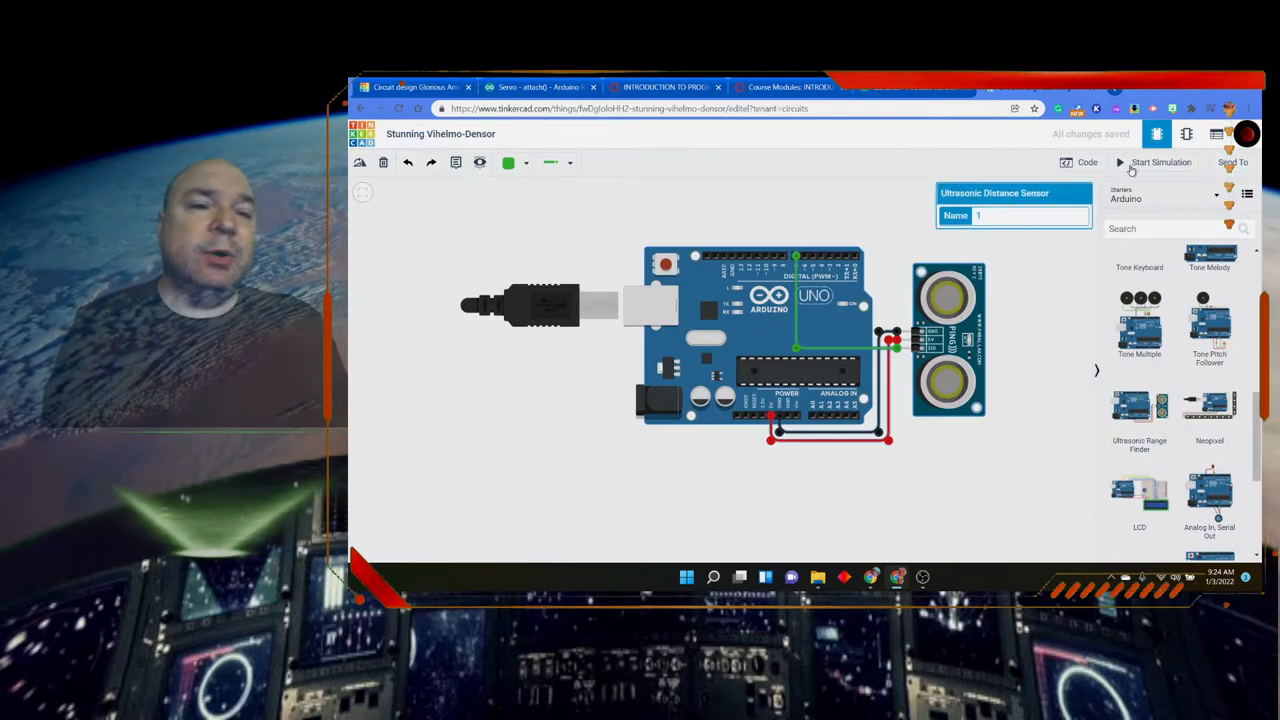
Start, stop and restart the ultrasonic circuit simulation so it reads 113.4 cm
{"action": "left_click", "coordinate": [1160, 162]}
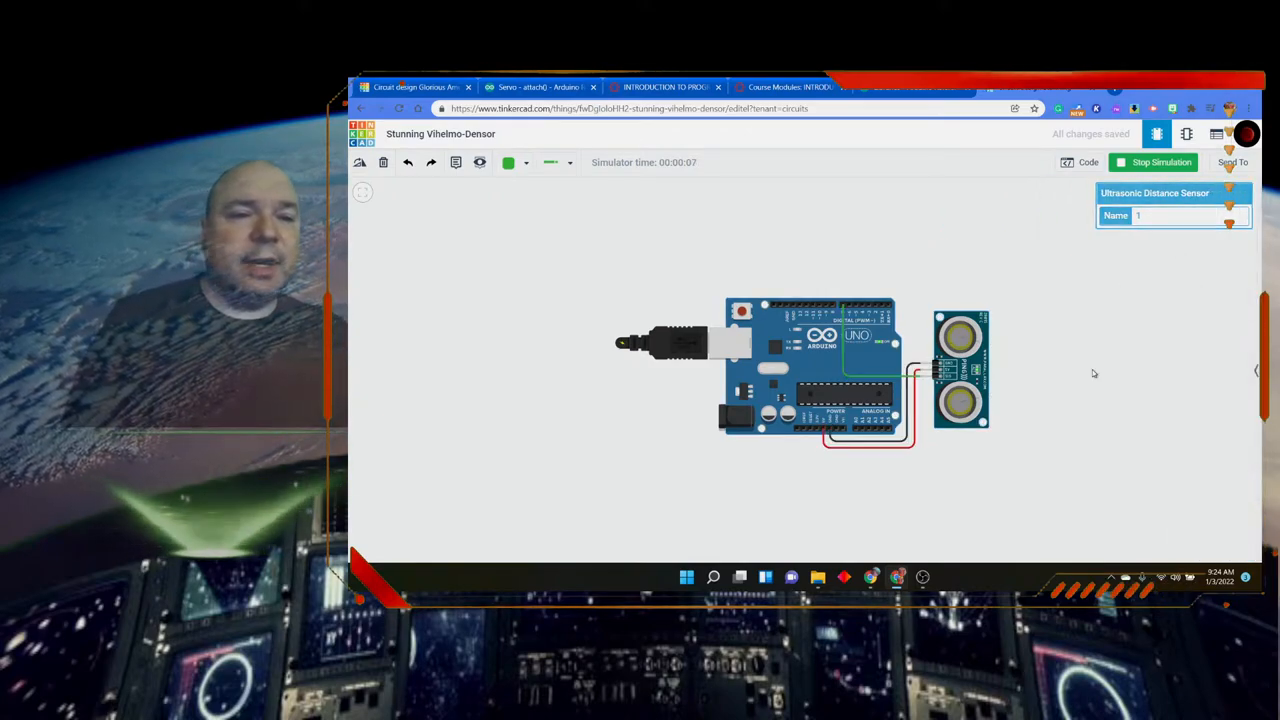
{"action": "left_click", "coordinate": [1160, 162]}
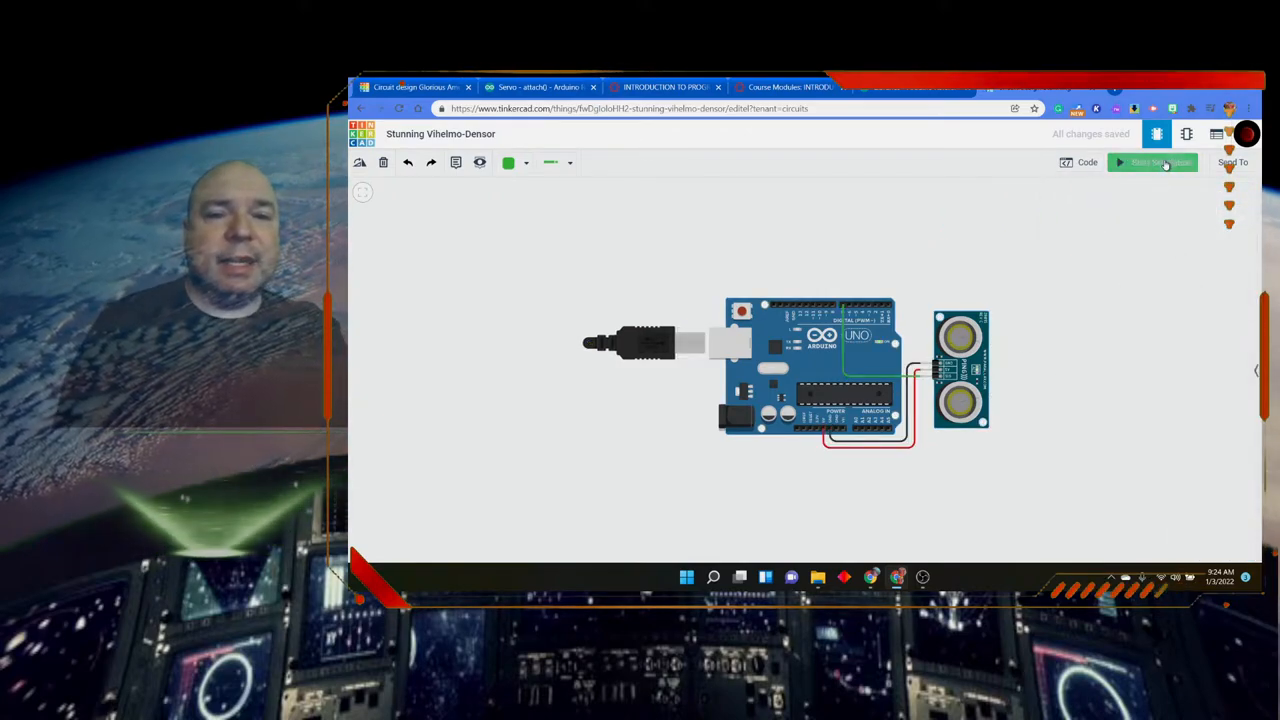
{"action": "left_click", "coordinate": [1152, 162]}
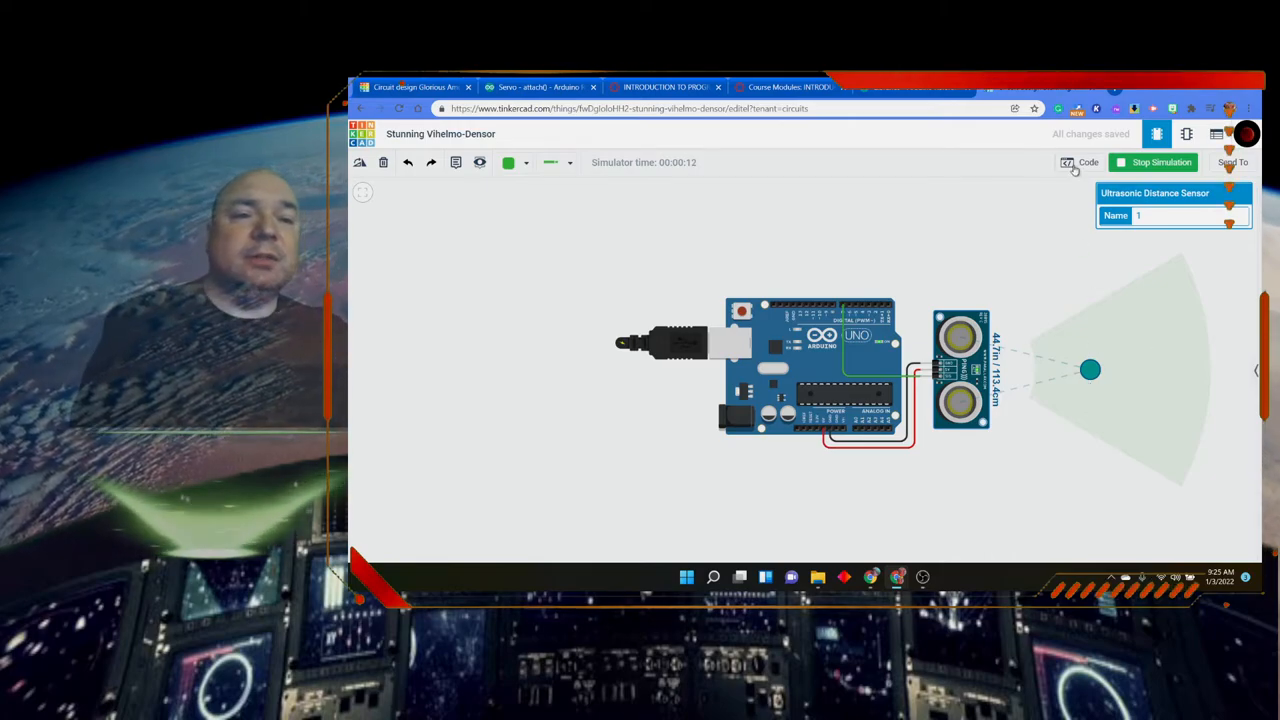
Review the ultrasonic ping sketch in the blocks editor, then stop the simulation
{"action": "left_click", "coordinate": [1083, 162]}
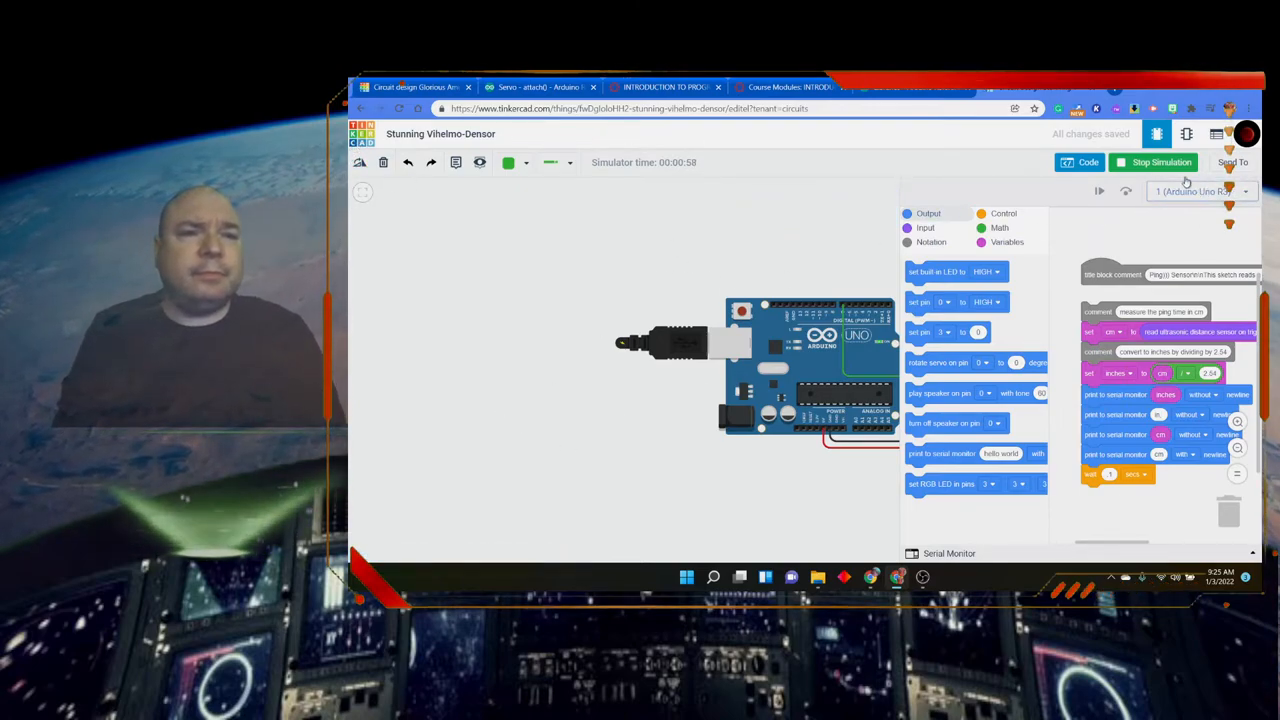
{"action": "left_click", "coordinate": [1155, 162]}
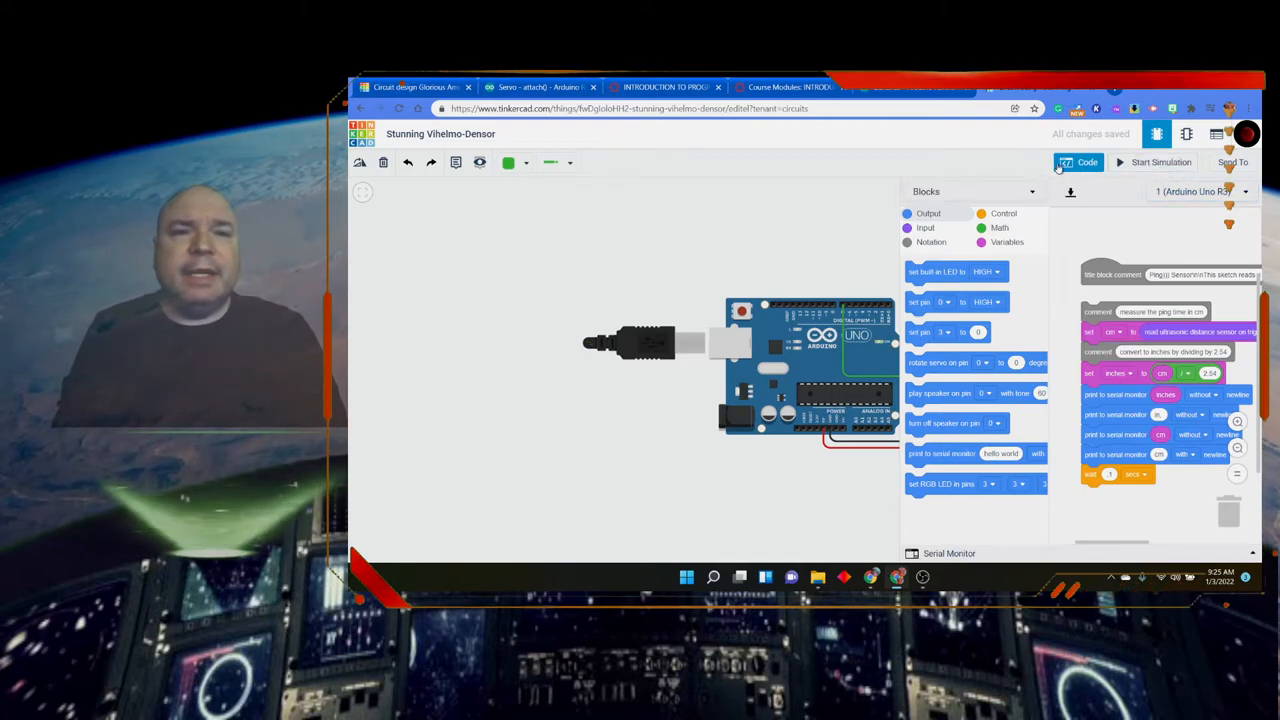
Close the code panel and delete the ultrasonic Arduino circuit, confirming with OK
{"action": "left_click", "coordinate": [1087, 162]}
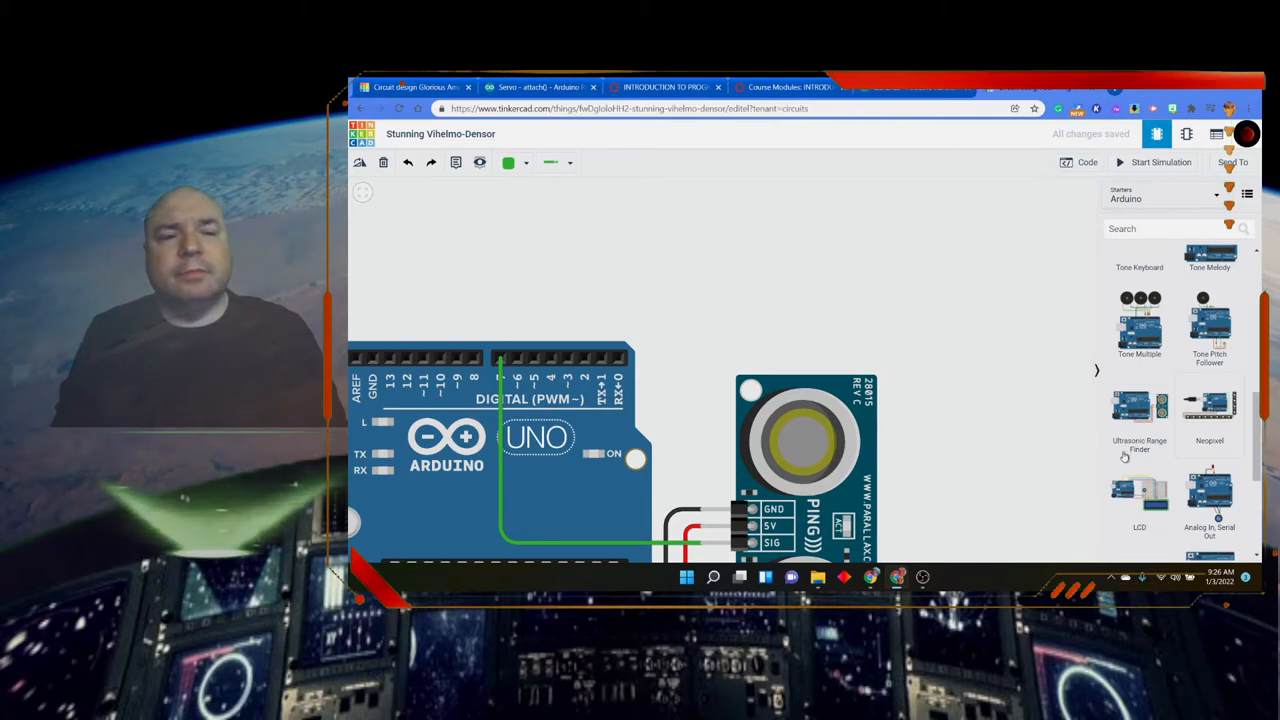
{"action": "mouse_move", "coordinate": [849, 302]}
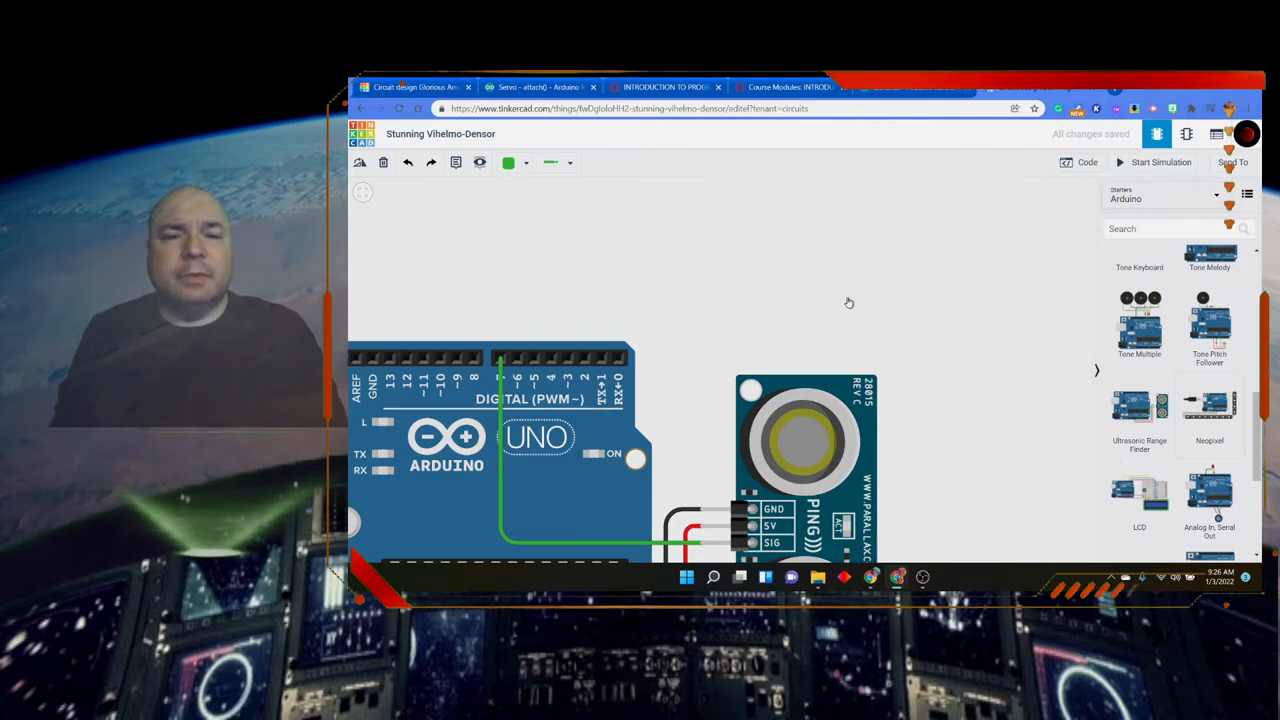
{"action": "mouse_move", "coordinate": [625, 174]}
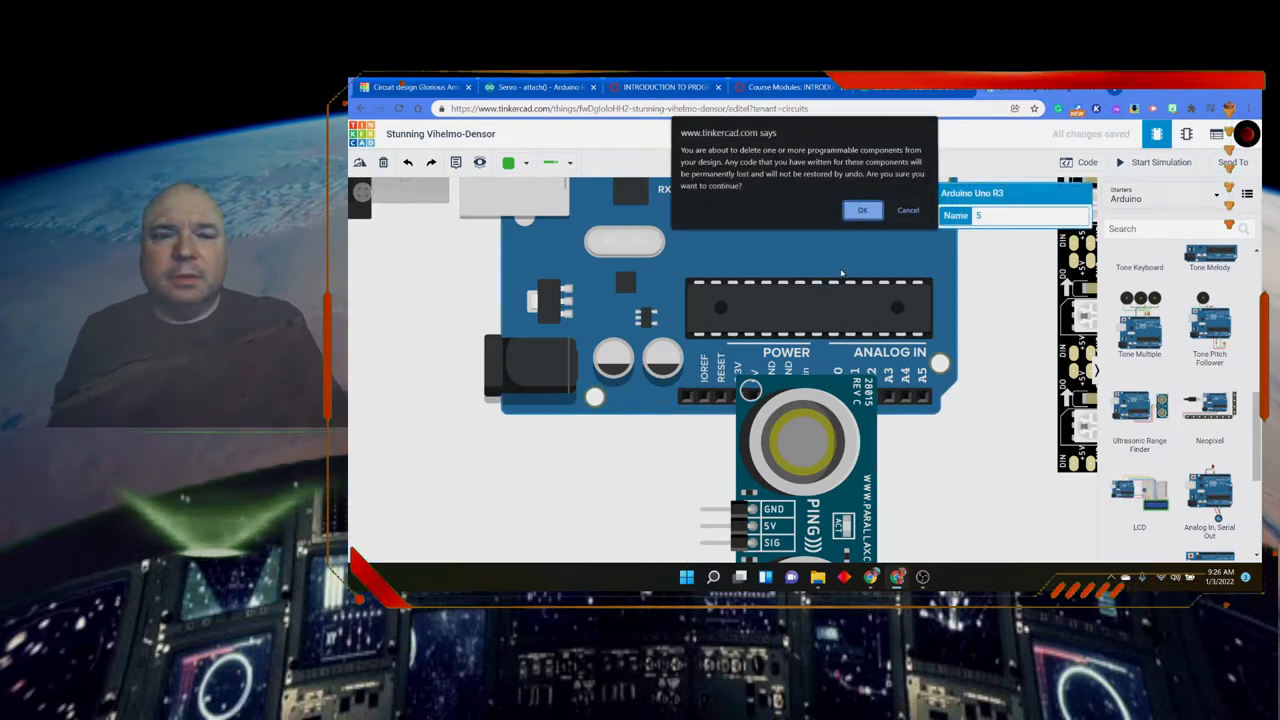
{"action": "left_click", "coordinate": [862, 210]}
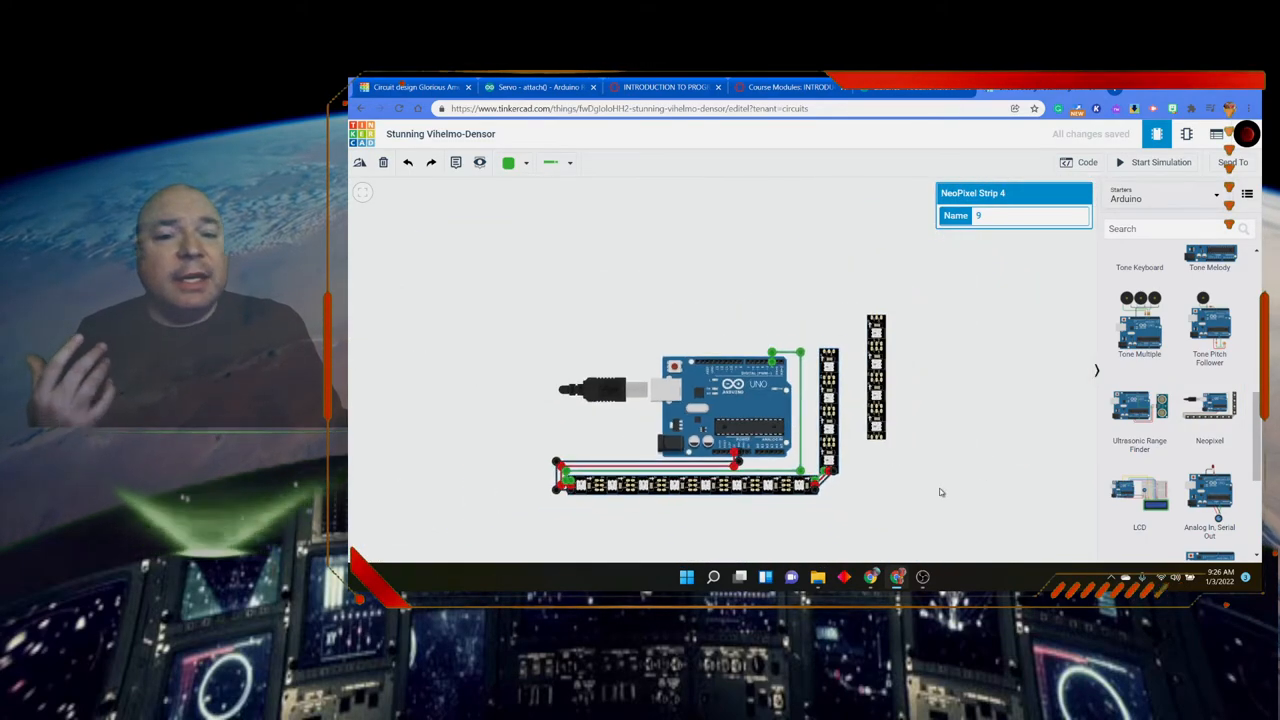
Run the NeoPixel circuit simulation and show its Adafruit NeoPixel text code
{"action": "left_click", "coordinate": [940, 490]}
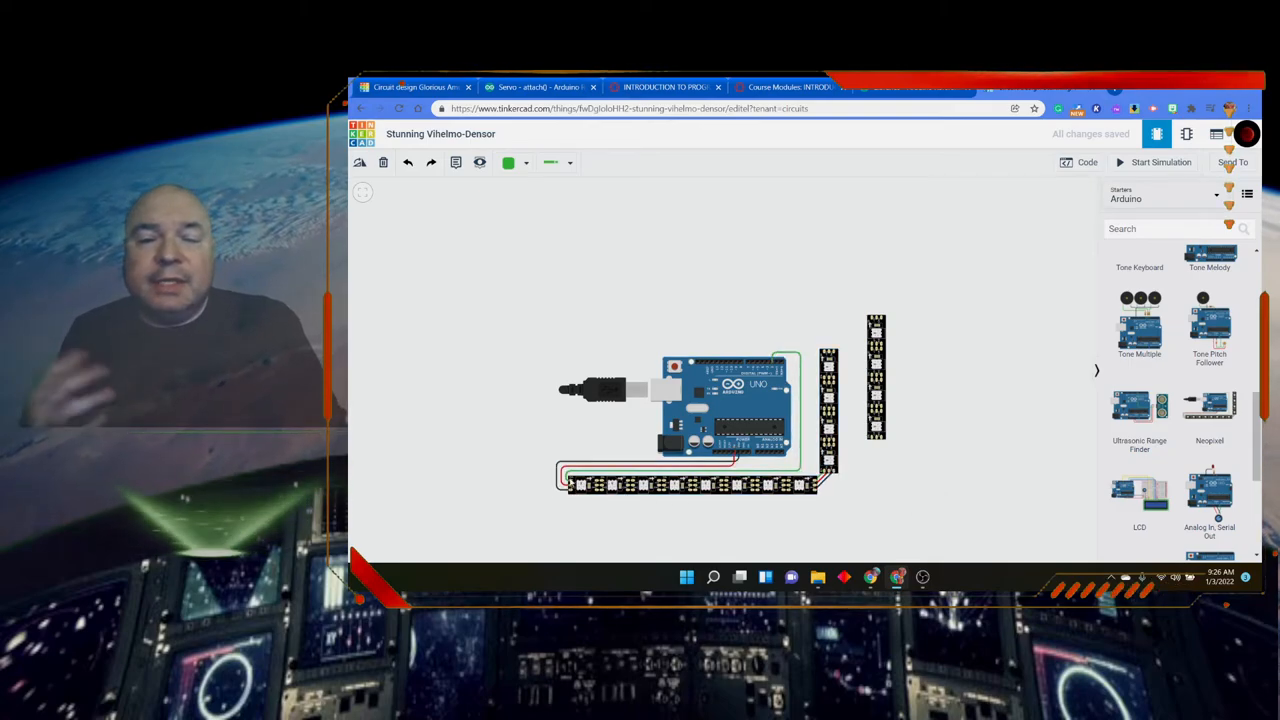
{"action": "mouse_move", "coordinate": [870, 523]}
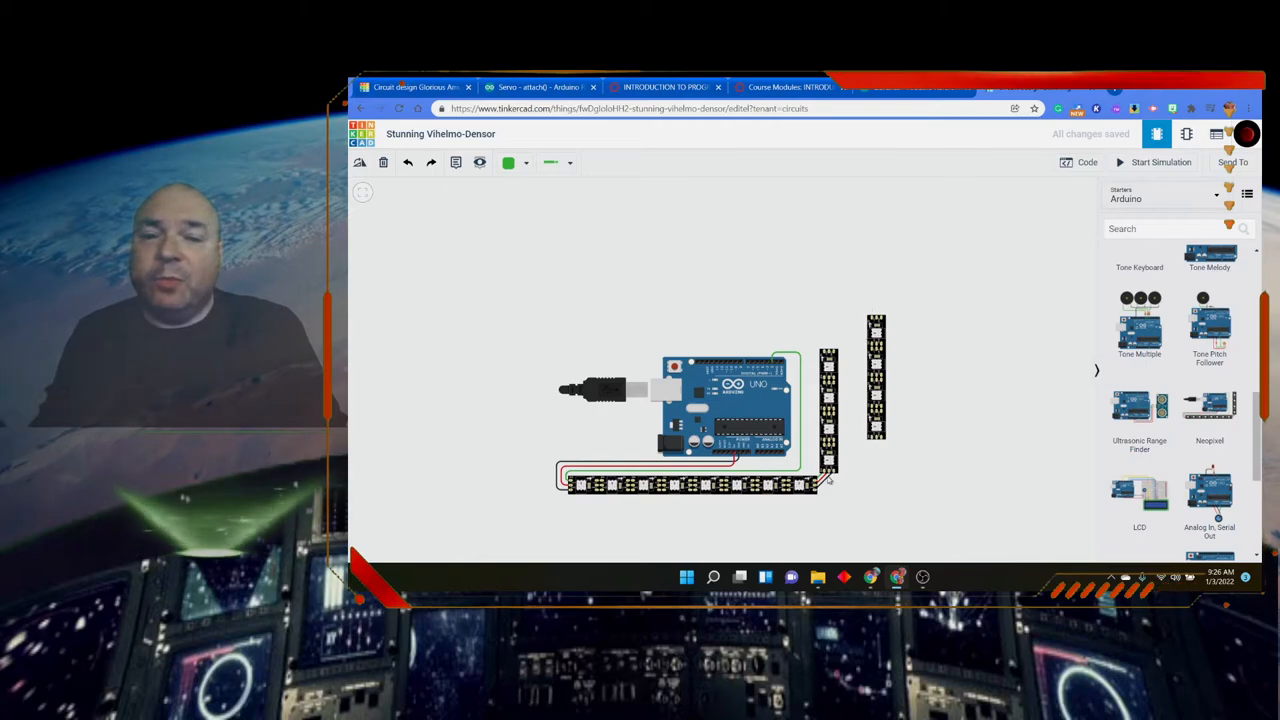
{"action": "left_click", "coordinate": [1160, 162]}
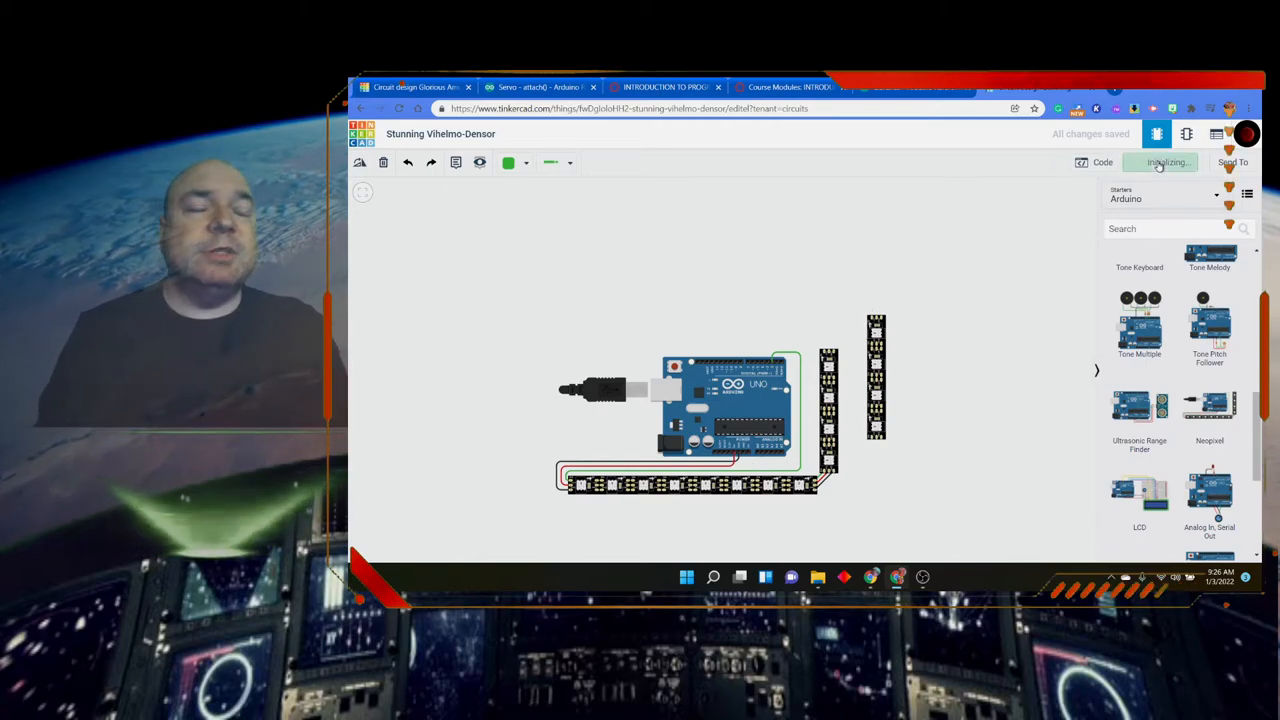
{"action": "left_click", "coordinate": [1160, 162]}
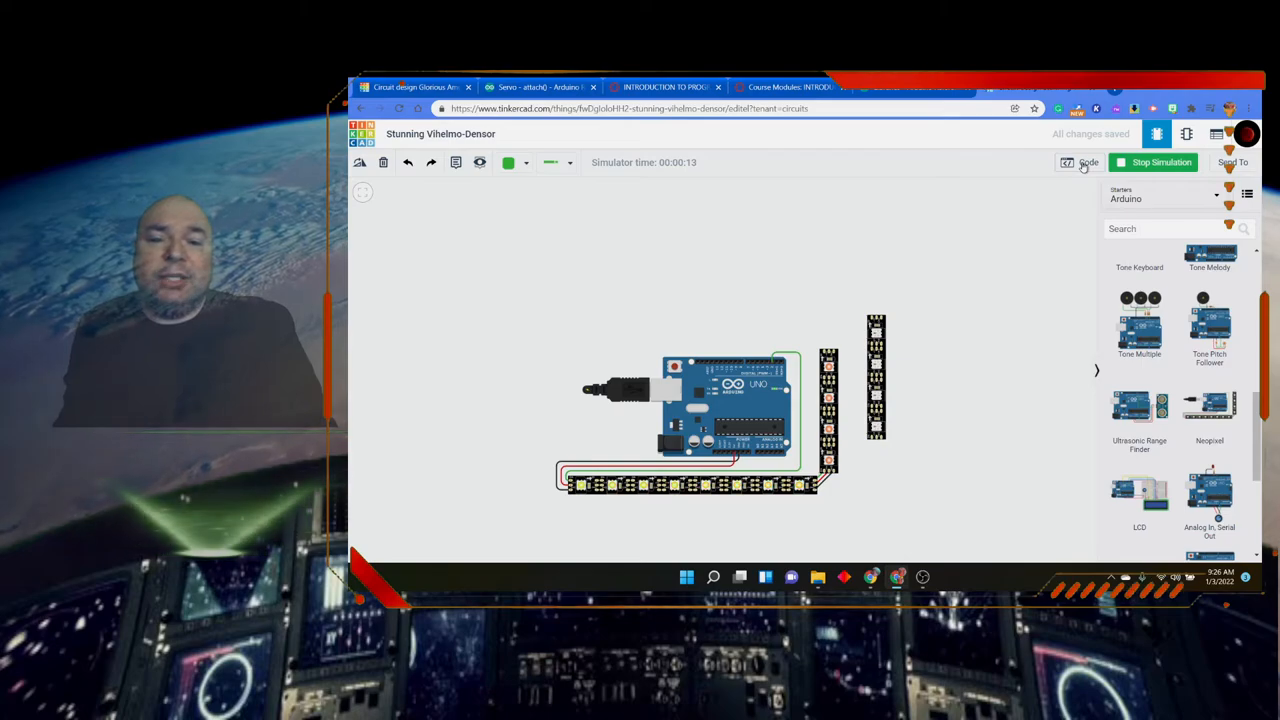
{"action": "left_click", "coordinate": [1087, 162]}
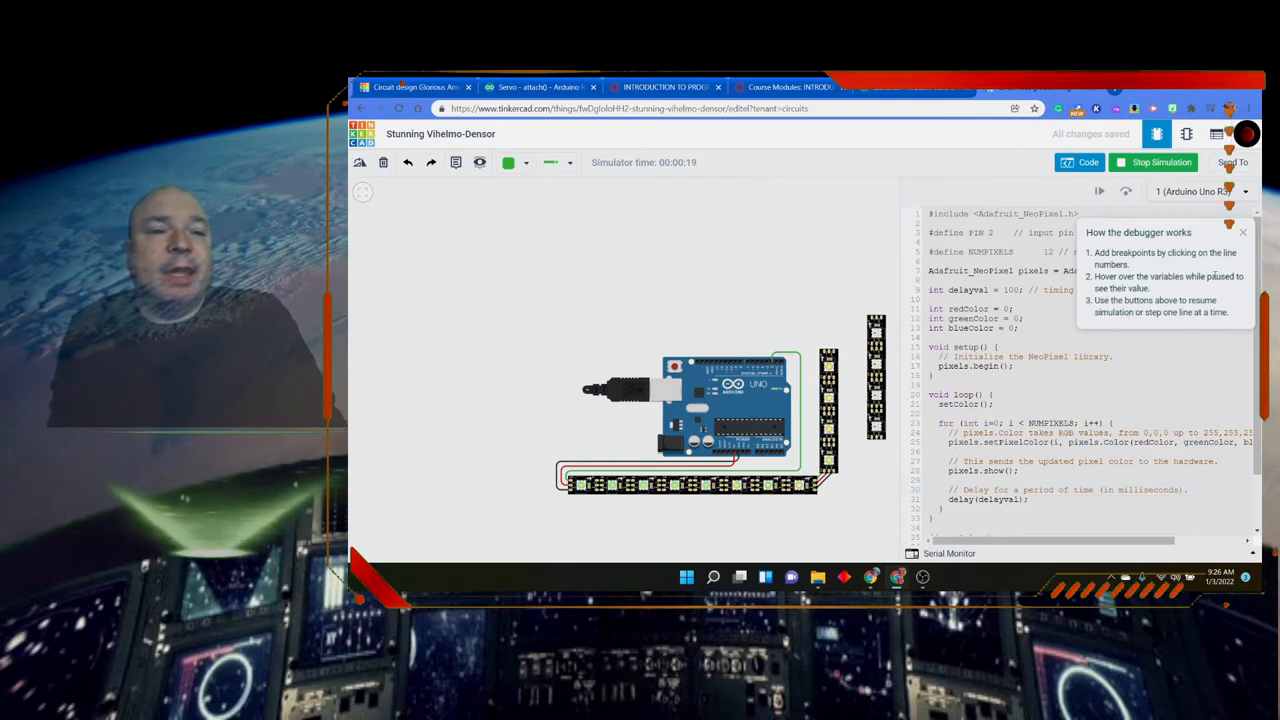
Dismiss the debugger note and scroll the NeoPixel sketch to its setColor function
{"action": "left_click", "coordinate": [1242, 232]}
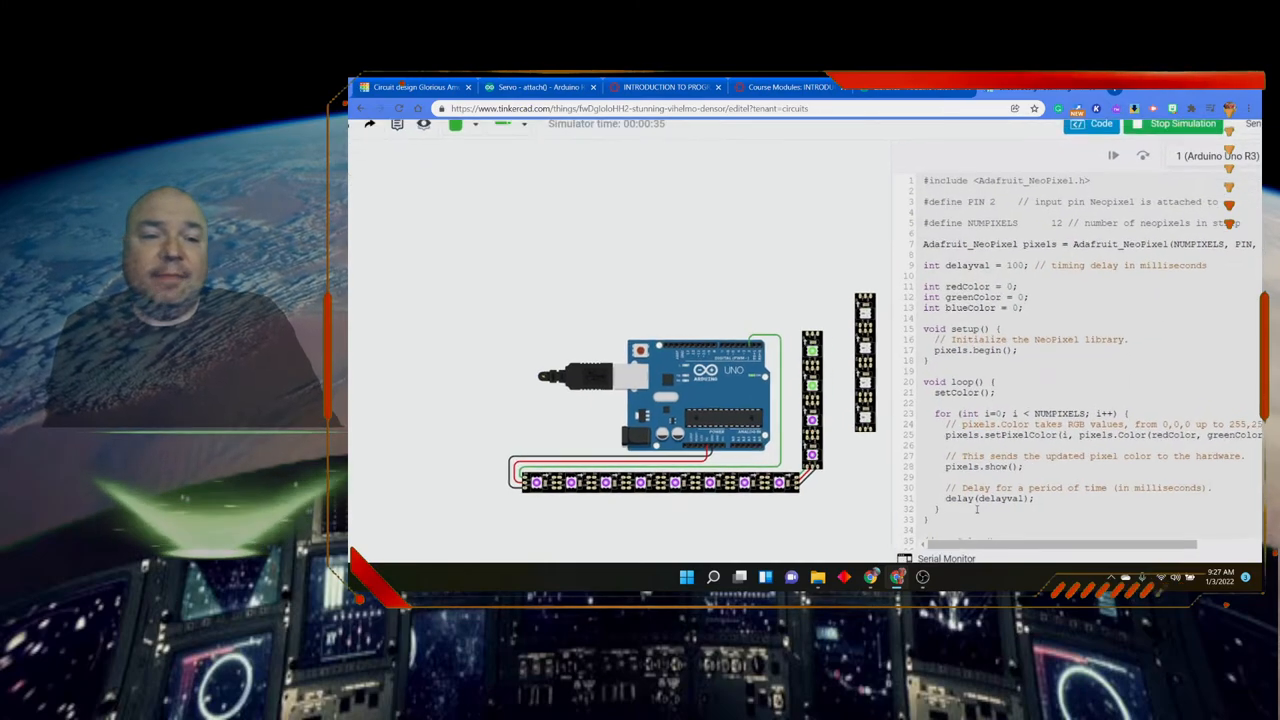
{"action": "left_click", "coordinate": [1183, 123]}
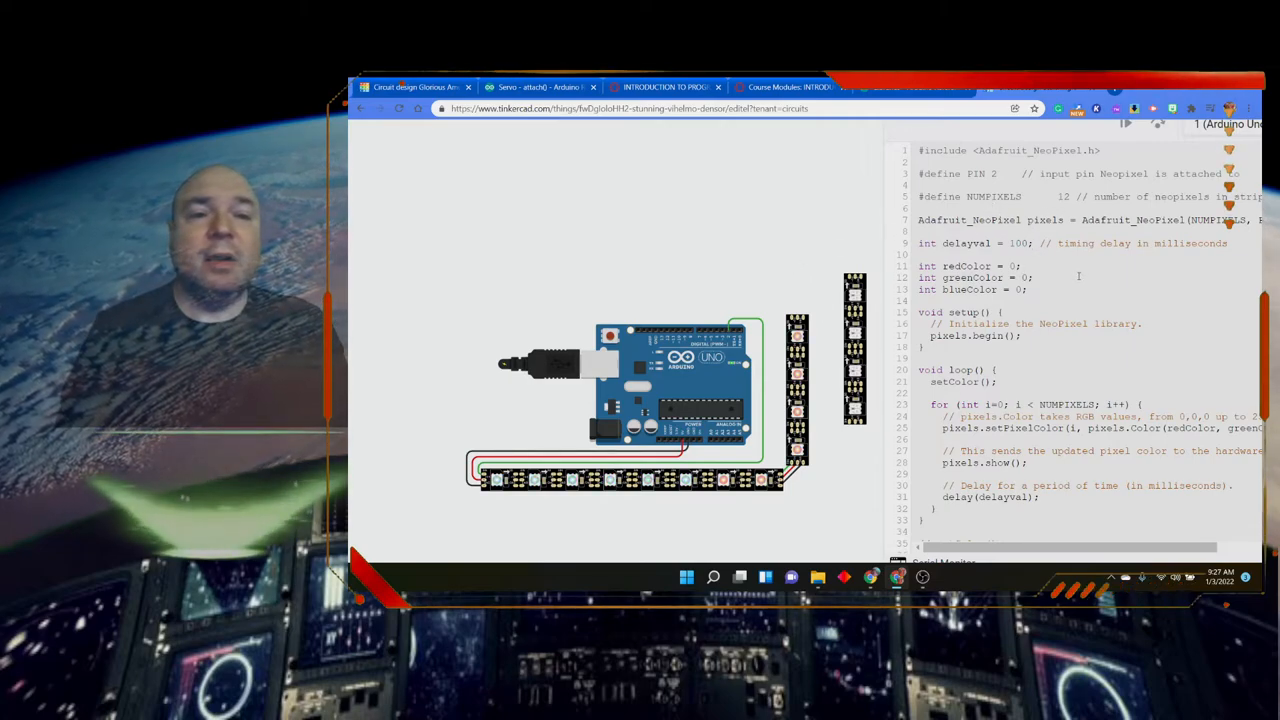
{"action": "scroll", "scroll_direction": "down", "scroll_amount": 3}
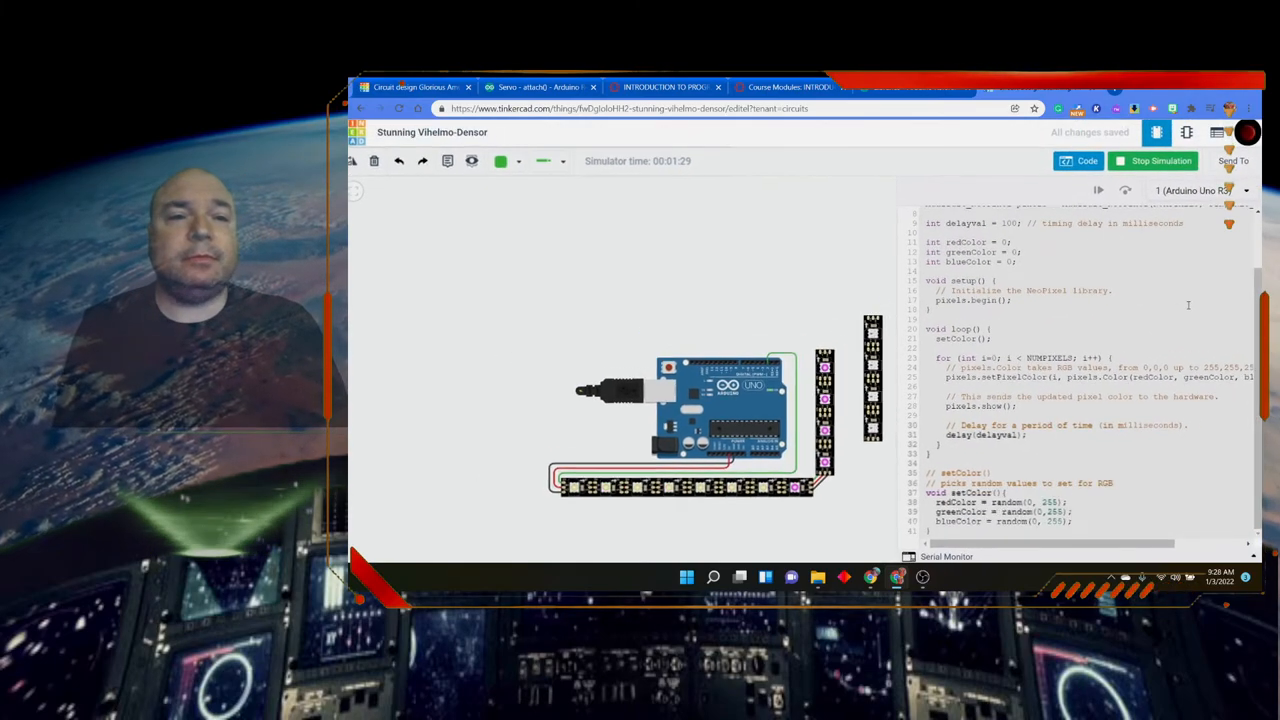
Stop the NeoPixel simulation and delete the whole circuit, confirming with OK
{"action": "left_click", "coordinate": [1155, 161]}
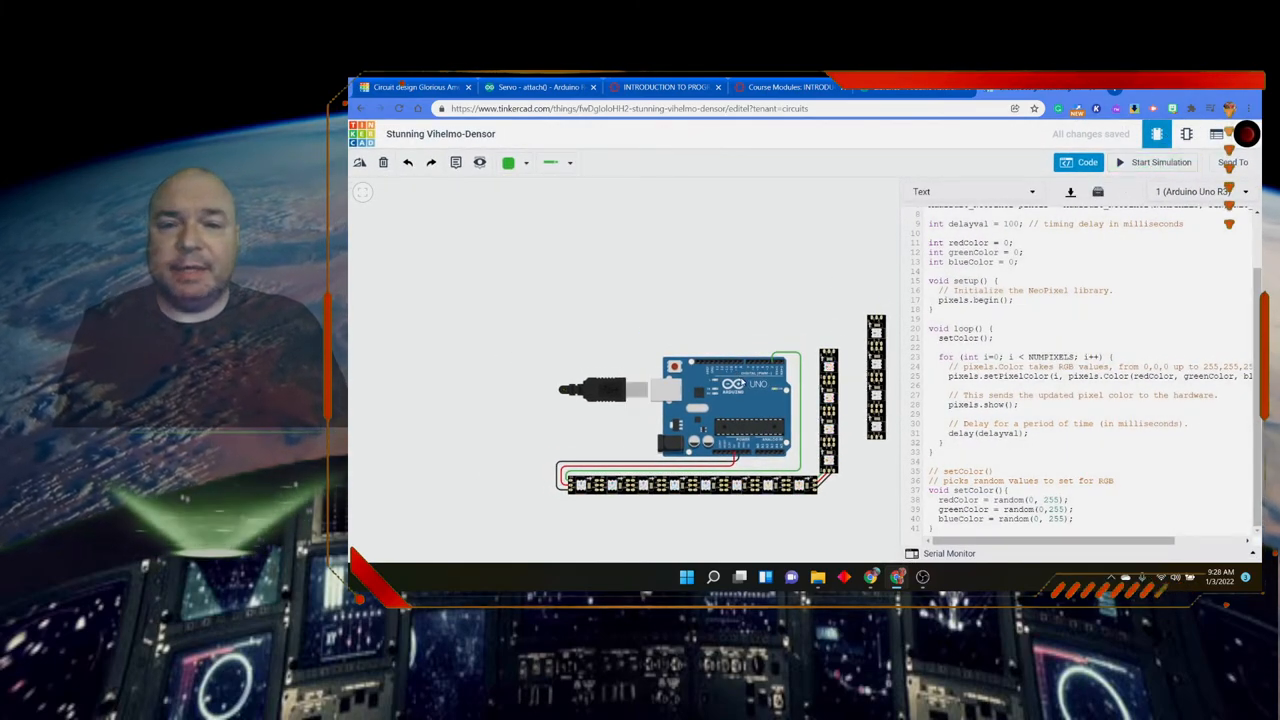
{"action": "left_click", "coordinate": [383, 162]}
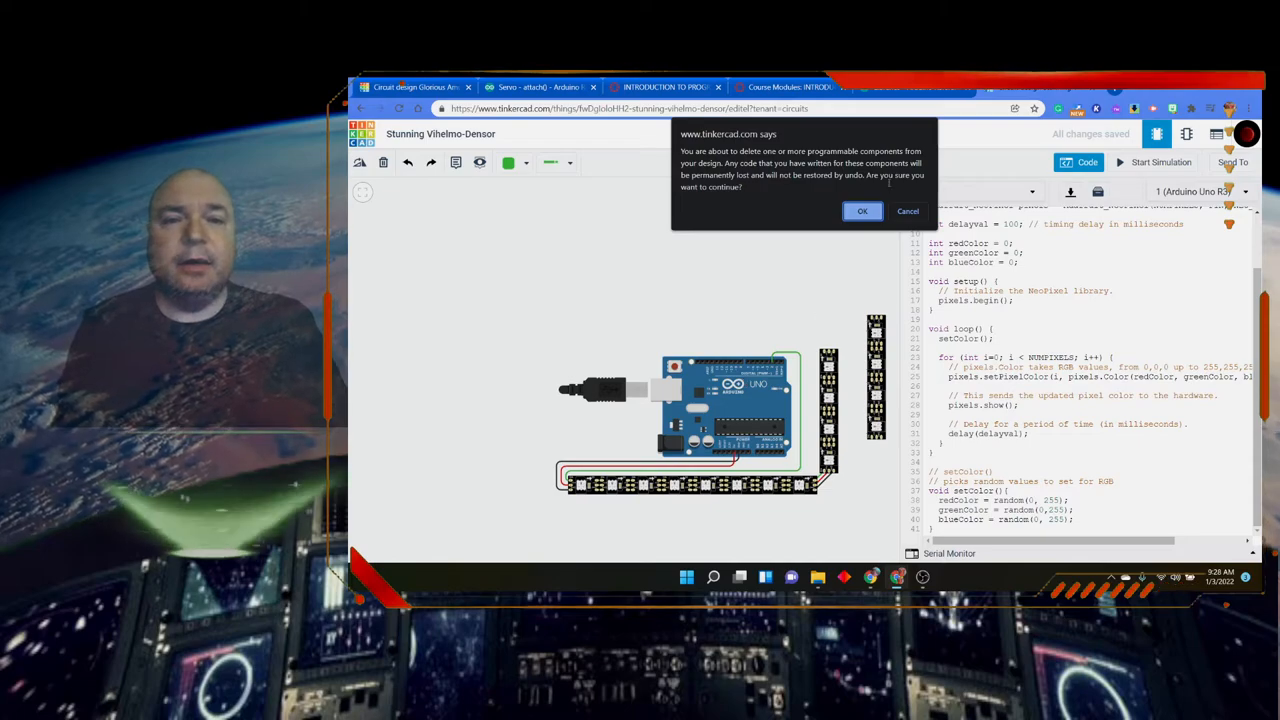
{"action": "left_click", "coordinate": [862, 211]}
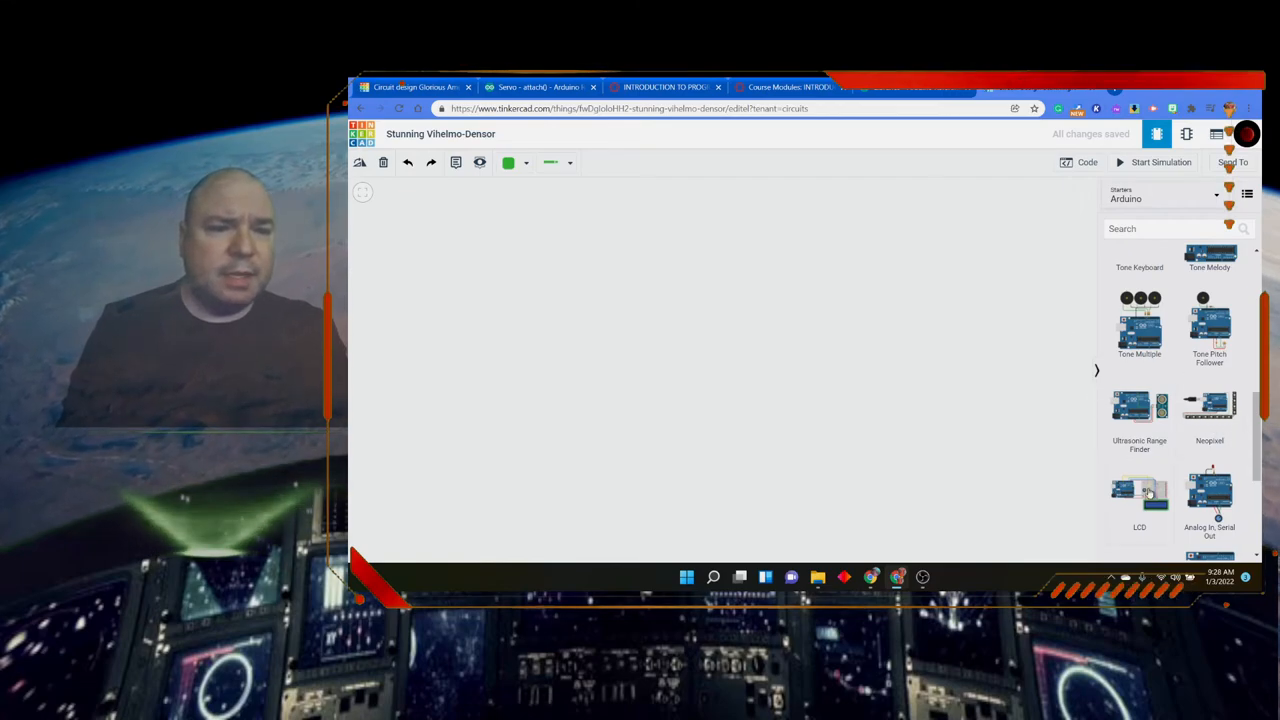
{"action": "mouse_move", "coordinate": [748, 356]}
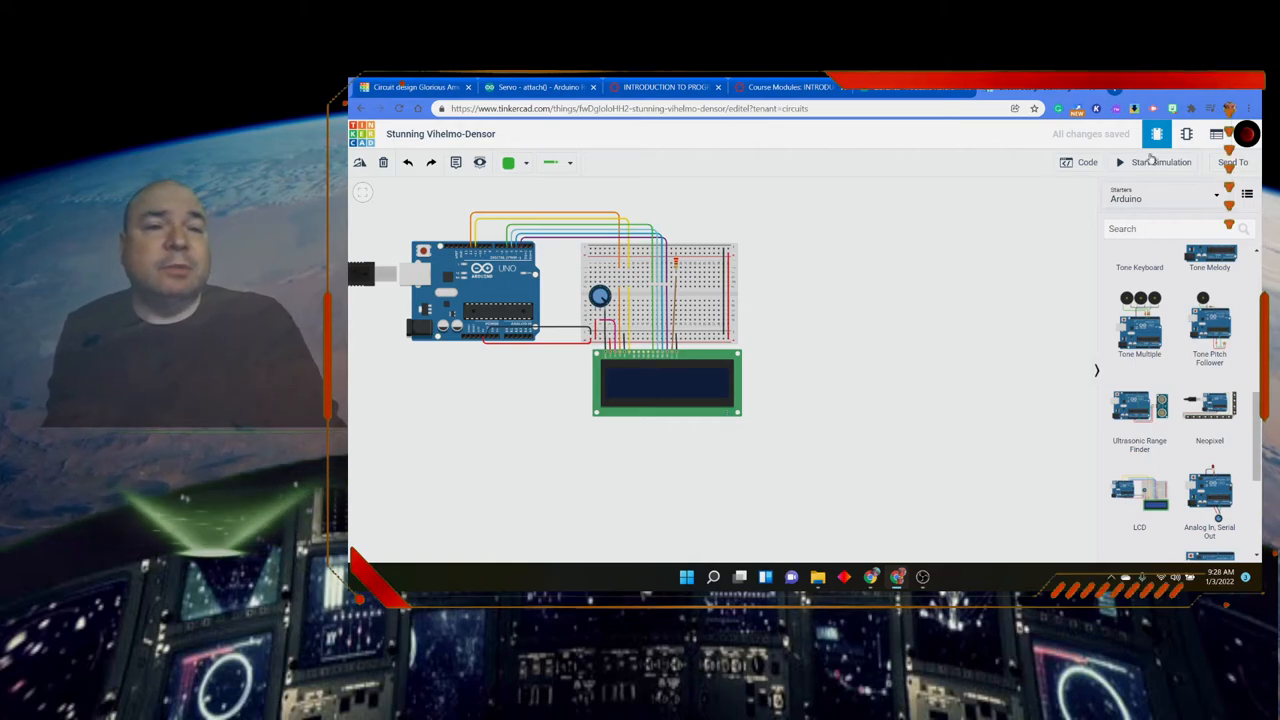
{"action": "left_click", "coordinate": [1160, 162]}
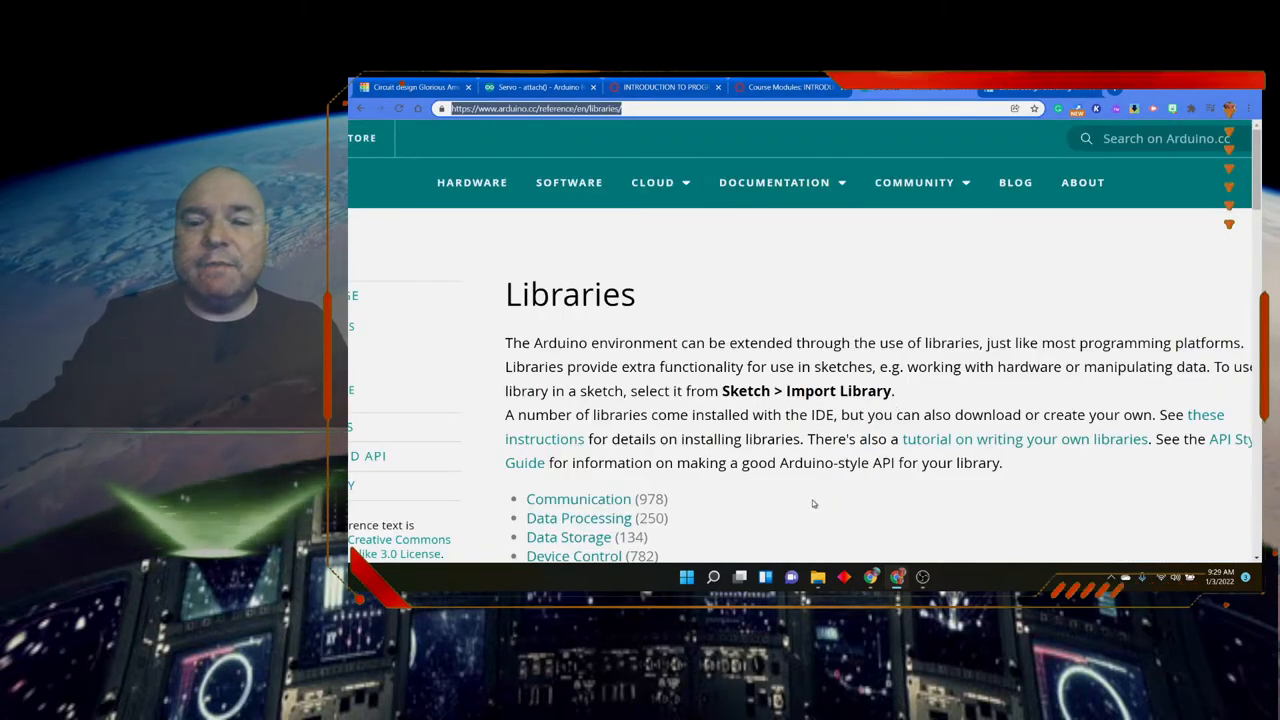
Scroll the arduino.cc Libraries page down to its category list with counts
{"action": "scroll", "scroll_direction": "down", "scroll_amount": 3}
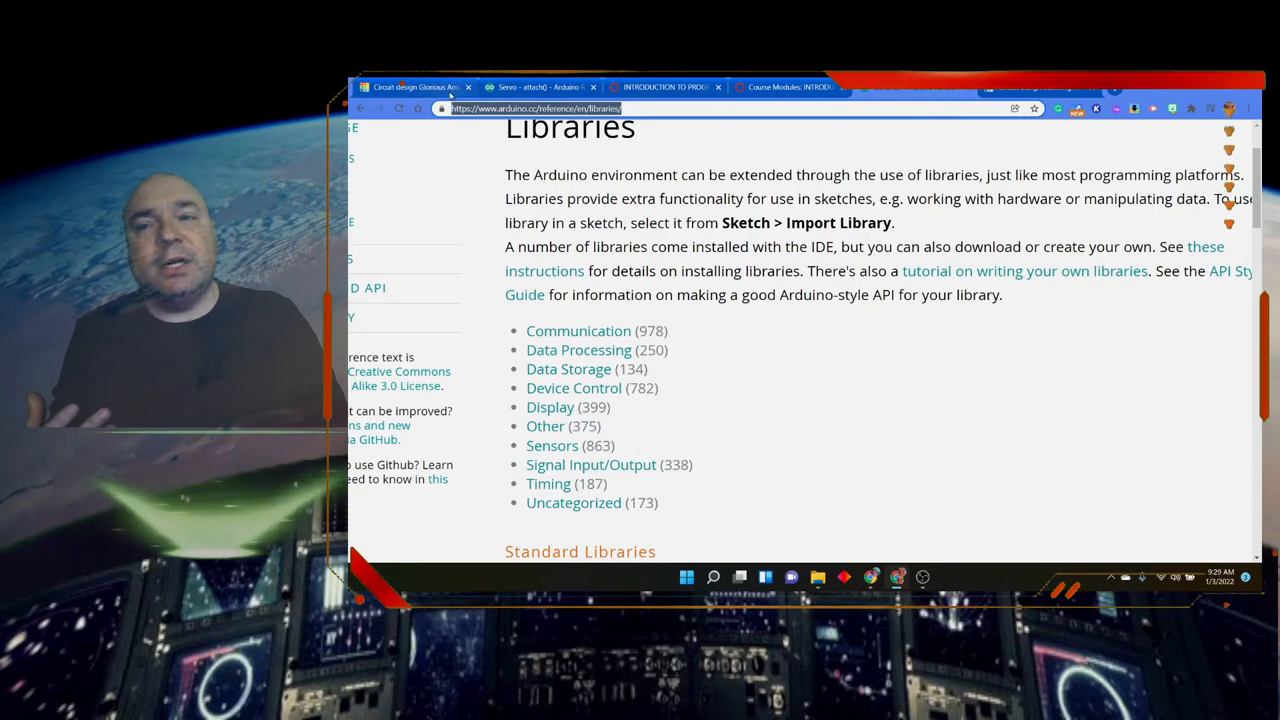
Switch to the Glorious Amur design and set the parts panel to Components > All
{"action": "left_click", "coordinate": [413, 87]}
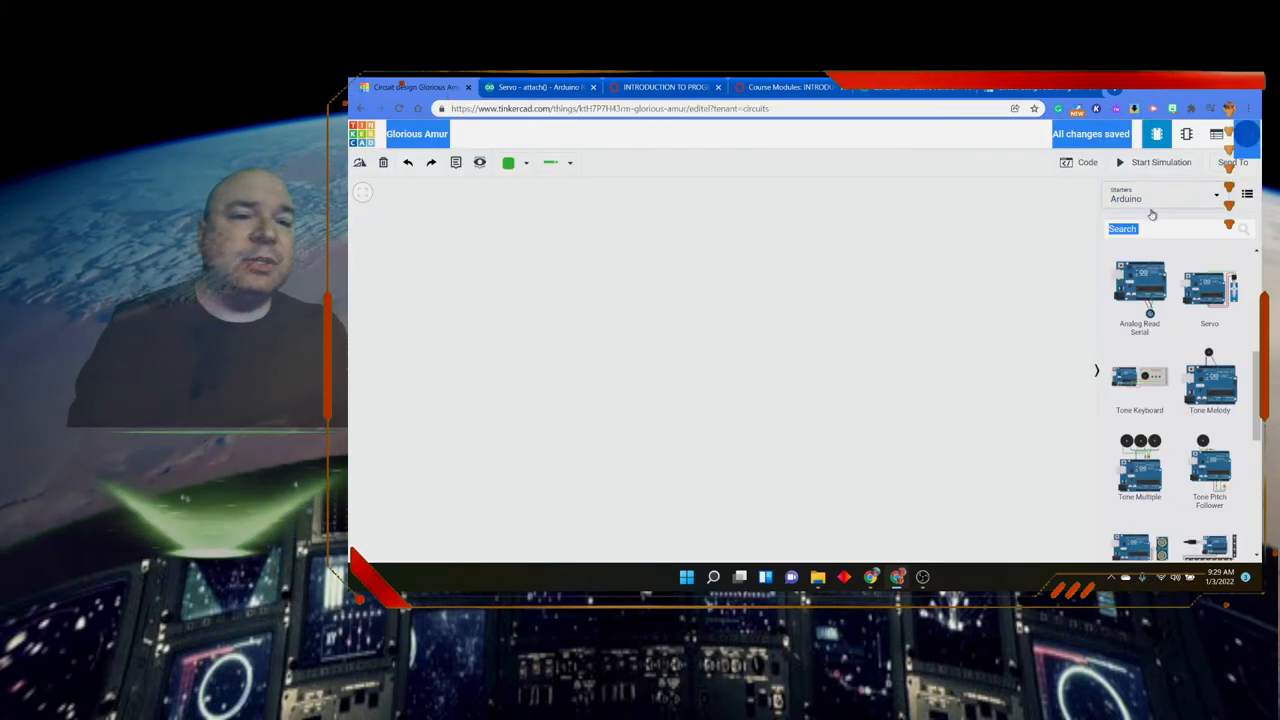
{"action": "left_click", "coordinate": [1163, 198]}
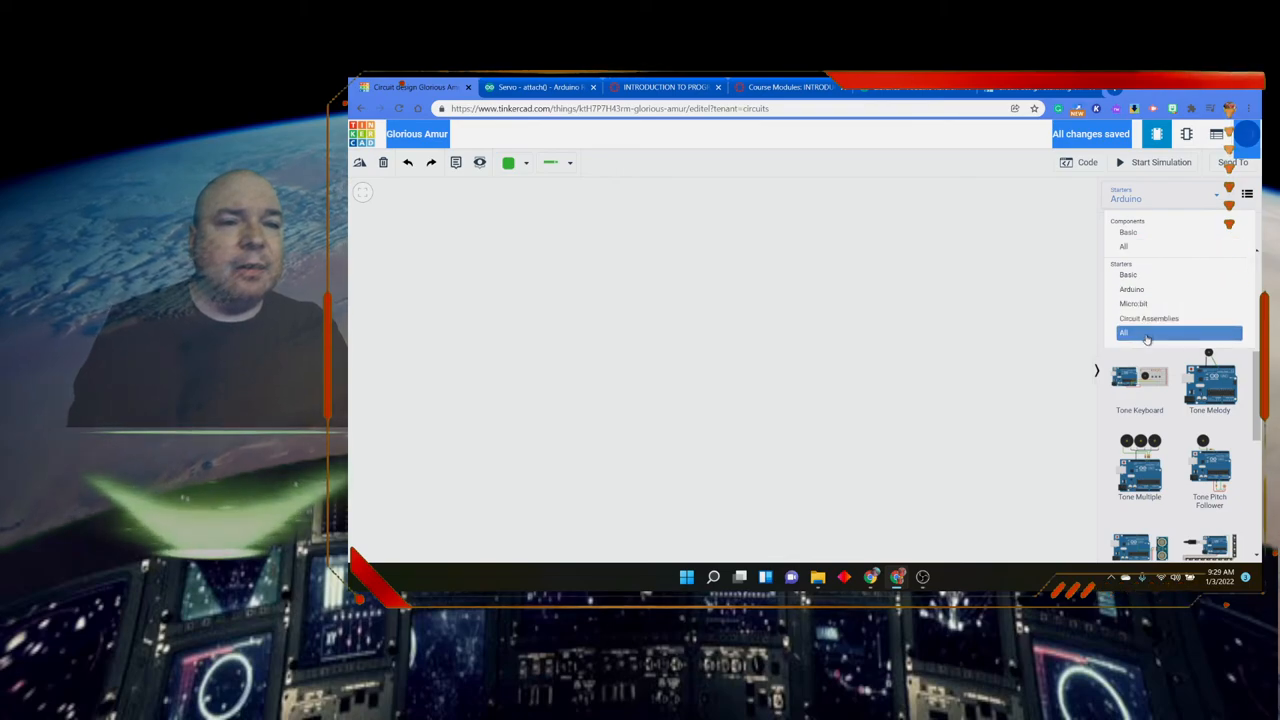
{"action": "left_click", "coordinate": [1124, 332]}
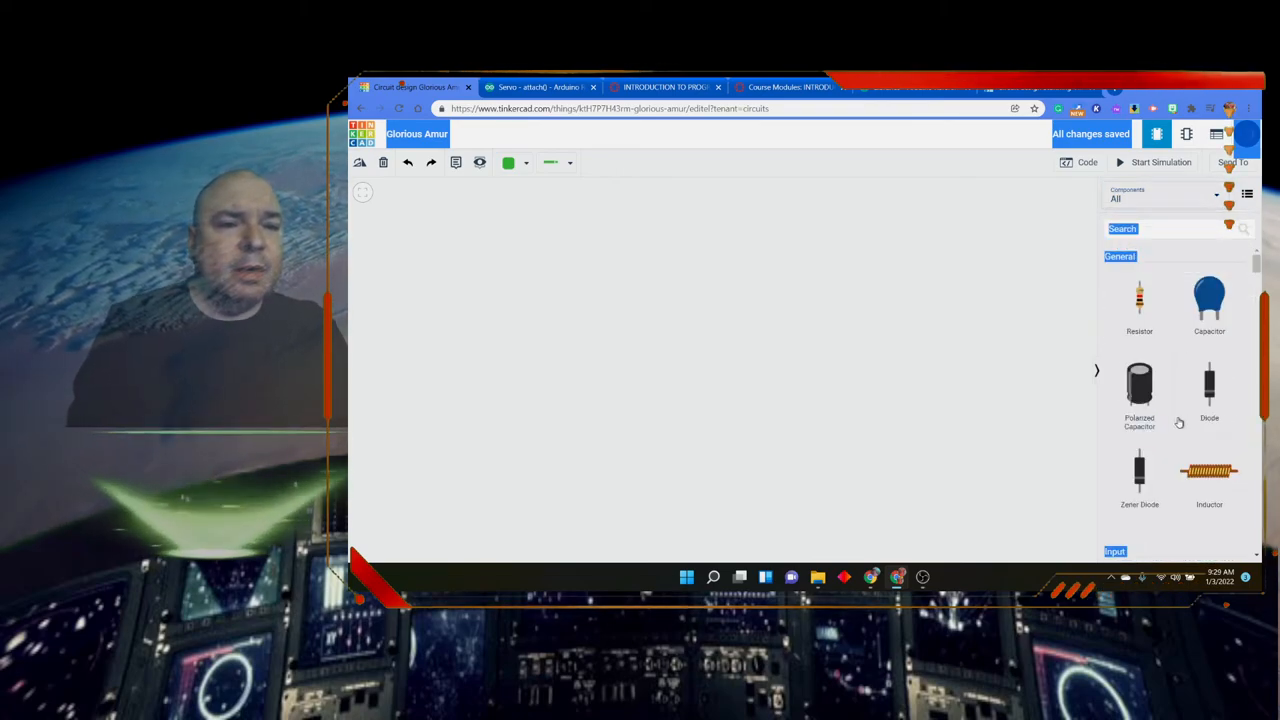
Scroll through the full components list past motors, piezo and LCD to Power
{"action": "scroll", "scroll_direction": "down", "scroll_amount": 3}
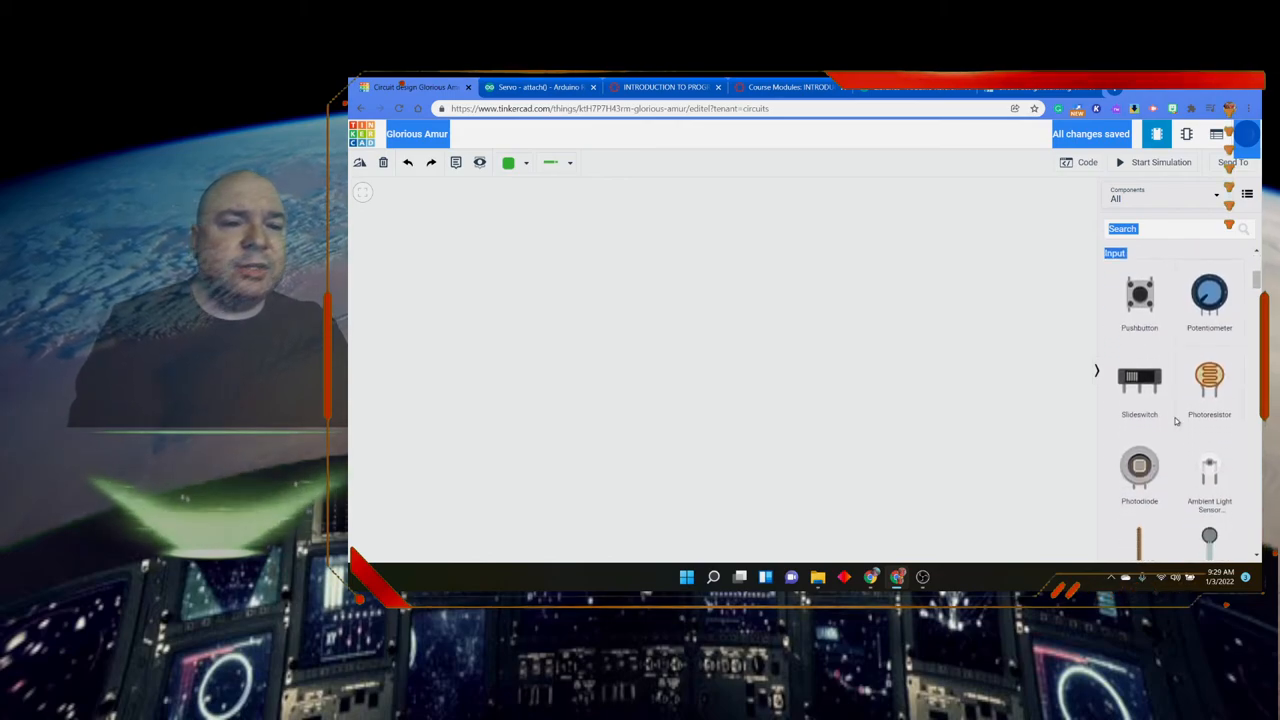
{"action": "scroll", "scroll_direction": "down", "scroll_amount": 3}
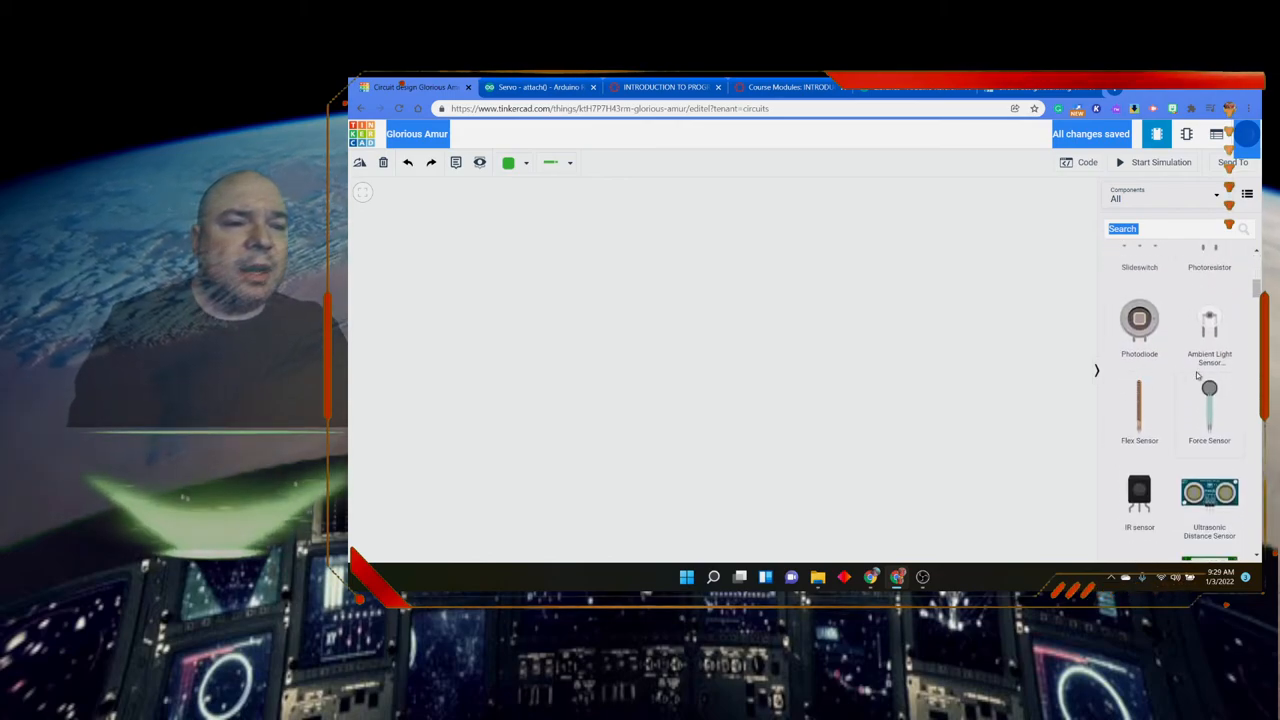
{"action": "scroll", "scroll_direction": "down", "scroll_amount": 3}
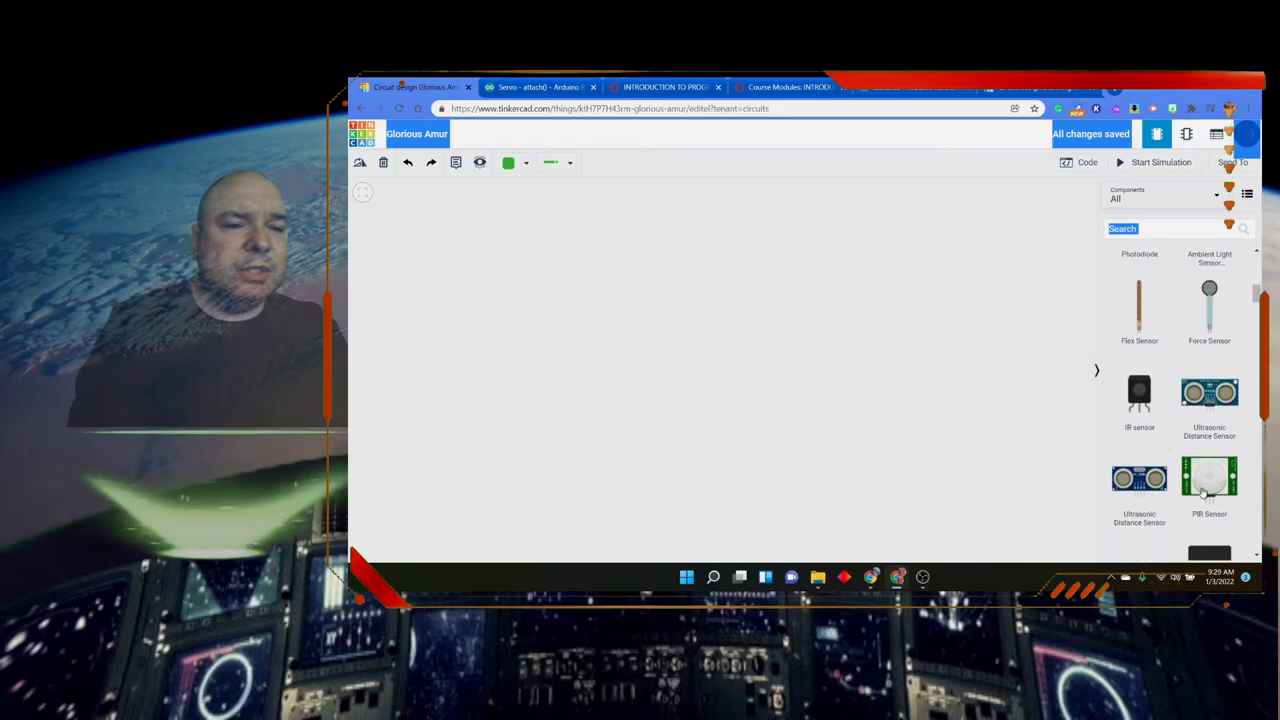
{"action": "scroll", "scroll_direction": "down", "scroll_amount": 3}
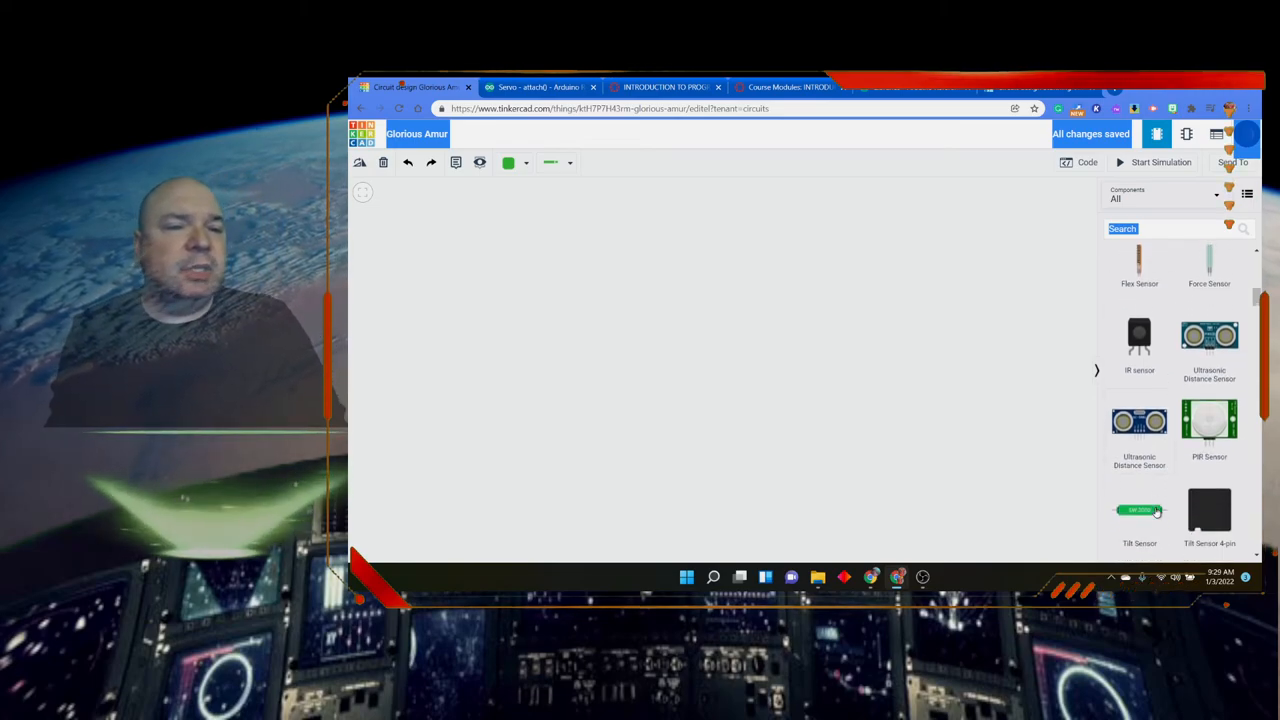
{"action": "scroll", "scroll_direction": "down", "scroll_amount": 3}
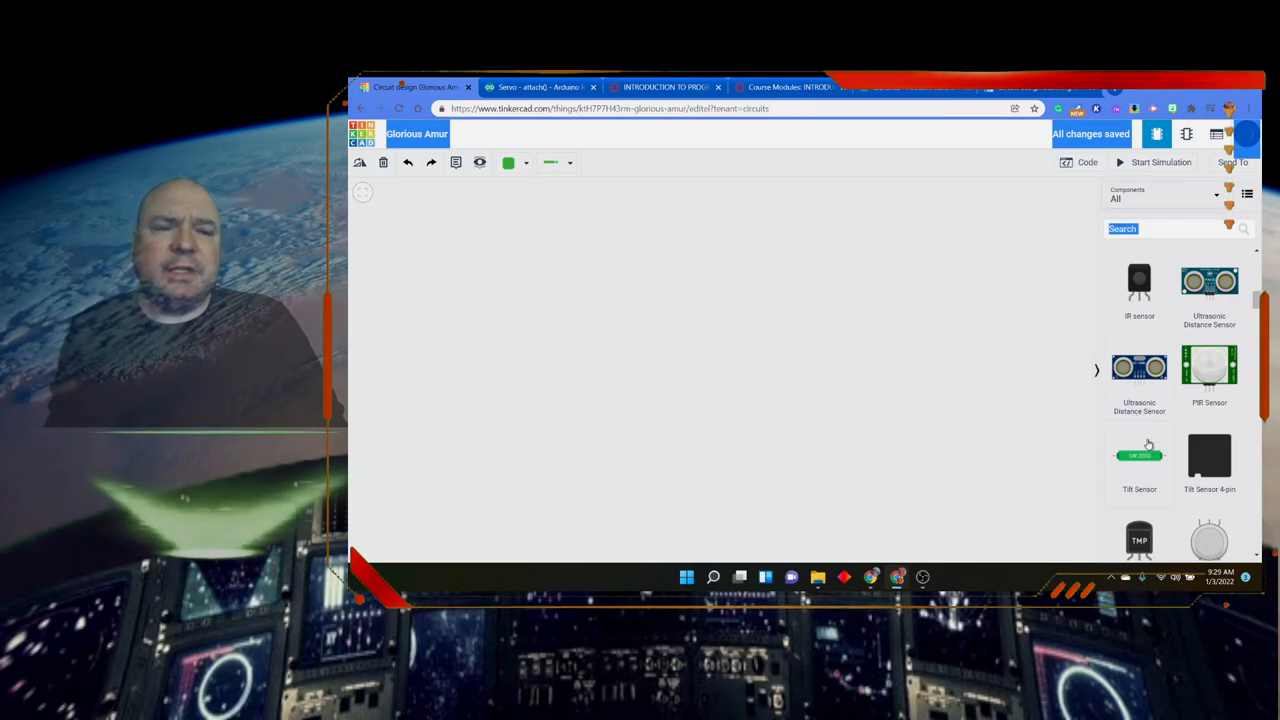
{"action": "scroll", "scroll_direction": "down", "scroll_amount": 3}
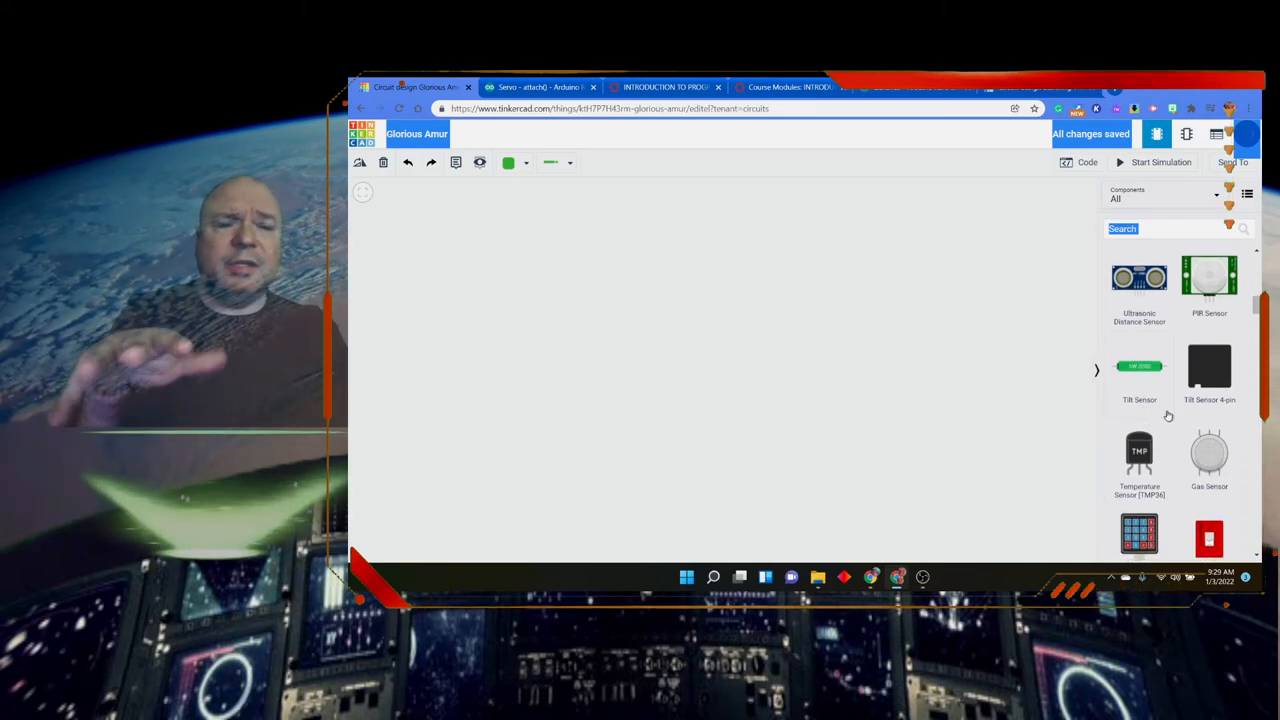
{"action": "scroll", "scroll_direction": "down", "scroll_amount": 3}
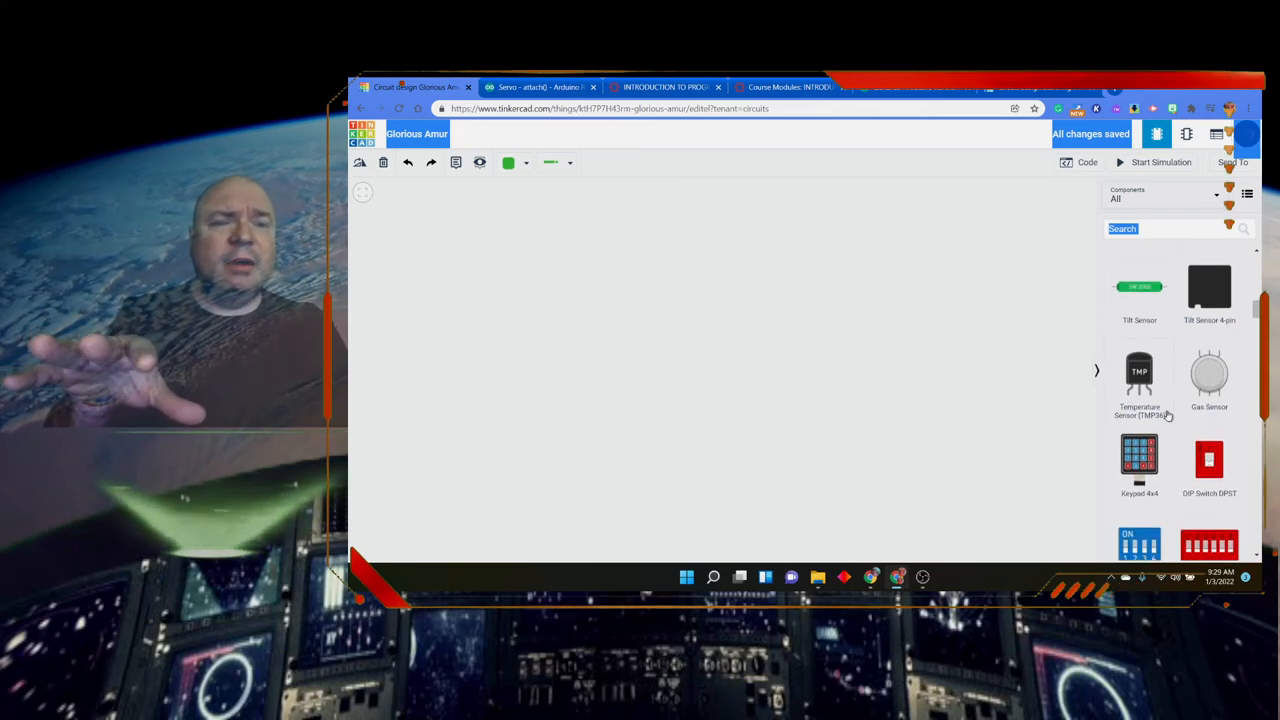
{"action": "scroll", "scroll_direction": "down", "scroll_amount": 3}
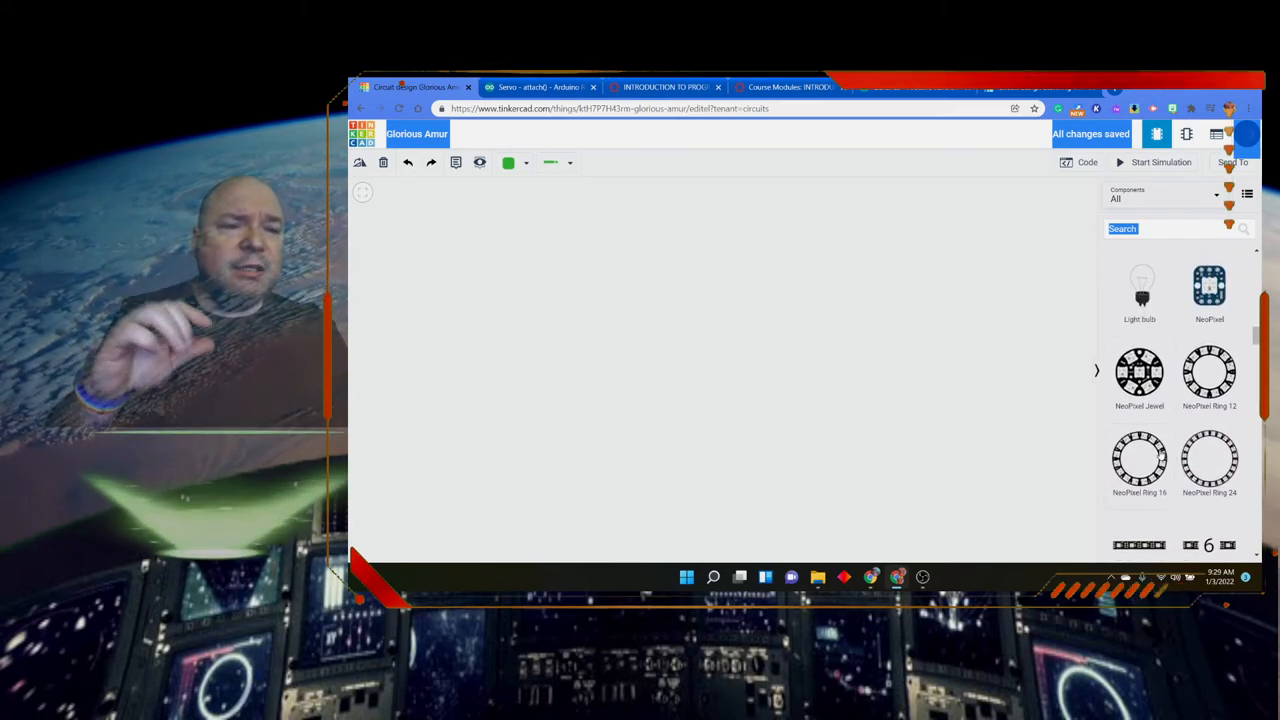
{"action": "scroll", "scroll_direction": "down", "scroll_amount": 3}
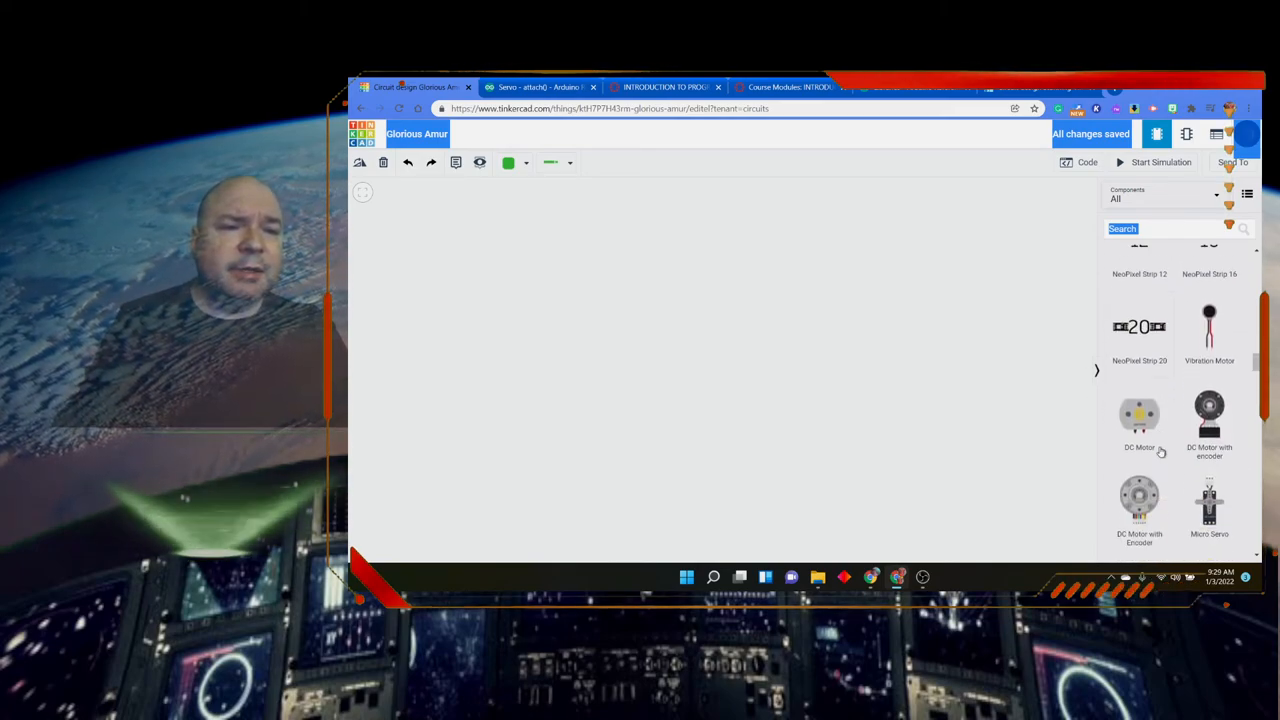
{"action": "scroll", "scroll_direction": "down", "scroll_amount": 3}
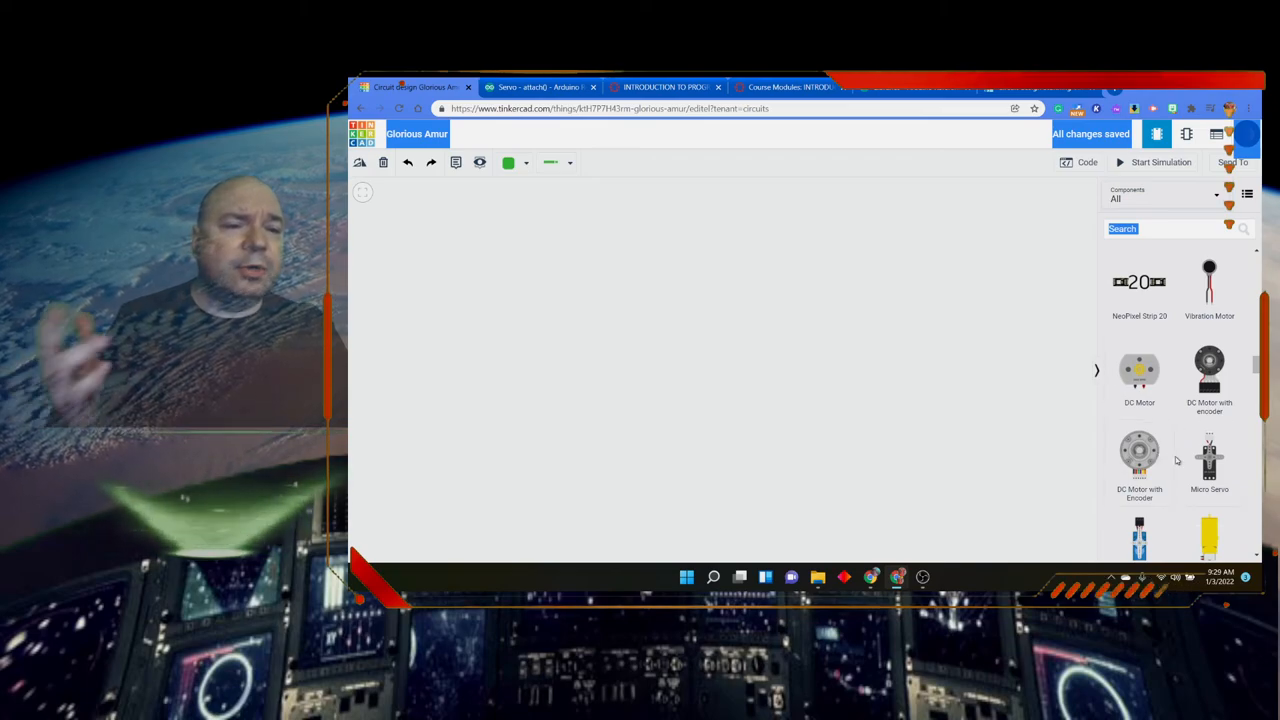
{"action": "scroll", "scroll_direction": "down", "scroll_amount": 3}
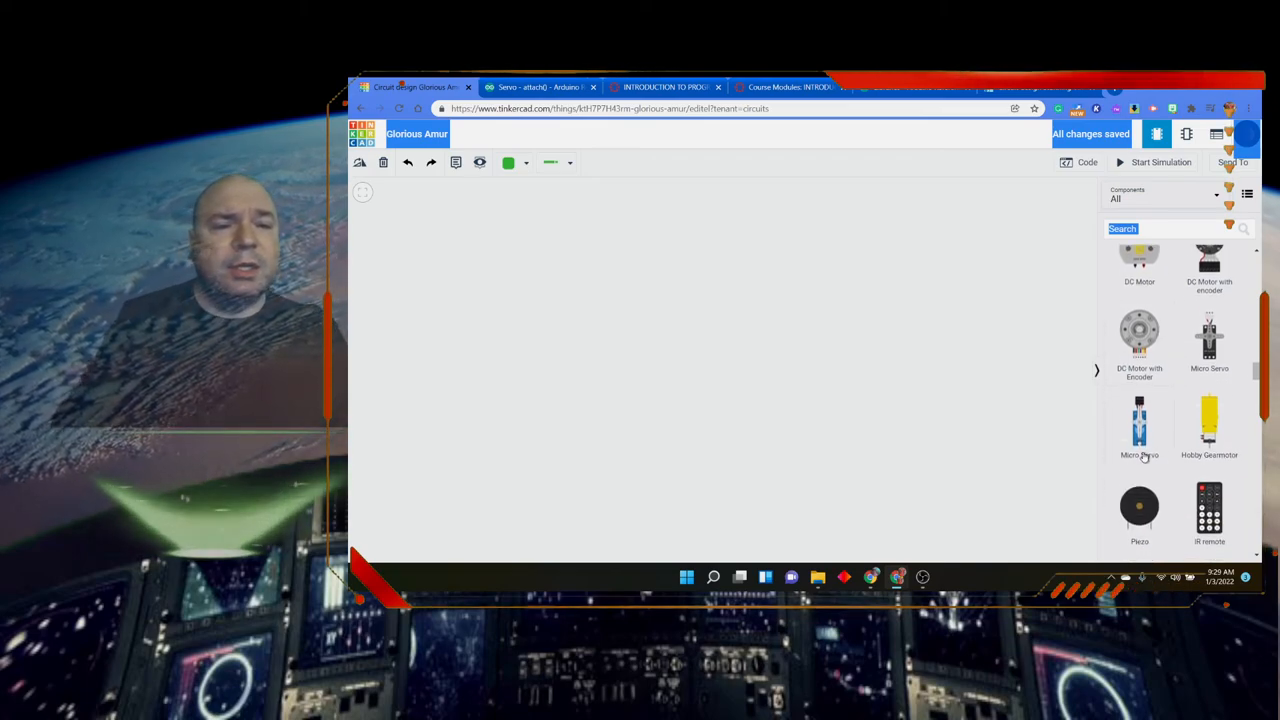
{"action": "scroll", "scroll_direction": "down", "scroll_amount": 3}
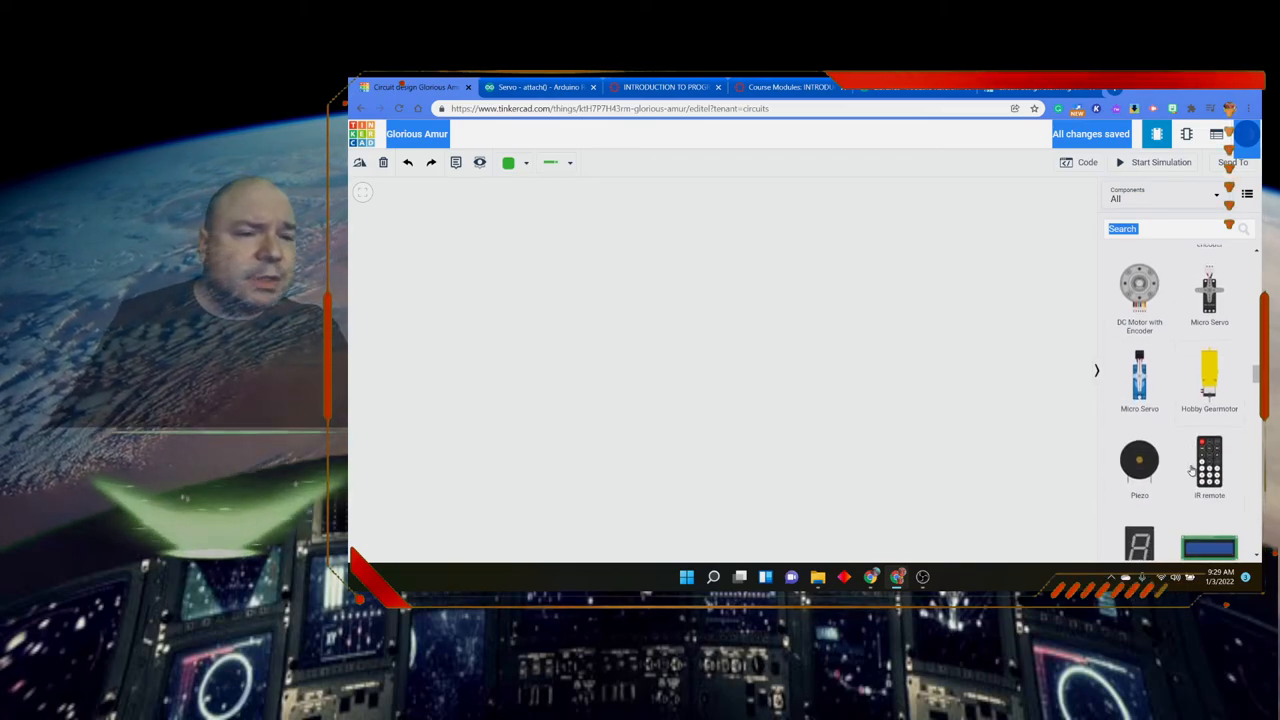
{"action": "scroll", "scroll_direction": "down", "scroll_amount": 3}
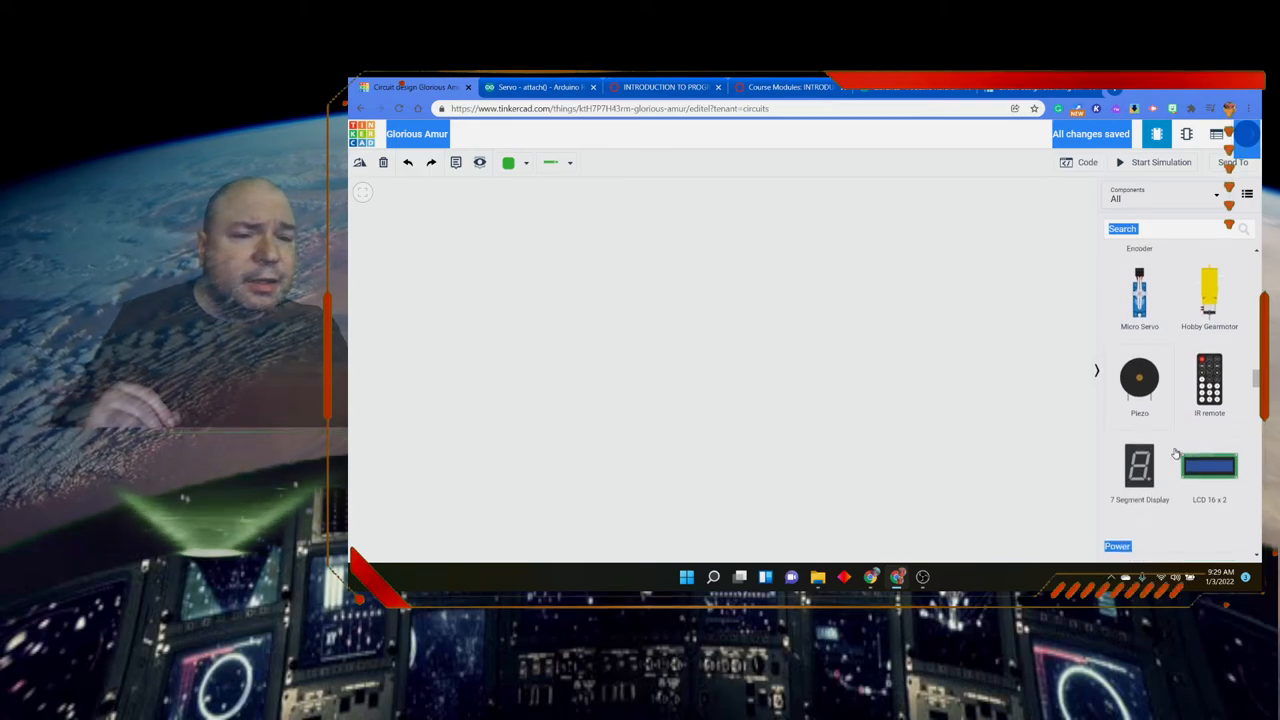
{"action": "scroll", "scroll_direction": "down", "scroll_amount": 3}
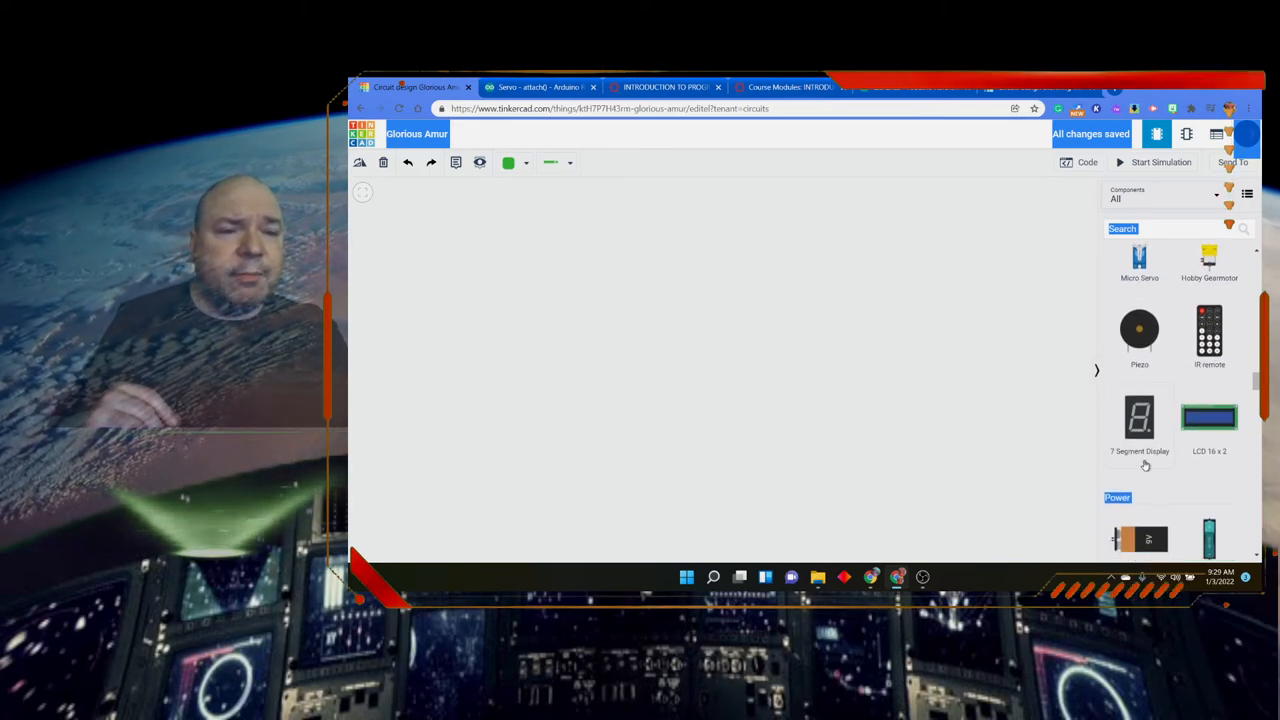
{"action": "scroll", "scroll_direction": "down", "scroll_amount": 3}
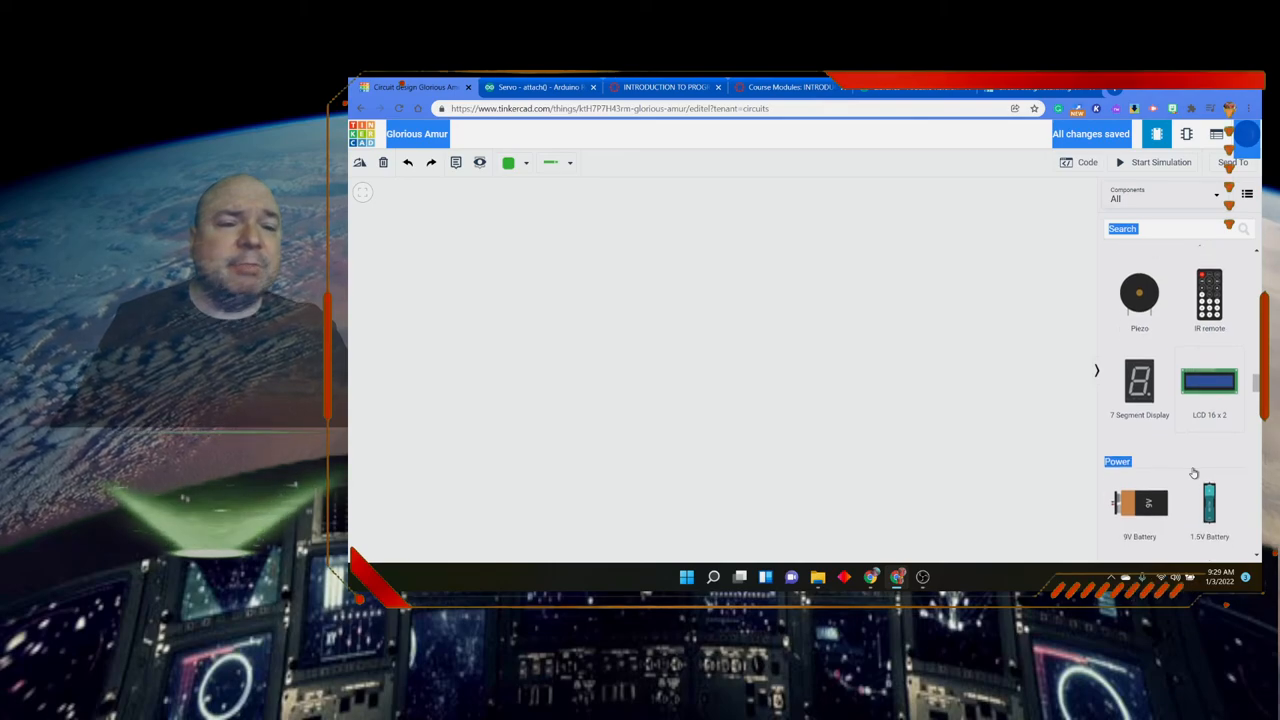
{"action": "scroll", "scroll_direction": "up", "scroll_amount": 3}
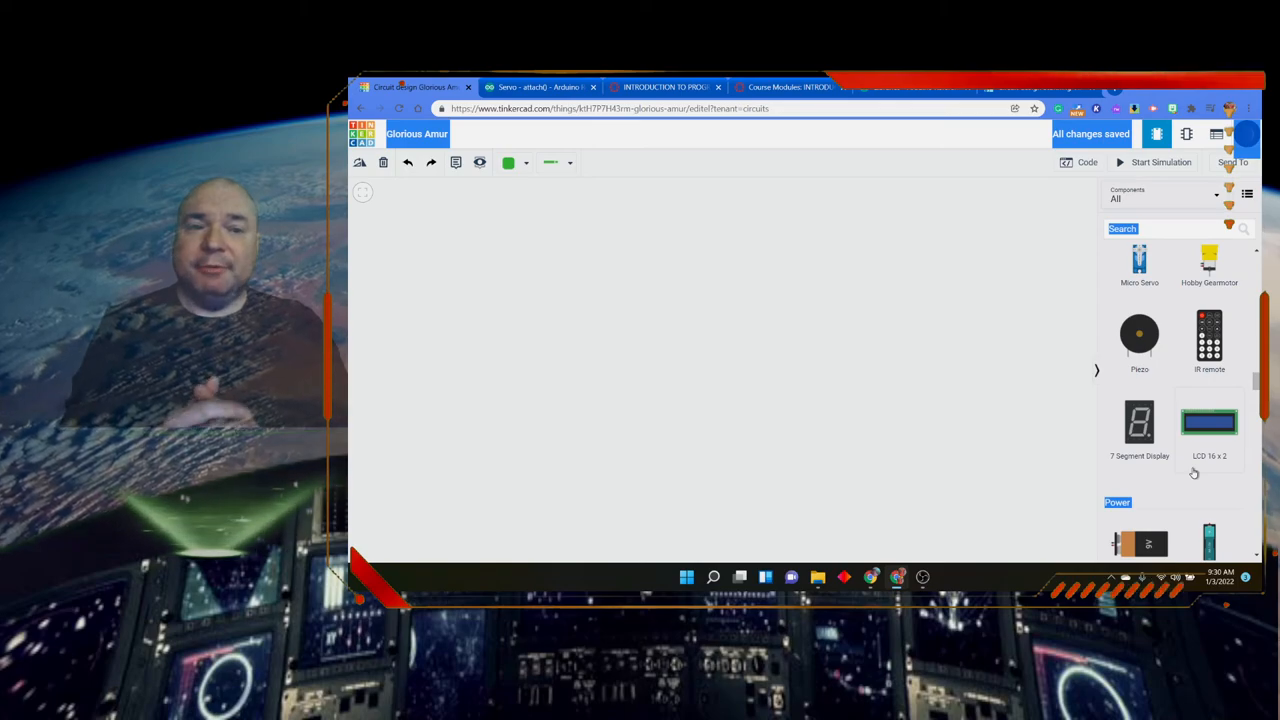
{"action": "mouse_move", "coordinate": [1027, 500]}
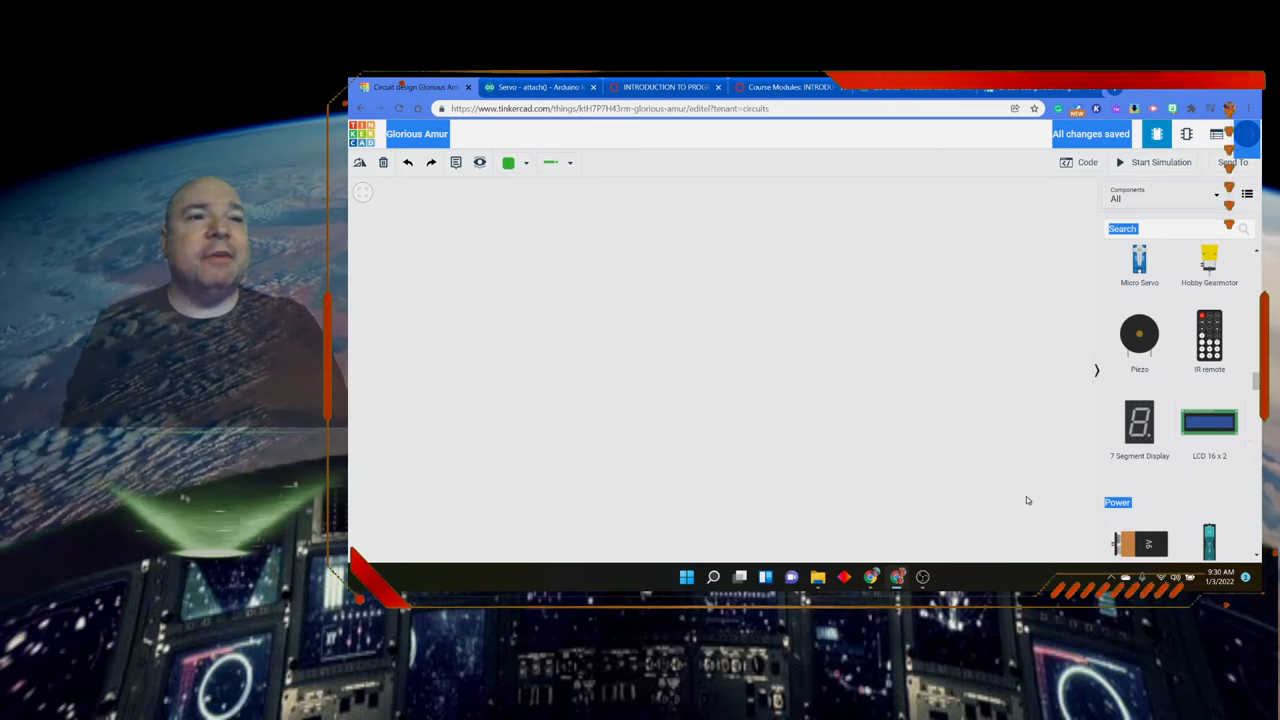